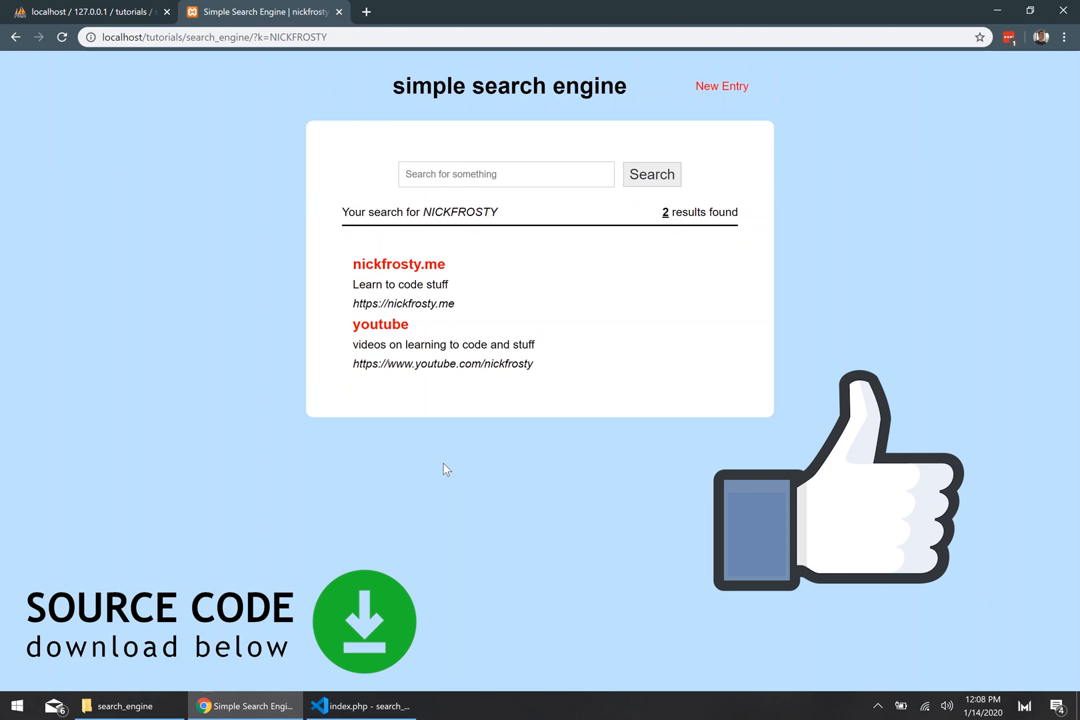
Step: Switch from Chrome's youtube search results to new_entry.php in the code editor
{"action": "left_click", "coordinate": [360, 706]}
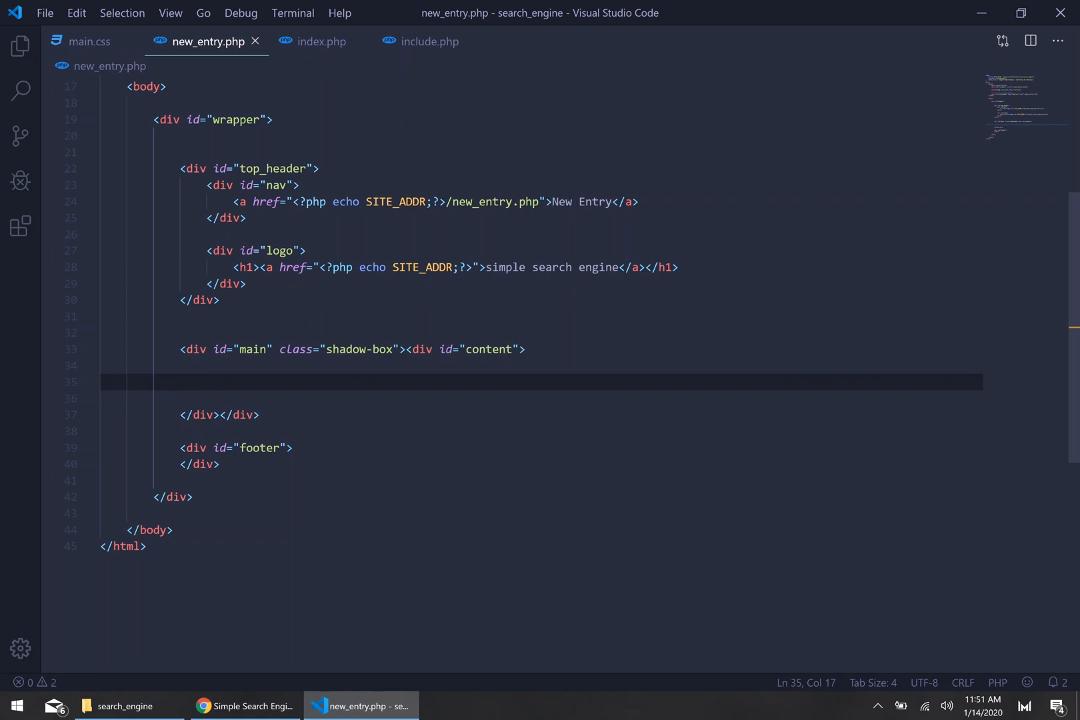
Step: Fill the content div with a POST form: Title, URL, Blurb, Keywords inputs and an addBtn submit
{"action": "left_click", "coordinate": [207, 383]}
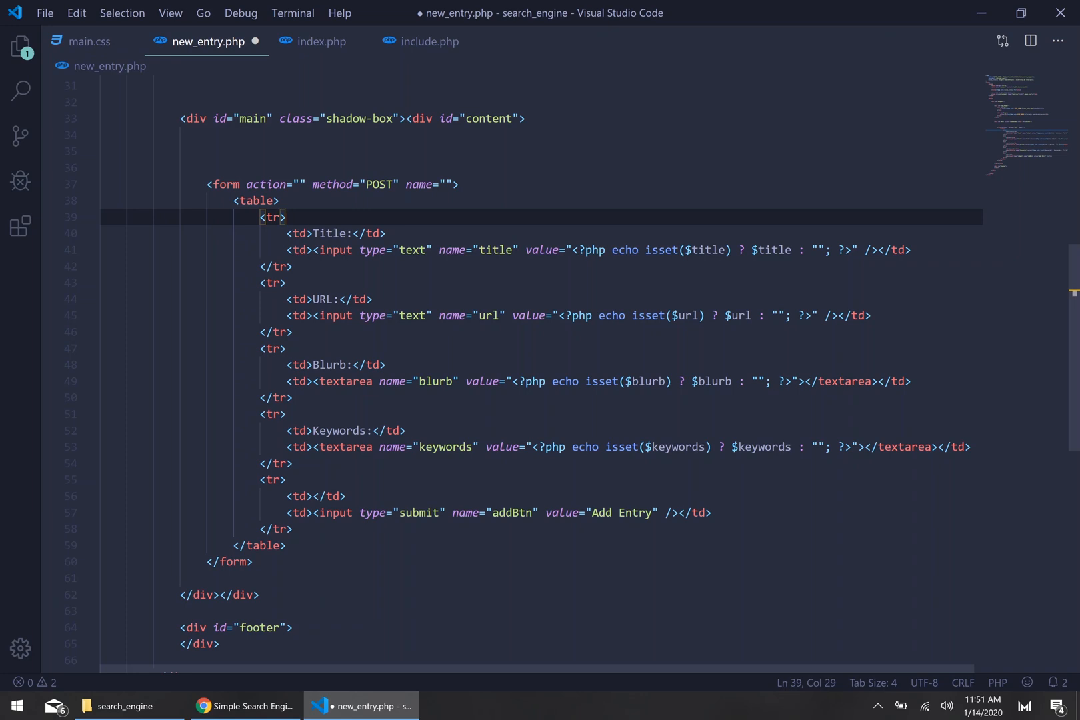
{"action": "double_click", "coordinate": [495, 249]}
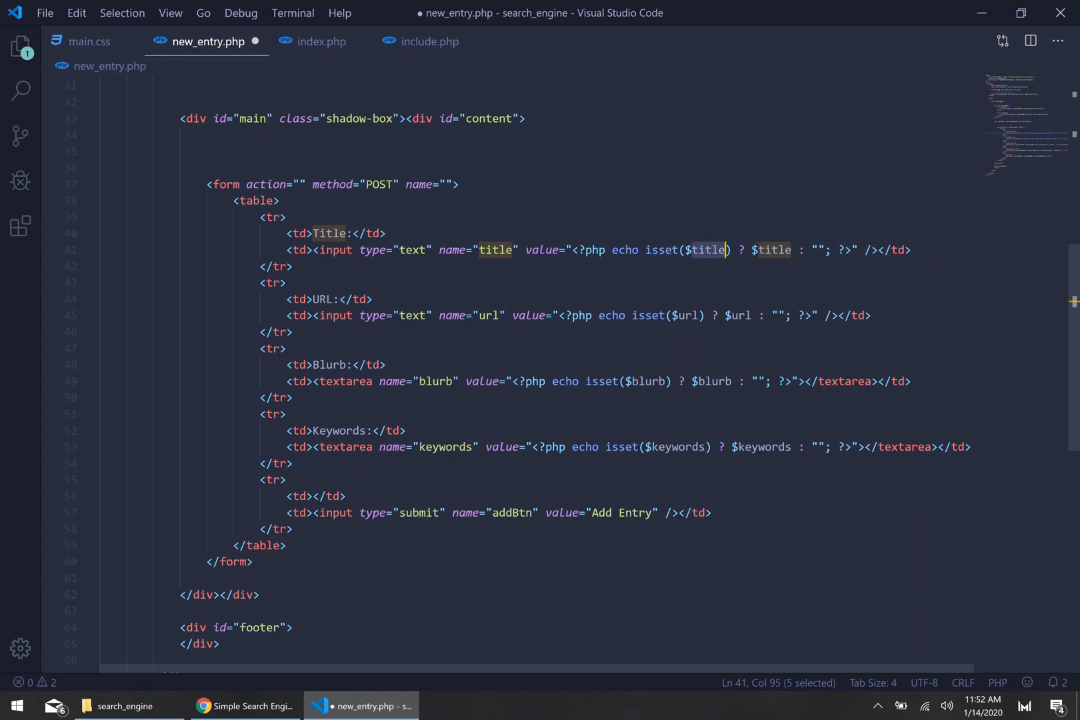
{"action": "mouse_move", "coordinate": [658, 249]}
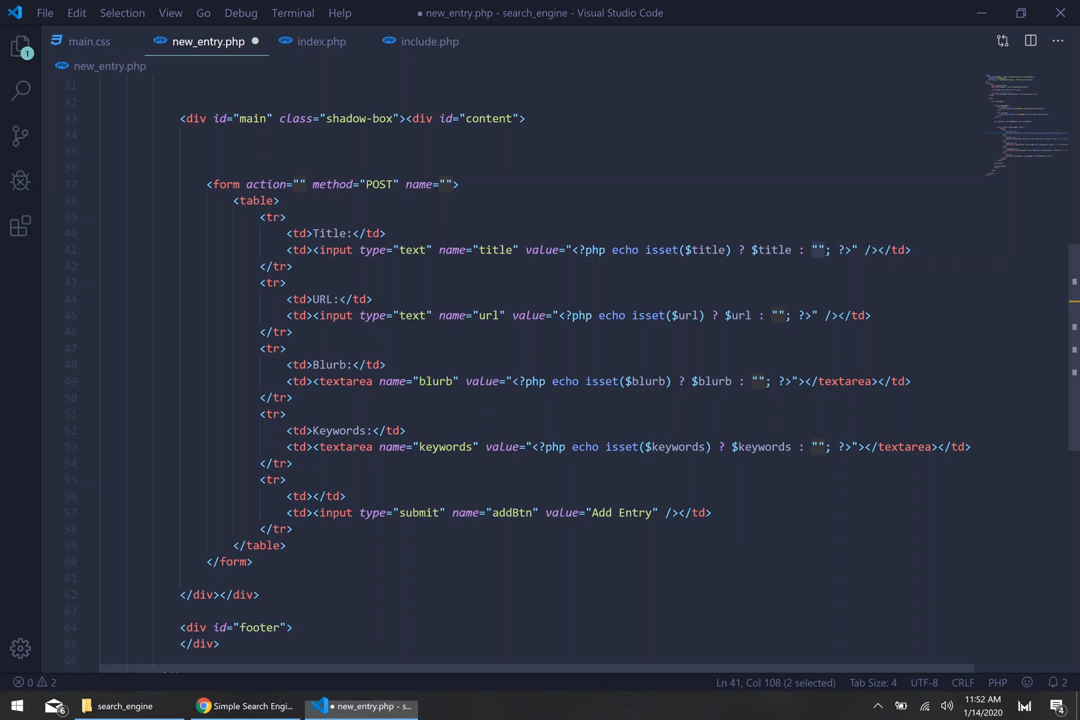
Step: Add a commented <?php ?> block above the form with if (isset($_POST['addBtn'])) { }
{"action": "type", "text": "<>"}
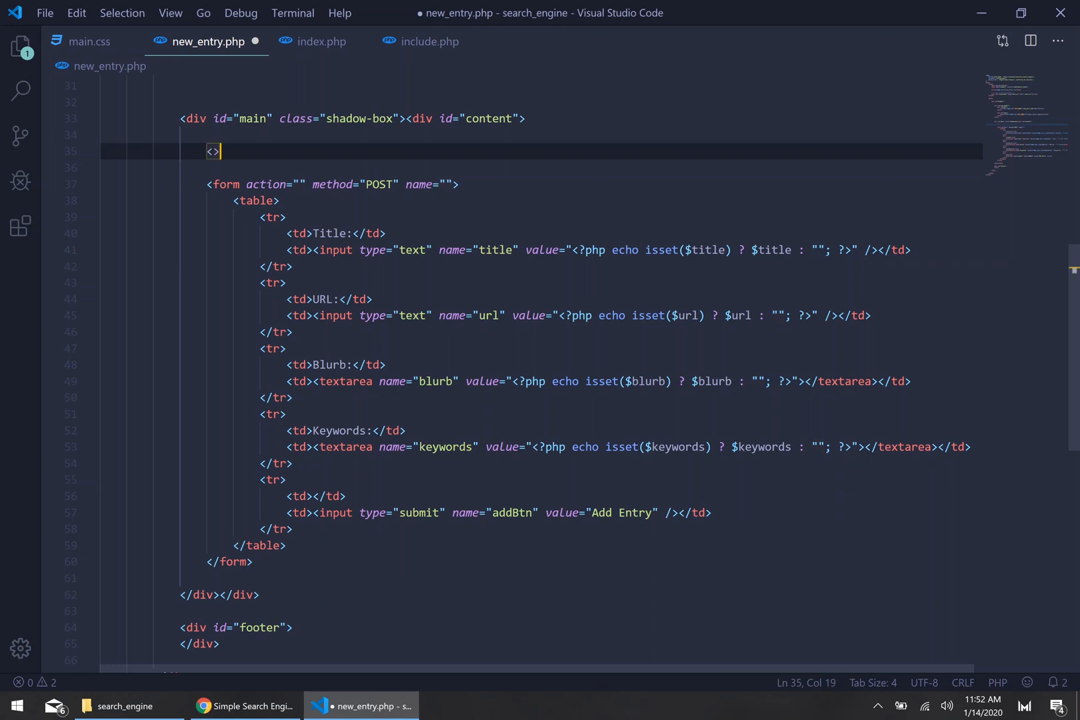
{"action": "type", "text": "?php"}
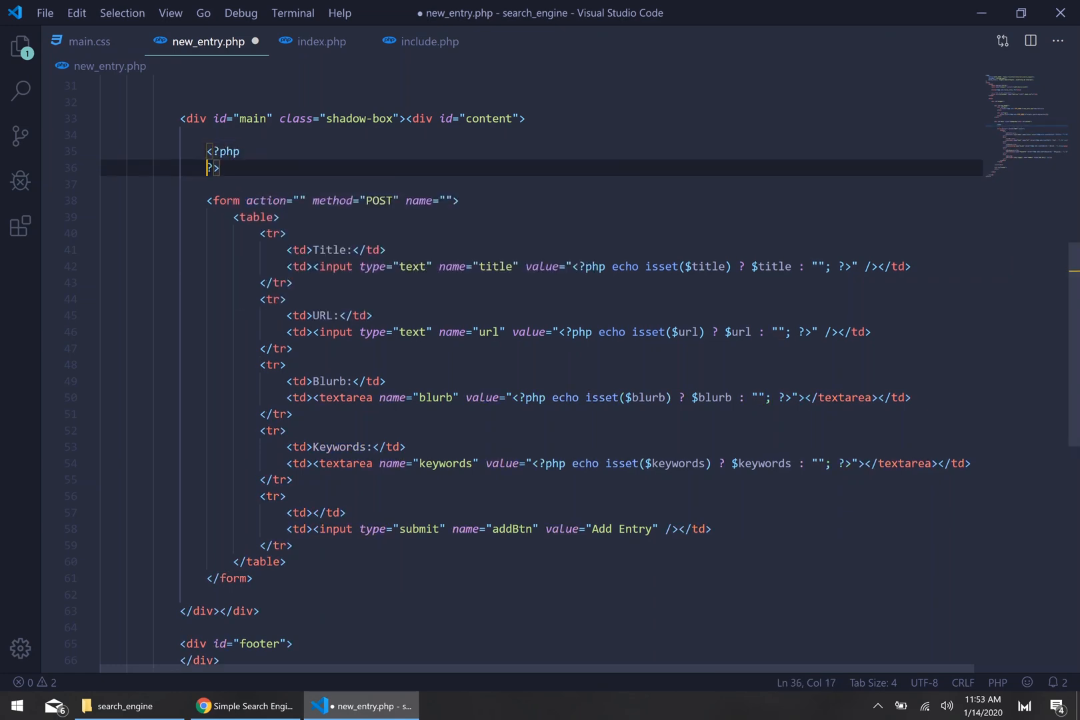
{"action": "type", "text": "//"}
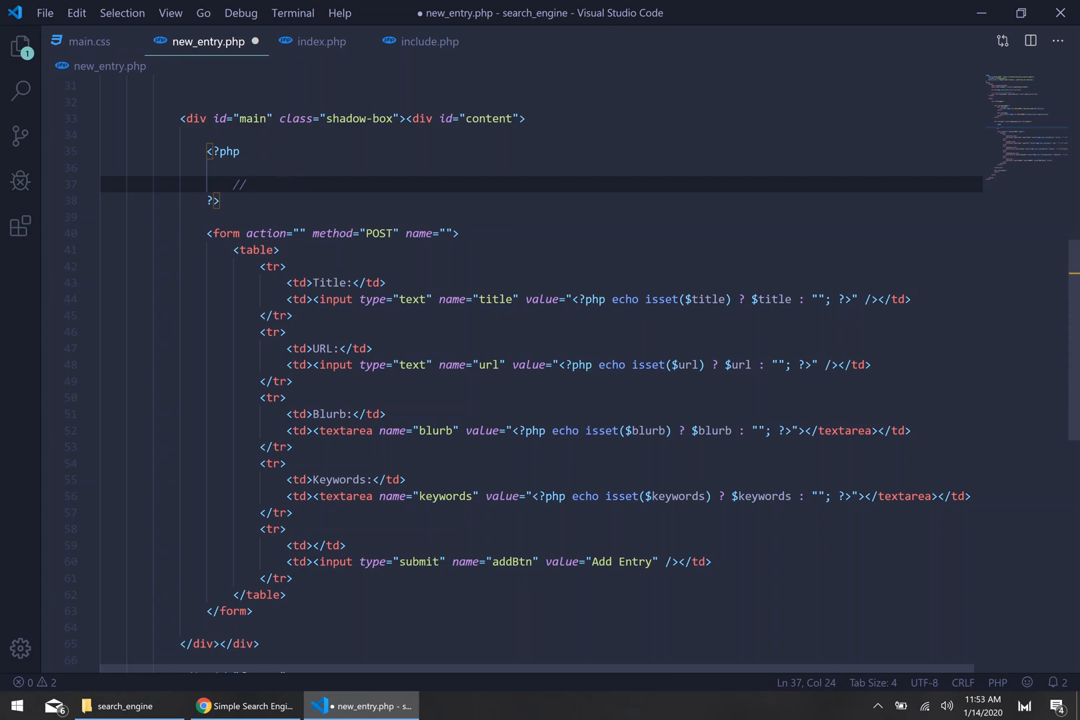
{"action": "type", "text": "check"}
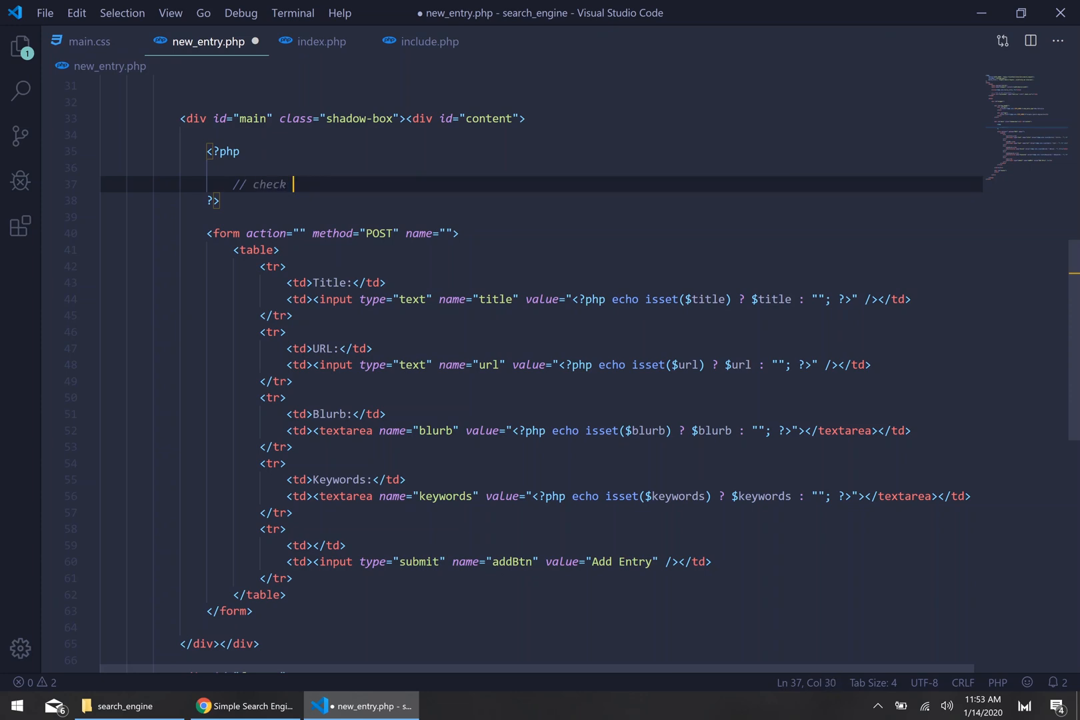
{"action": "type", "text": "to see if the form was submitted"}
{"action": "type", "text": "if (){"}
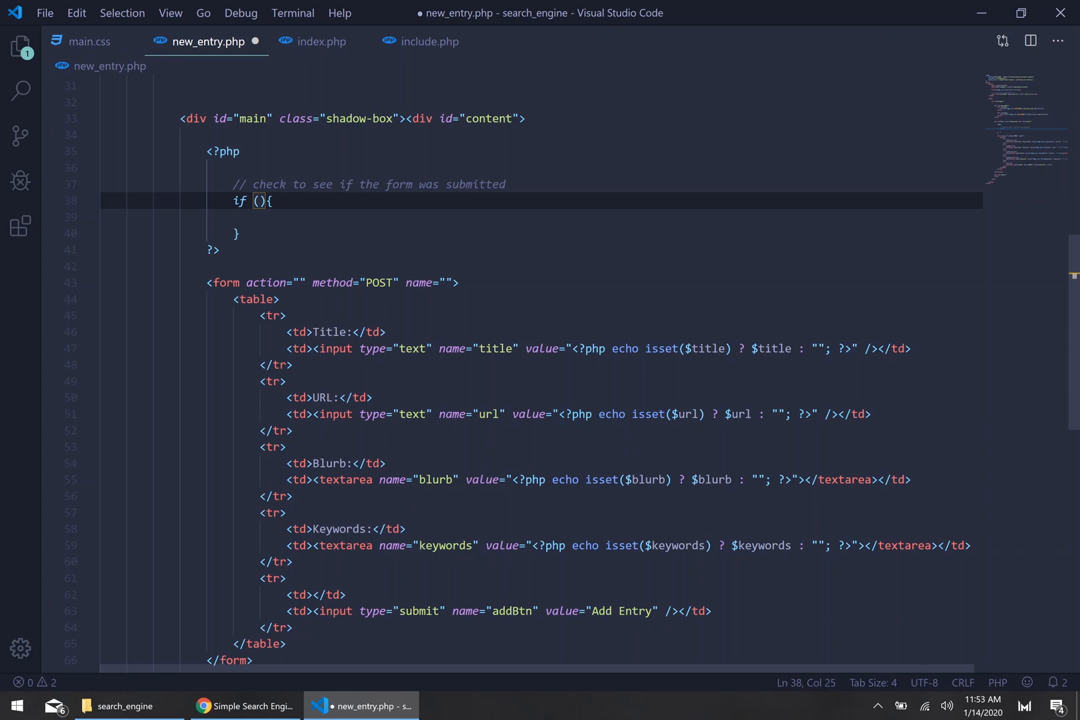
{"action": "type", "text": "iset($_"}
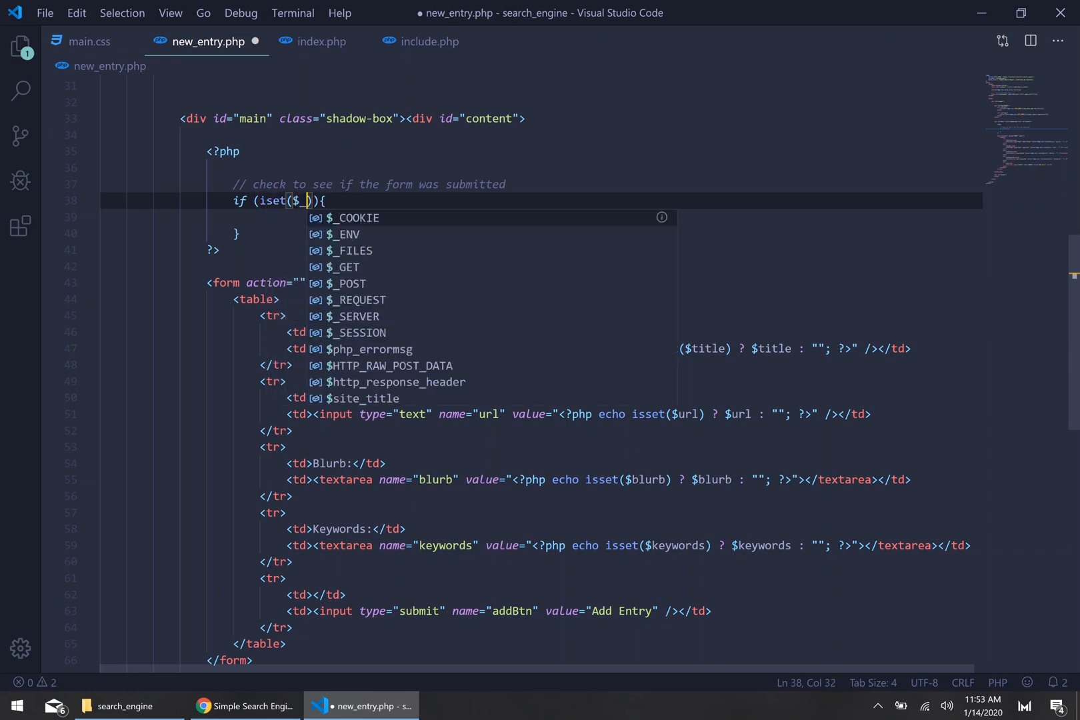
{"action": "type", "text": "_POST"}
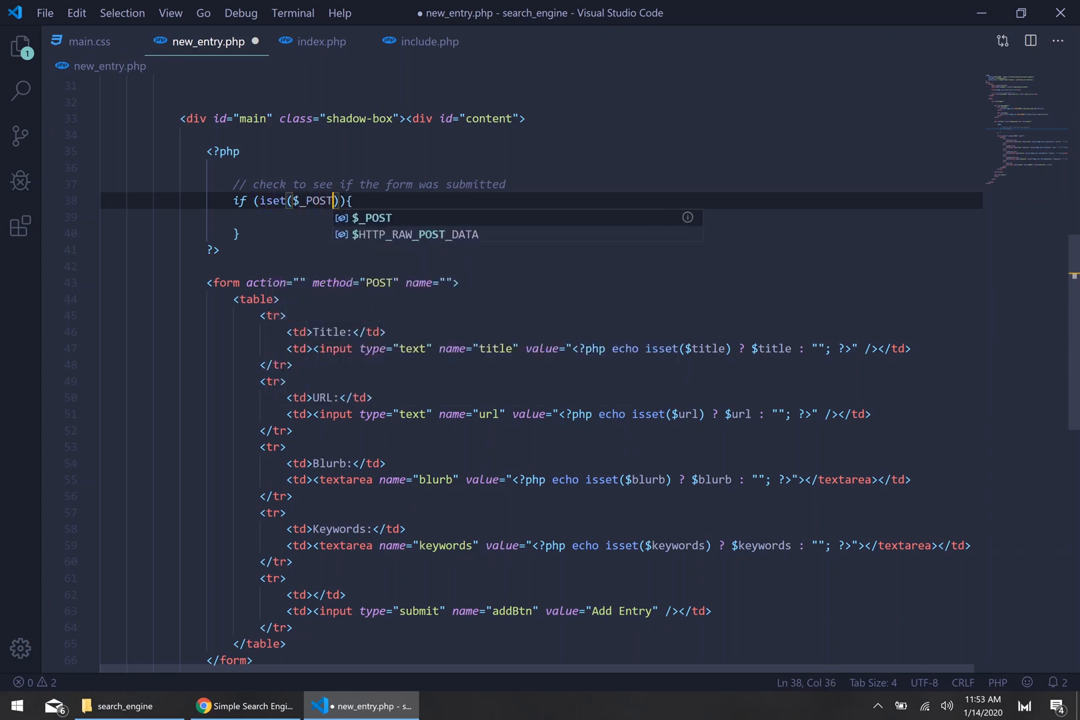
{"action": "type", "text": "['addB'"}
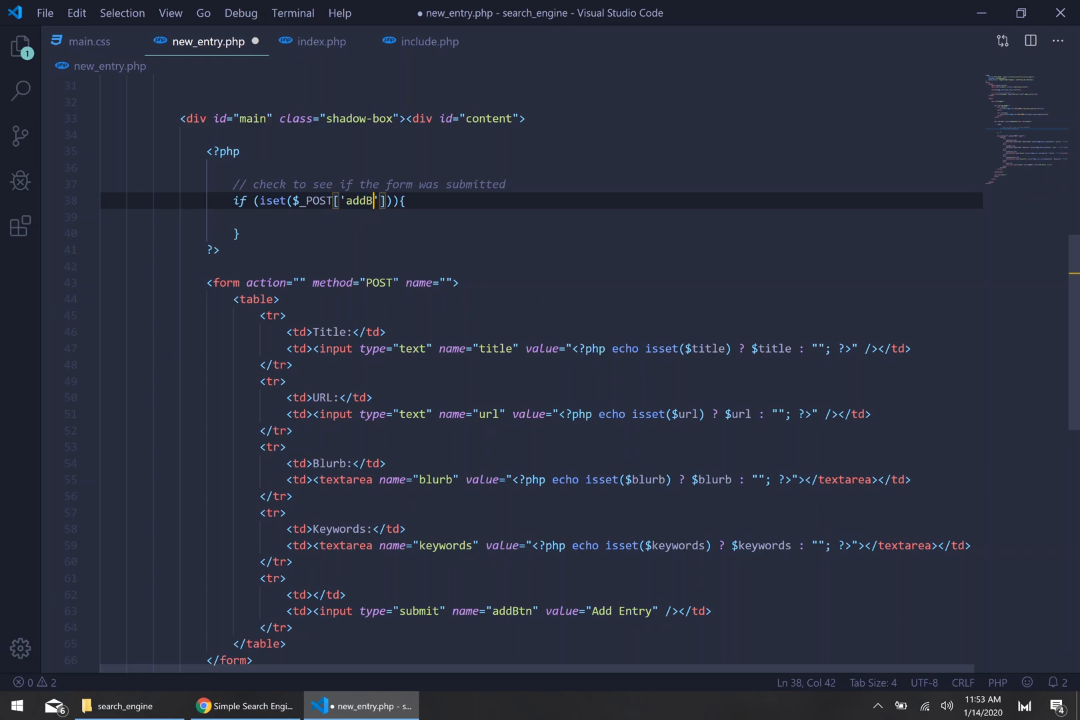
{"action": "type", "text": "tn"}
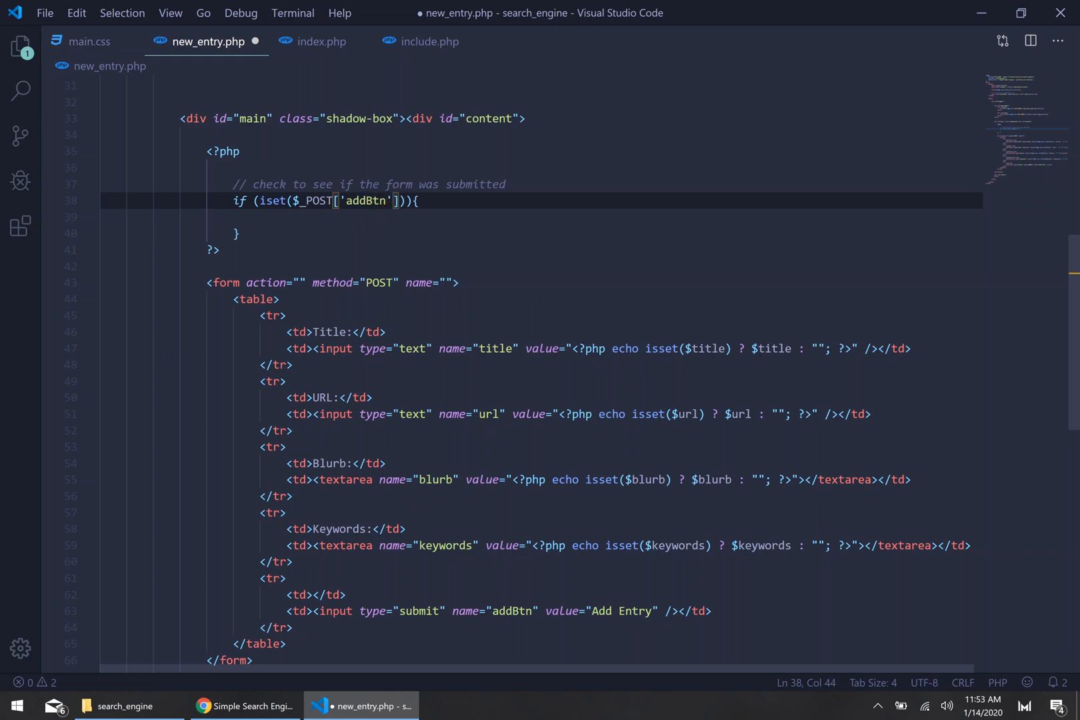
{"action": "double_click", "coordinate": [511, 615]}
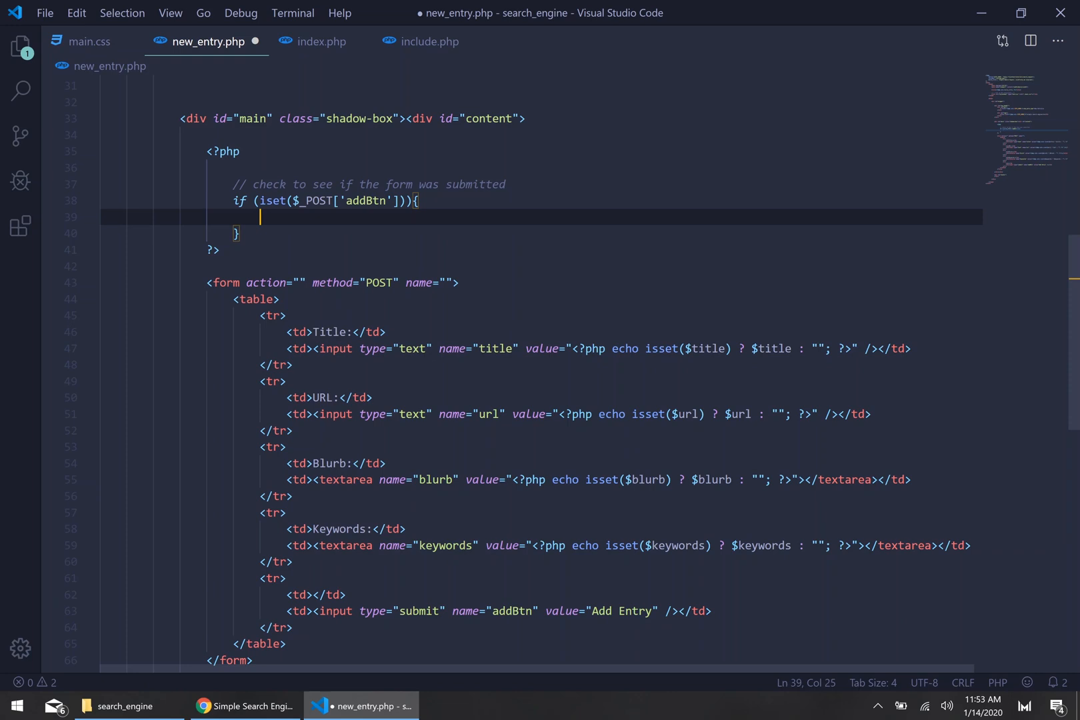
Step: Add a '// get all the form data' comment and start a $title = isset() assignment
{"action": "type", "text": "// get th"}
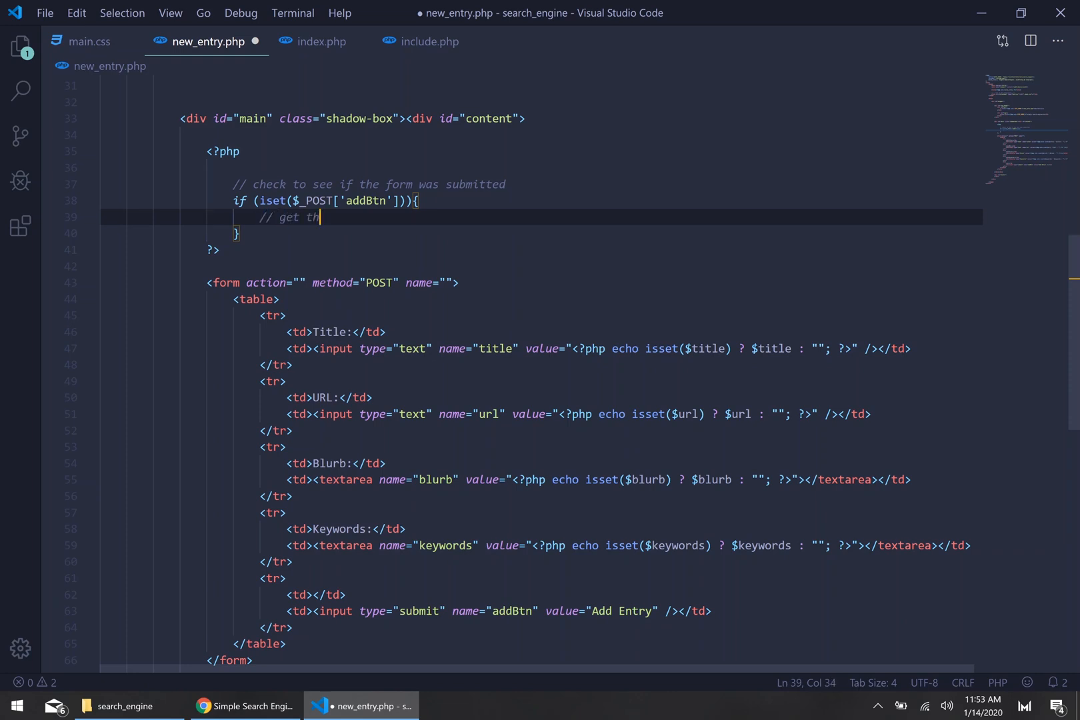
{"action": "key", "text": "BackSpace"}
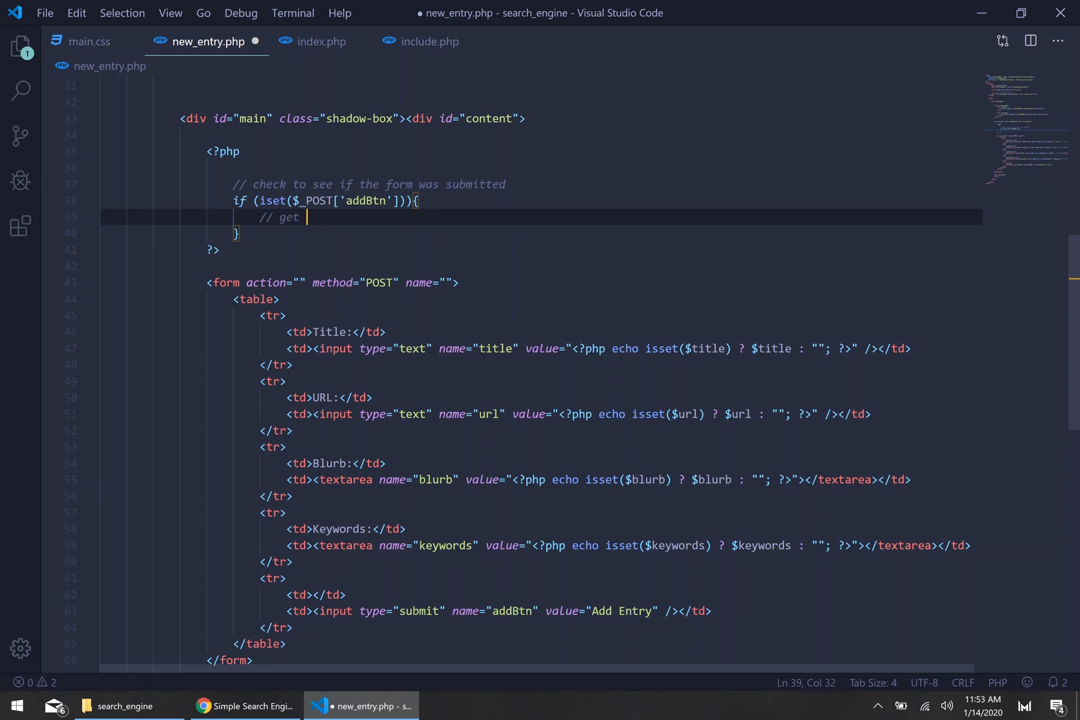
{"action": "type", "text": "all the form data"}
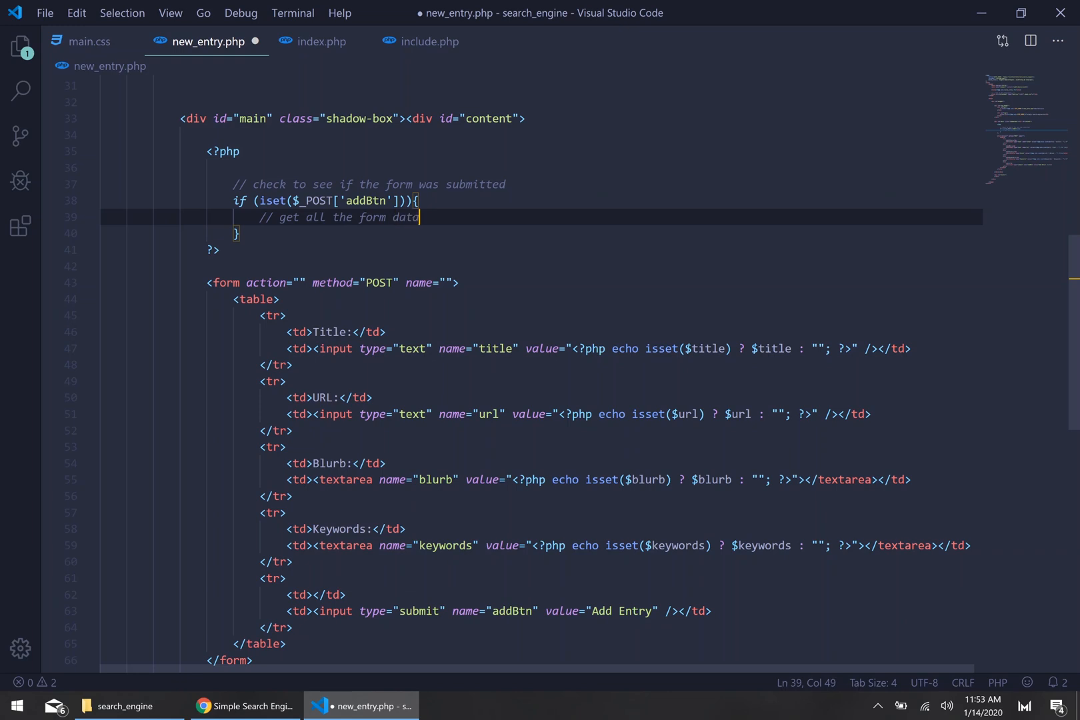
{"action": "type", "text": "$t"}
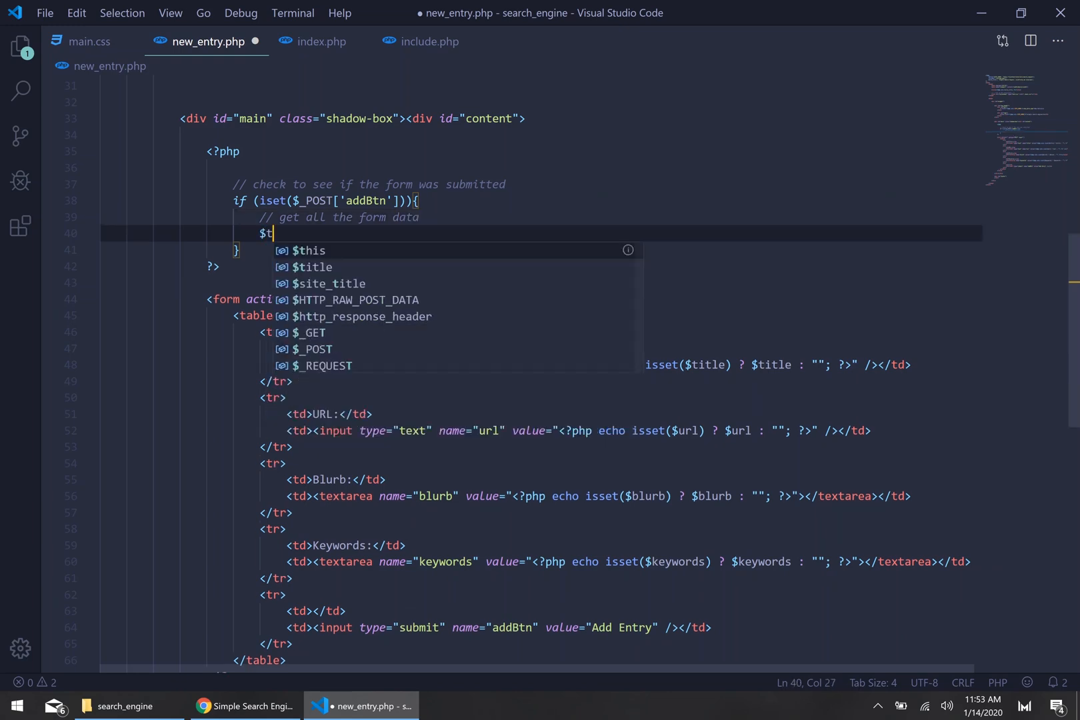
{"action": "type", "text": "itle"}
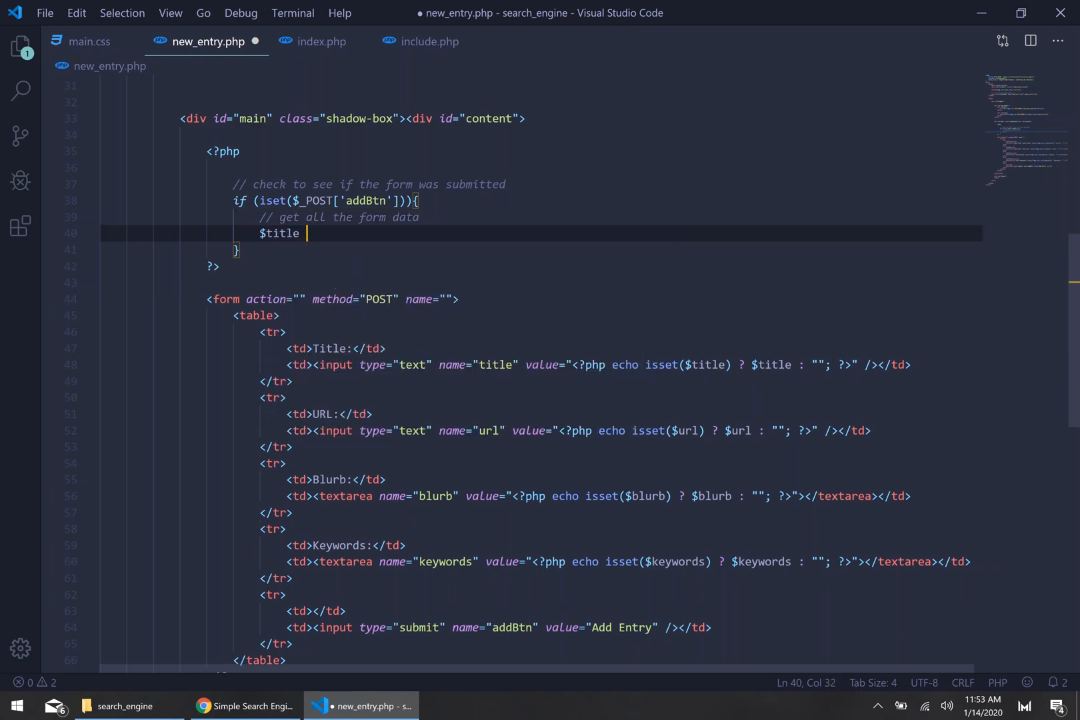
{"action": "type", "text": "="}
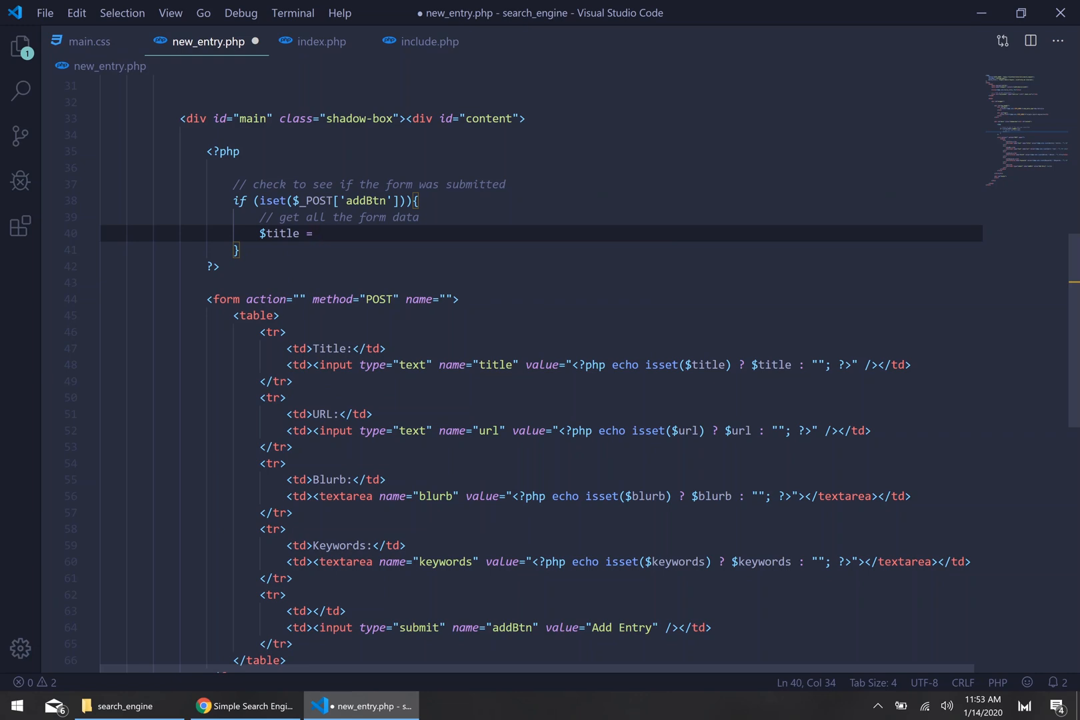
{"action": "type", "text": "isset"}
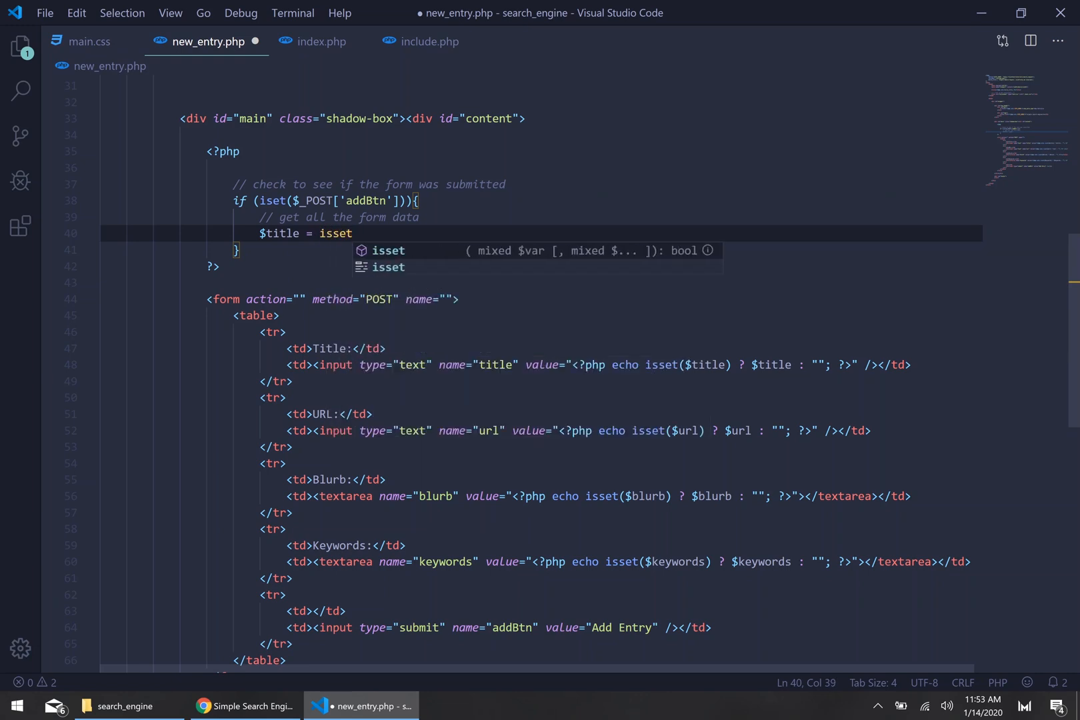
{"action": "type", "text": "()"}
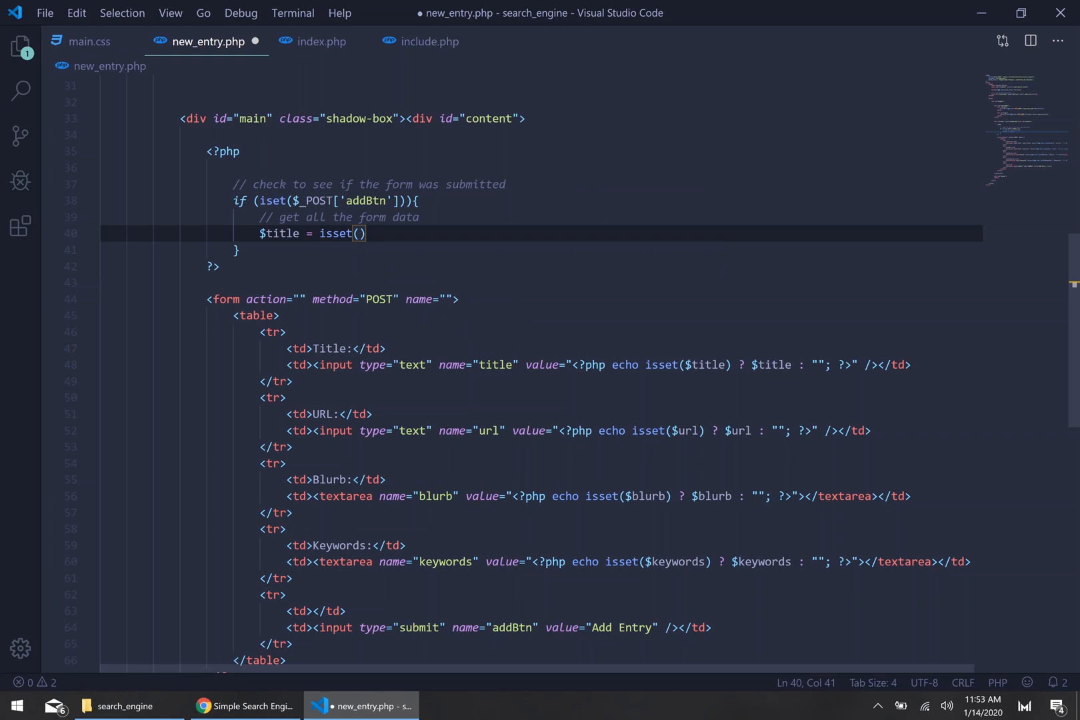
Step: Complete the ternaries so $title, $blurb, $url and $keywords read from $_POST
{"action": "left_click_drag", "start_coordinate": [644, 364], "coordinate": [793, 365]}
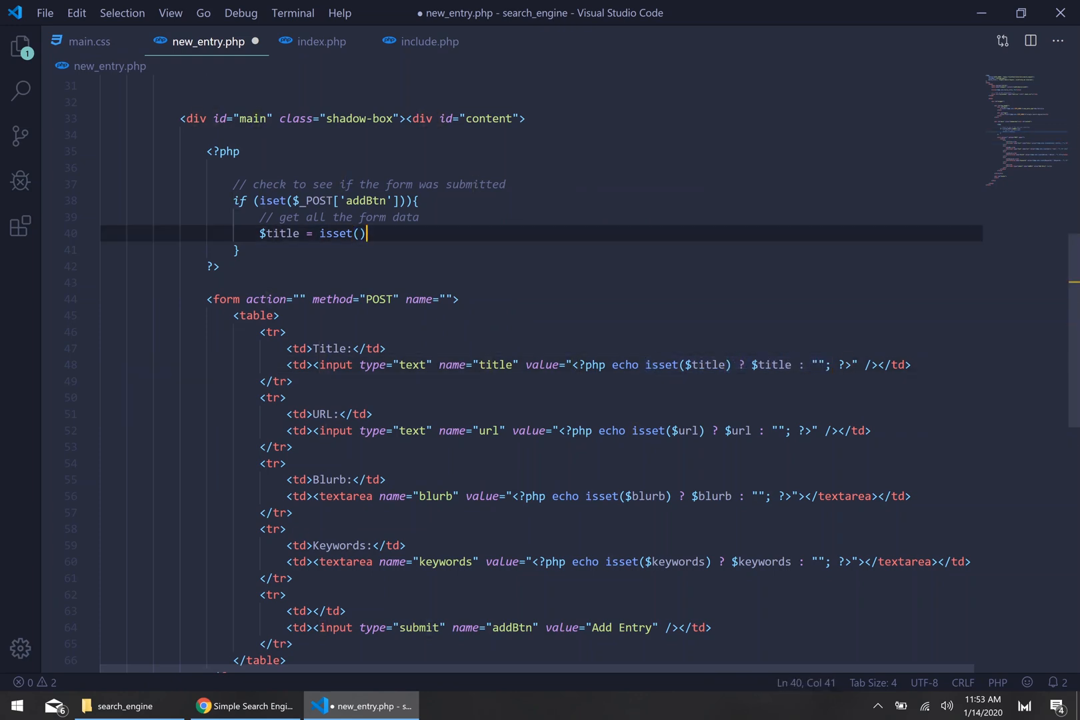
{"action": "type", "text": "$title) ? $title : \"\";"}
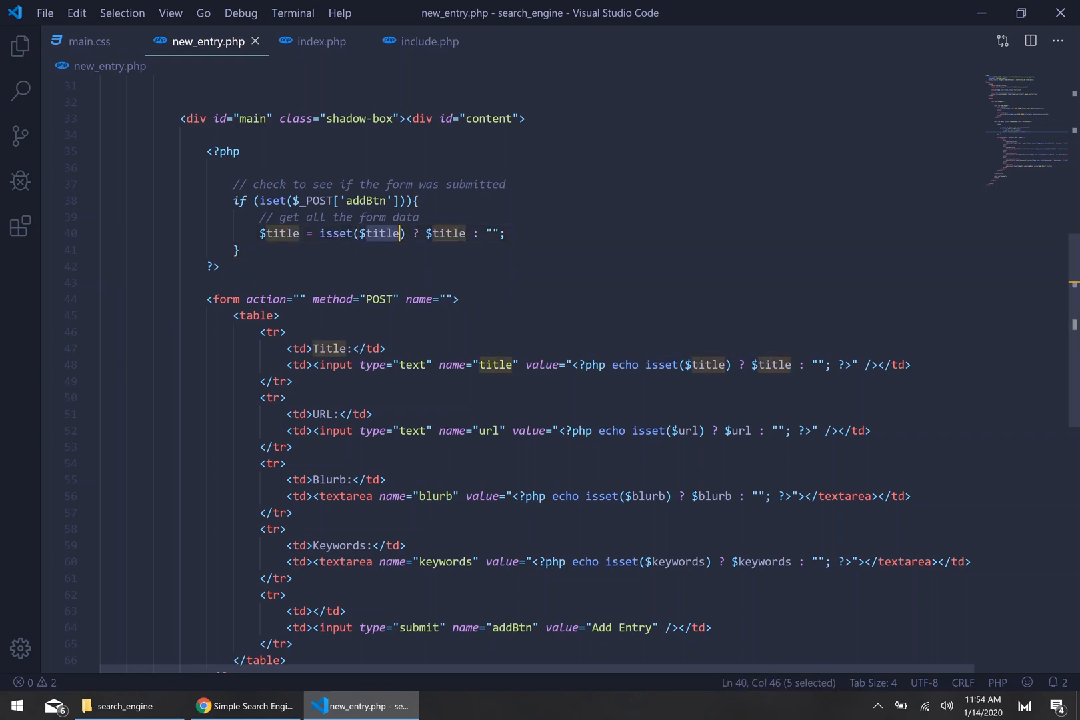
{"action": "key", "text": "Delete"}
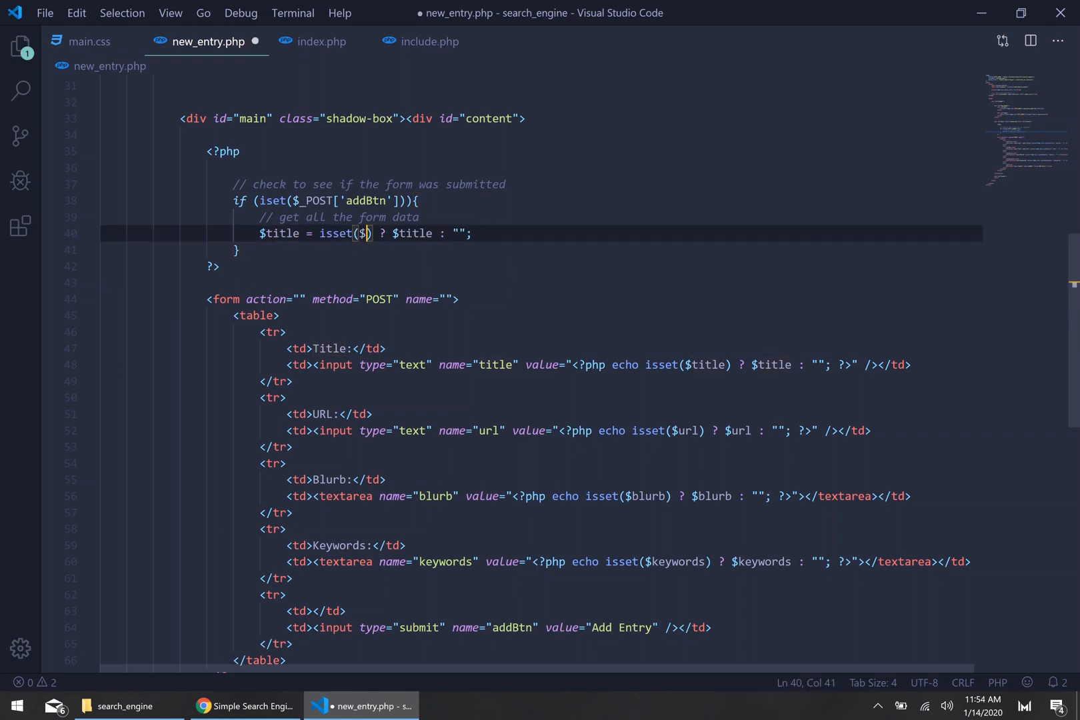
{"action": "type", "text": "_POST"}
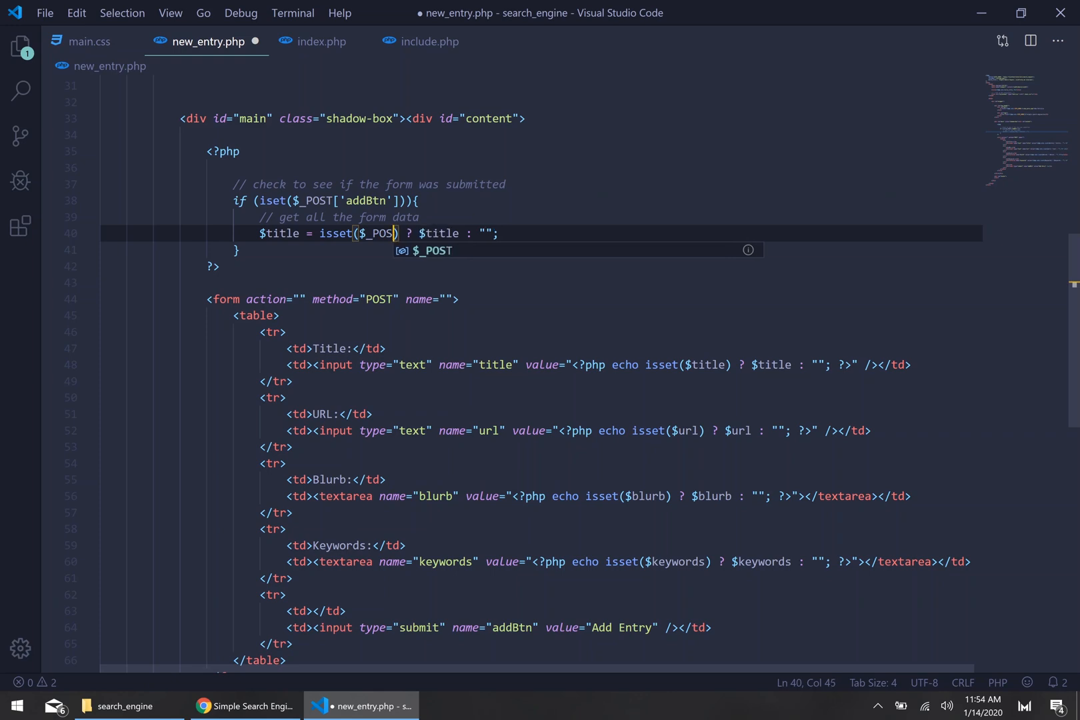
{"action": "type", "text": "['t'"}
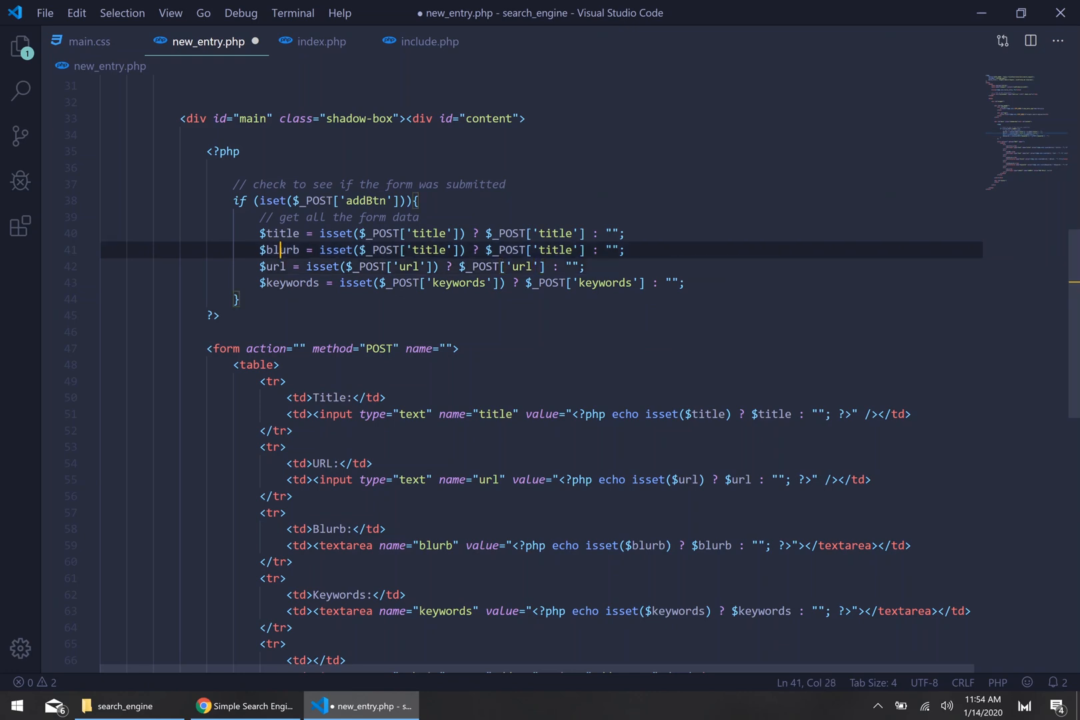
Step: Correct $blurb to 'blurb', wrap all four $_POST values in htmlspecialchars(), and save
{"action": "type", "text": "blurb"}
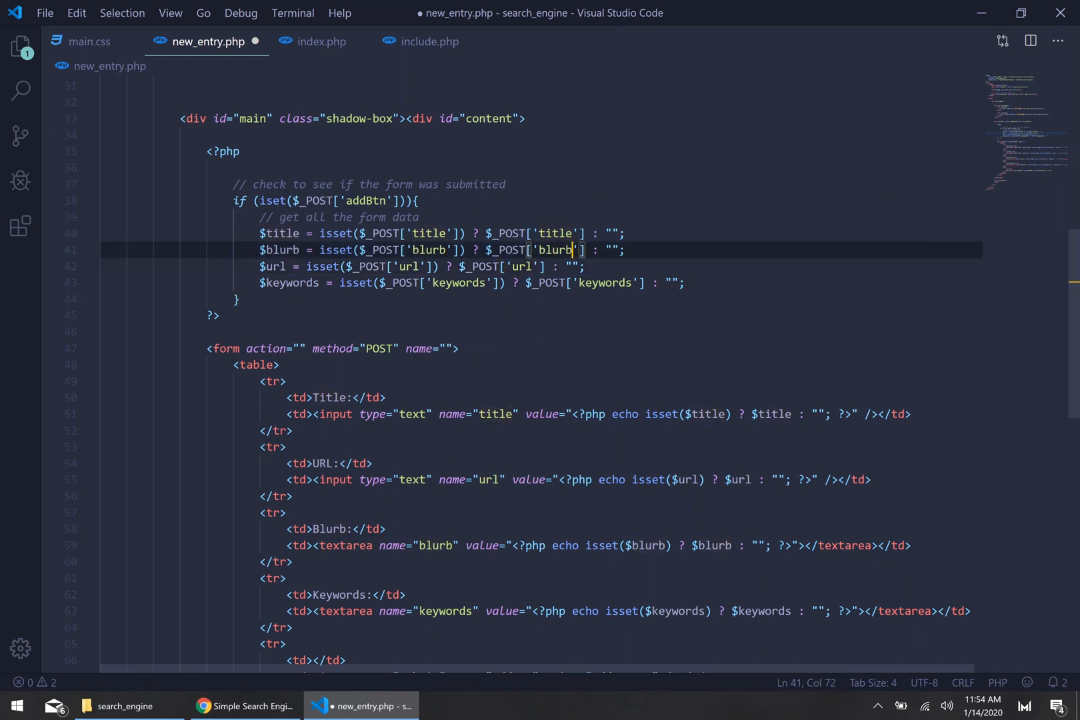
{"action": "key", "text": "ctrl+s"}
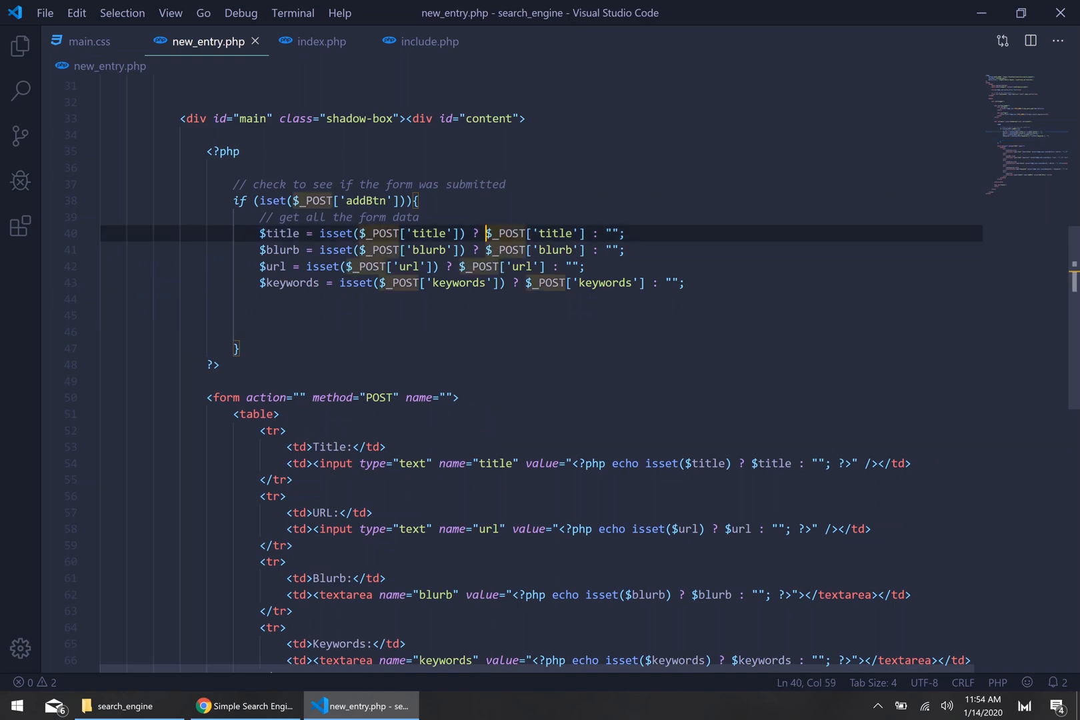
{"action": "type", "text": "htmlspe"}
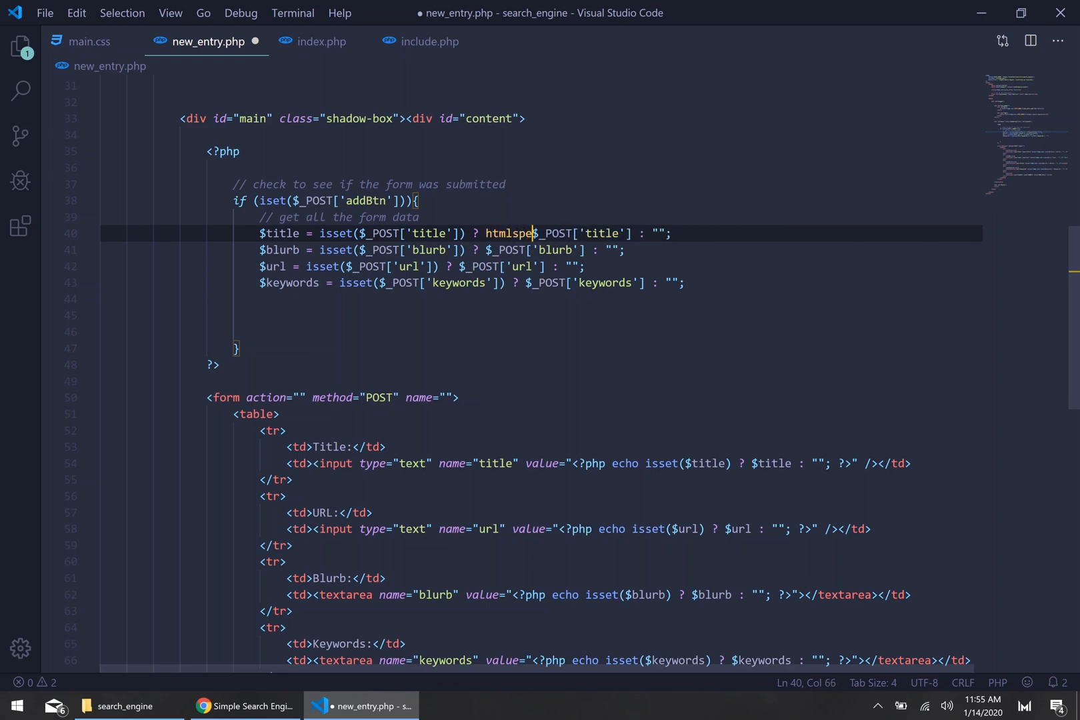
{"action": "type", "text": "cialchars("}
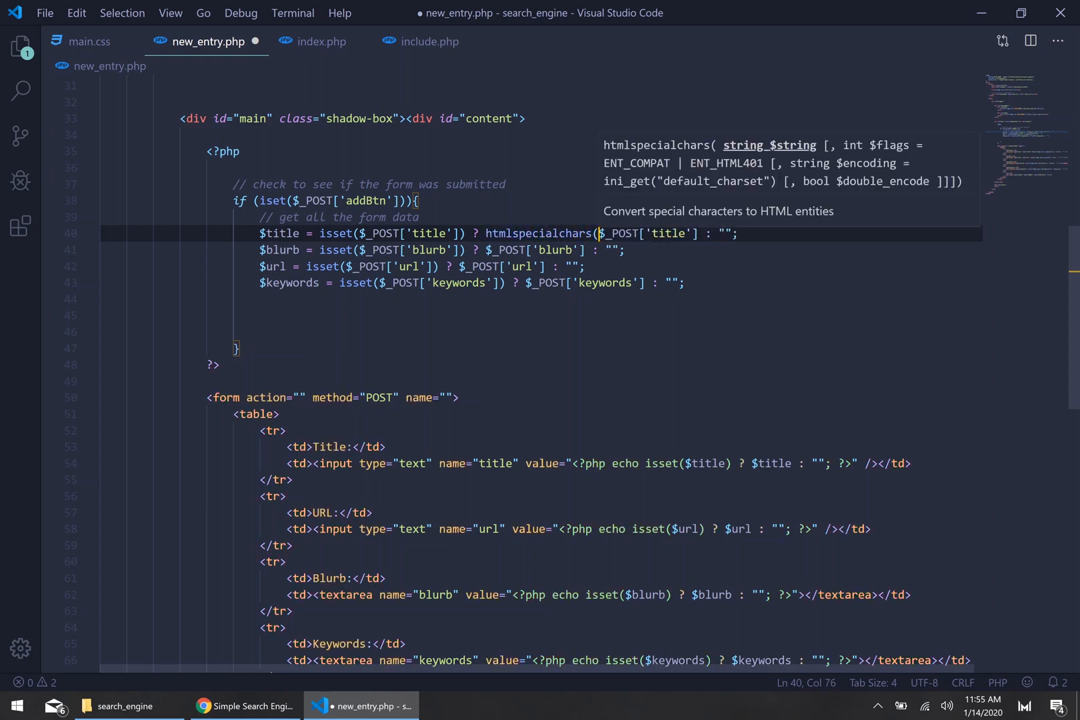
{"action": "type", "text": ")"}
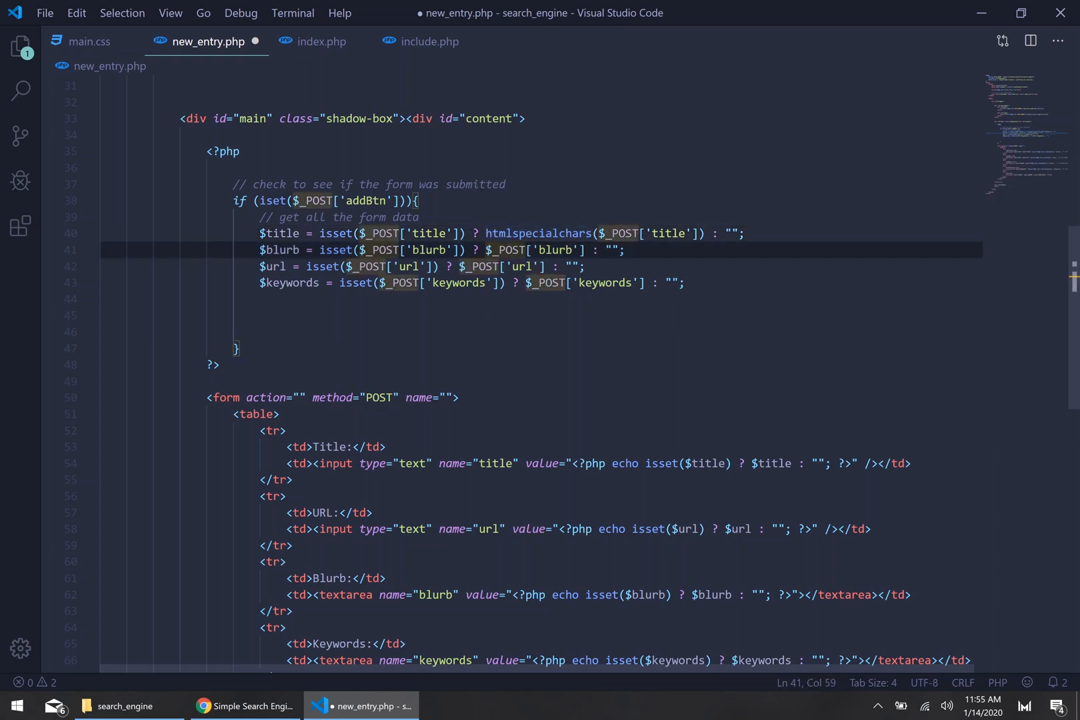
{"action": "type", "text": "htmlspecialchars("}
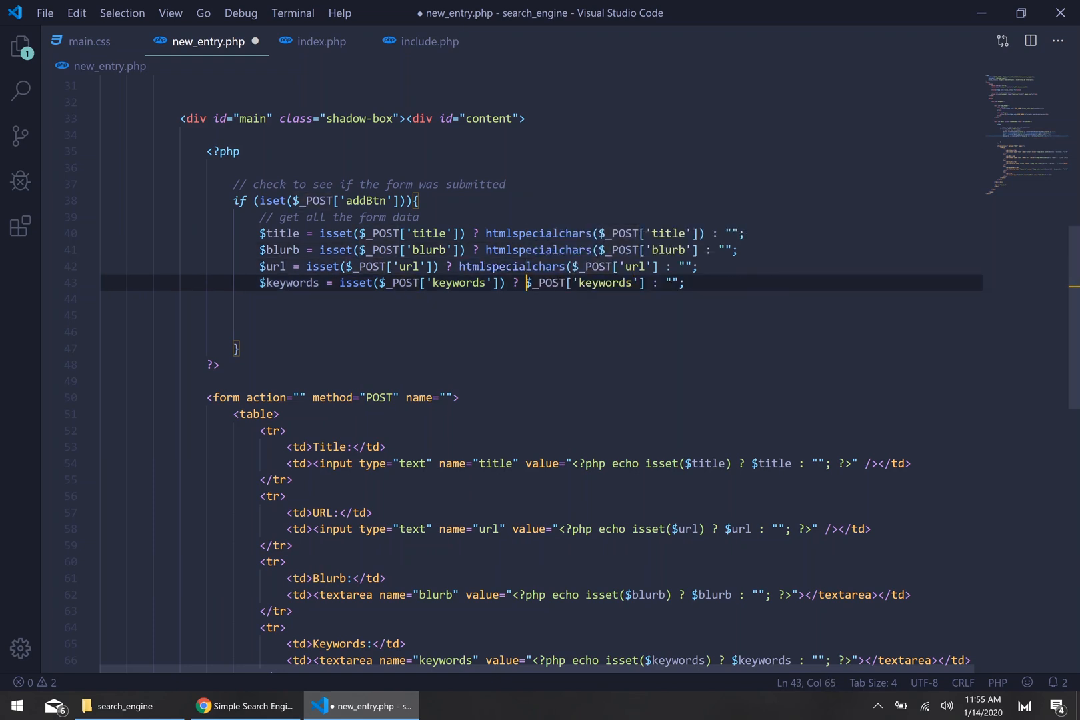
{"action": "type", "text": "htmlspecialchars("}
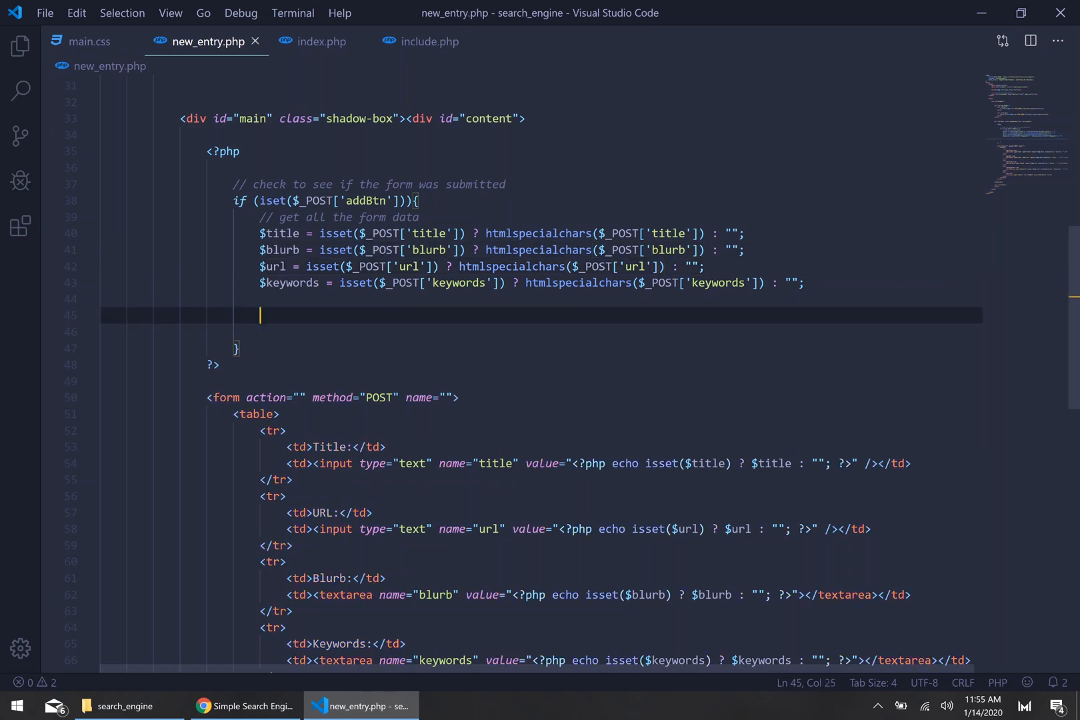
Step: Add '// make sure all the form data was submitted' and if ($title && $url && $blurb & $keywords) with else
{"action": "type", "text": "// m"}
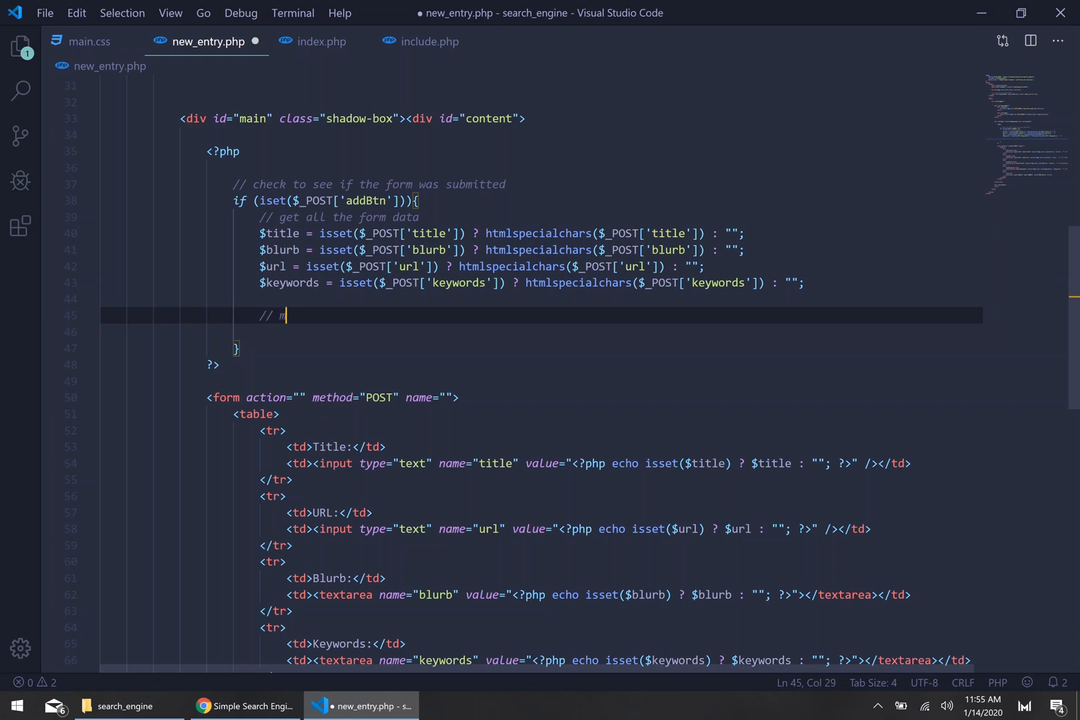
{"action": "type", "text": "ake sure"}
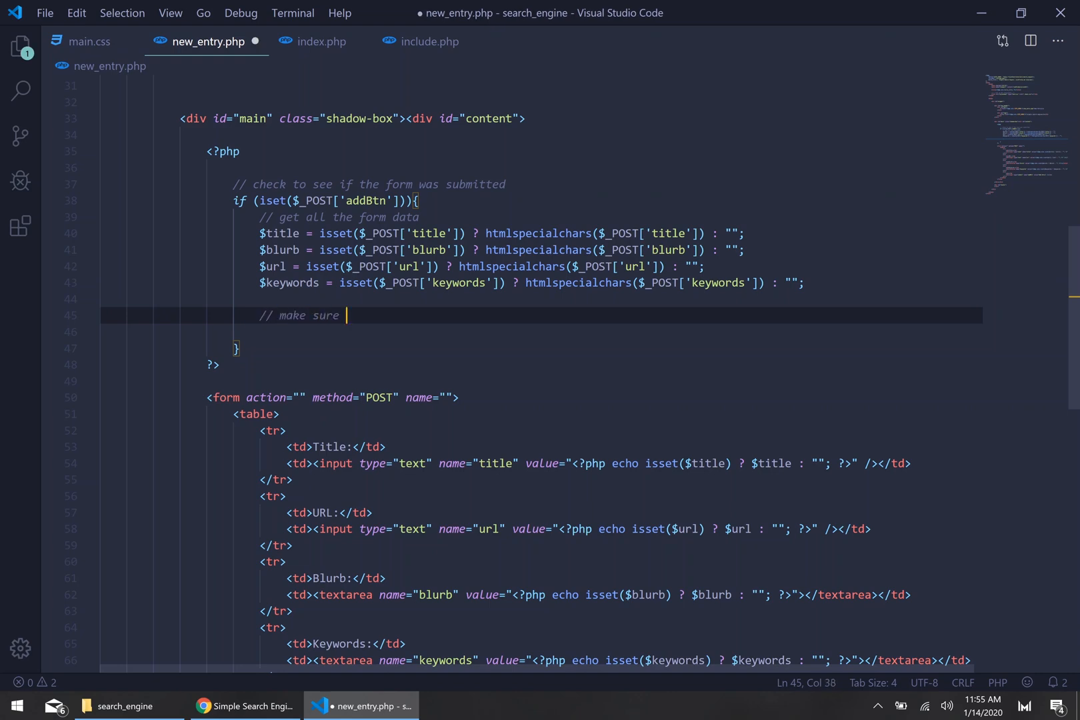
{"action": "type", "text": "all the"}
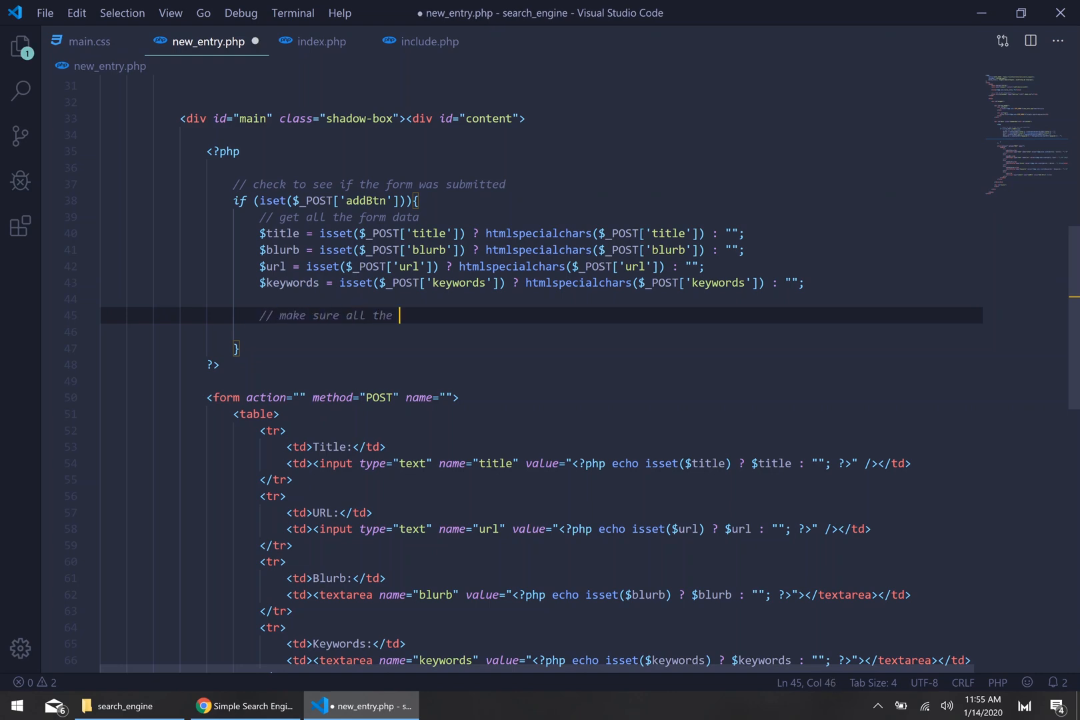
{"action": "type", "text": "form data was submitted"}
{"action": "left_click", "coordinate": [542, 332]}
{"action": "type", "text": "if (){"}
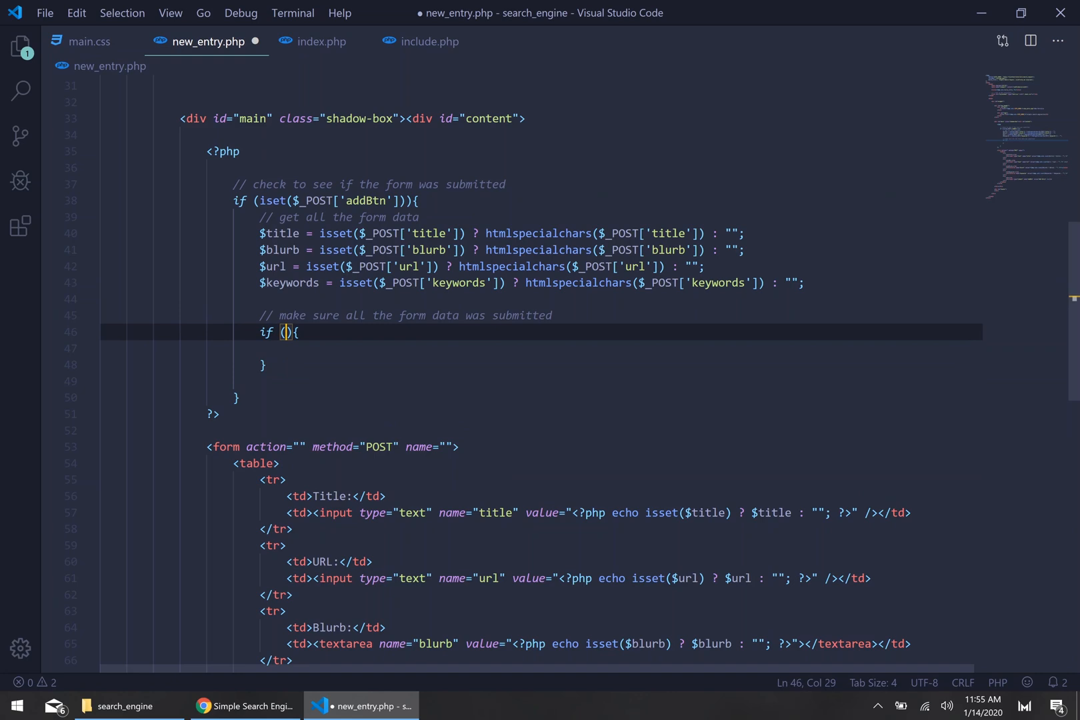
{"action": "type", "text": "$title &&"}
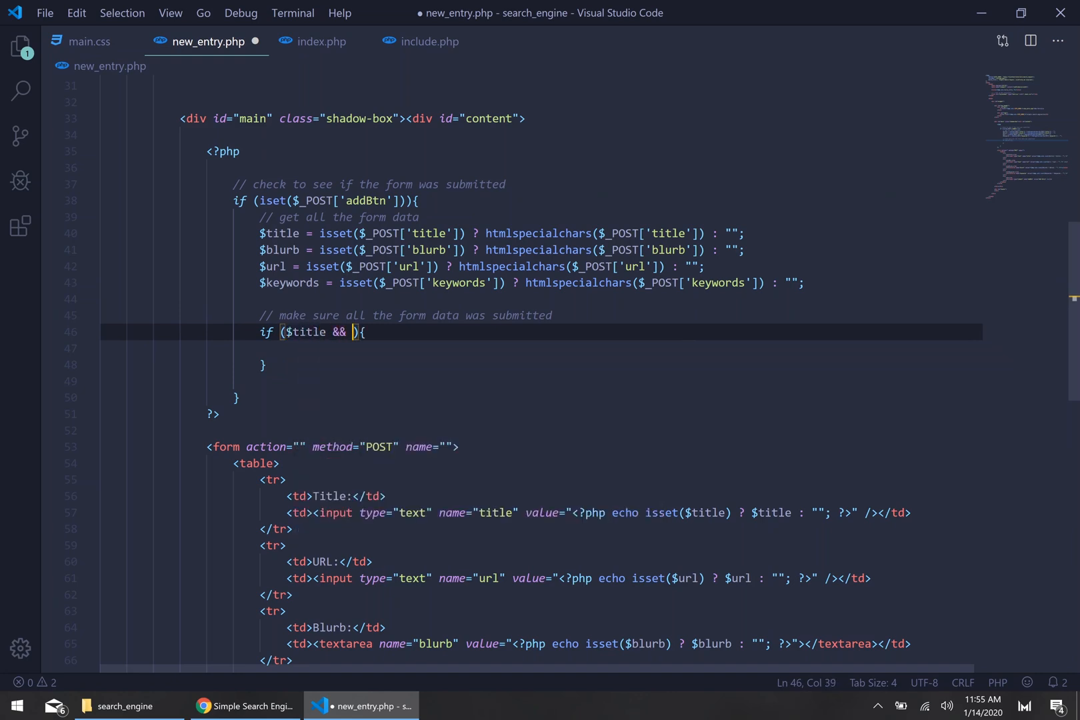
{"action": "type", "text": "$ur"}
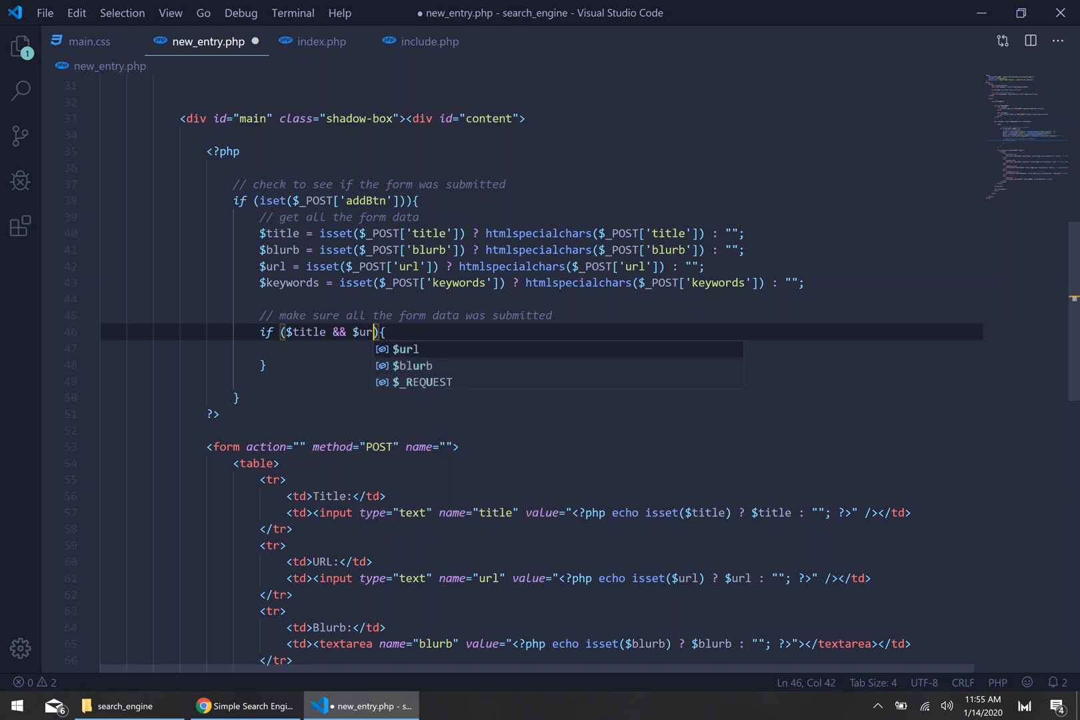
{"action": "type", "text": "&& blurb &"}
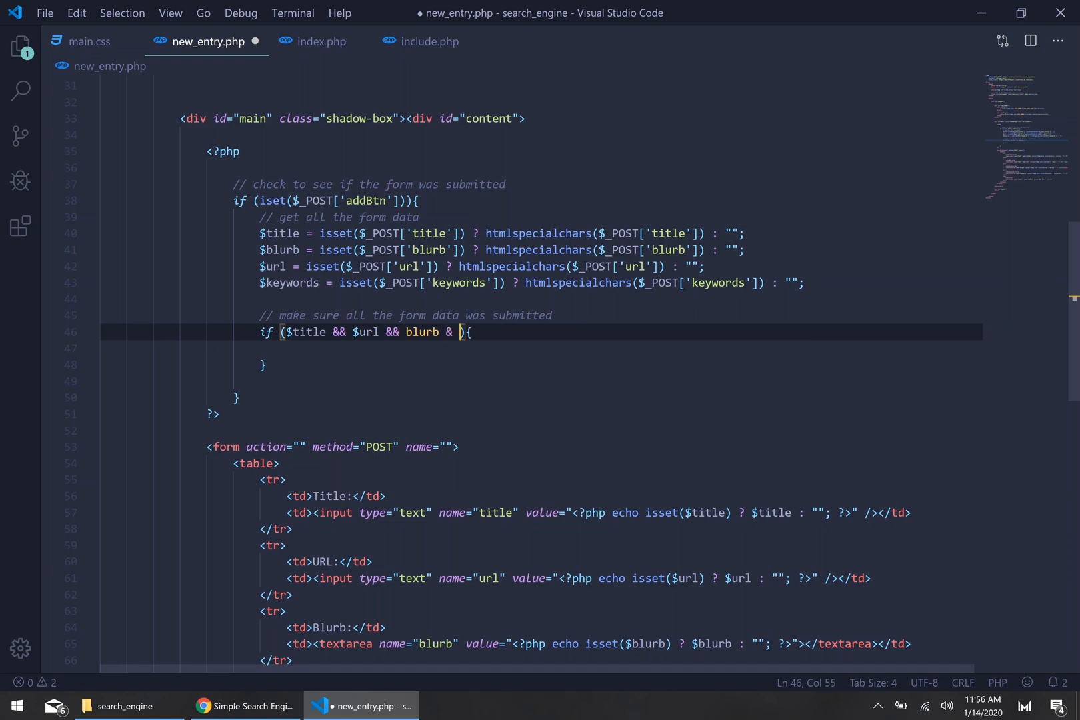
{"action": "type", "text": "keywords"}
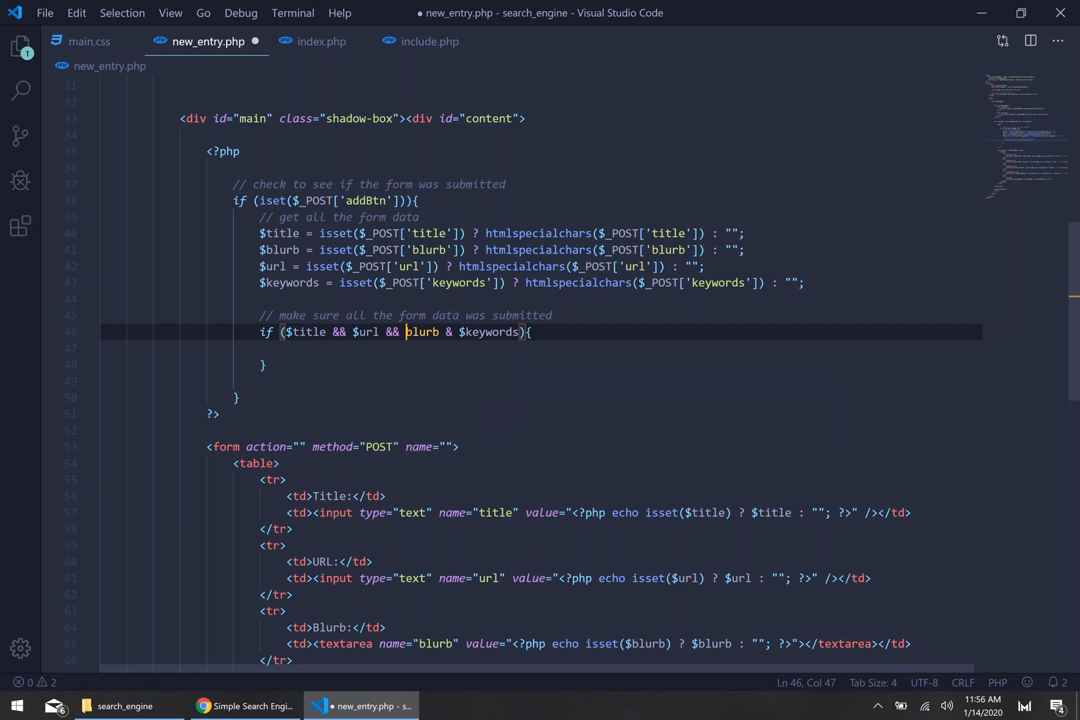
{"action": "type", "text": "$"}
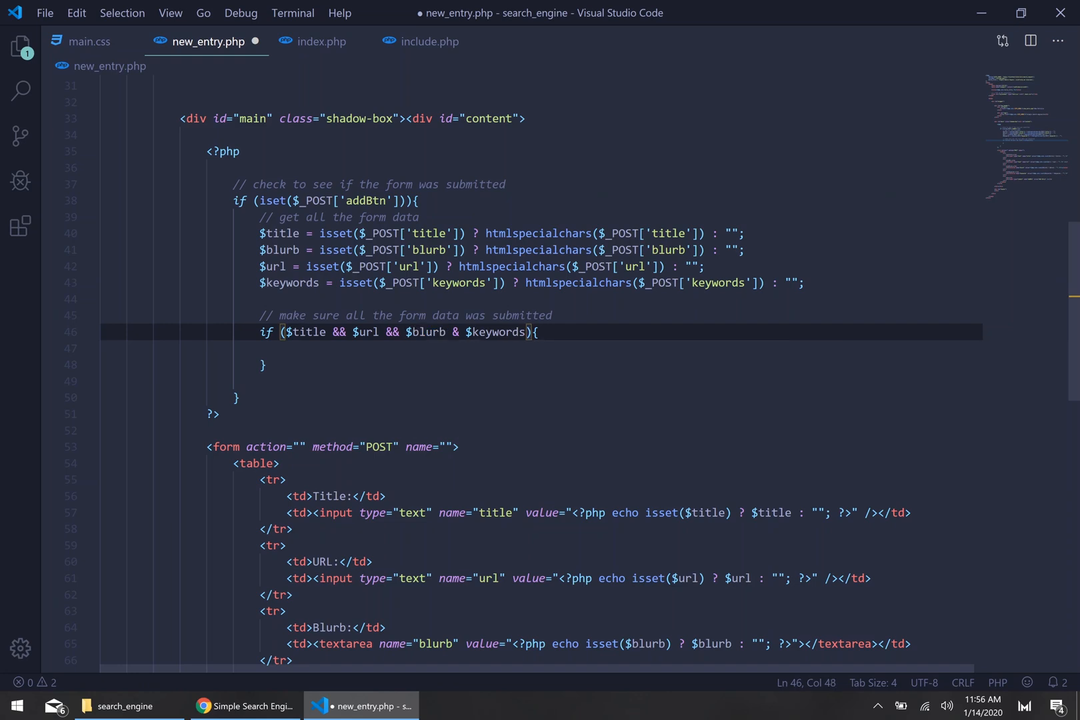
{"action": "type", "text": "els"}
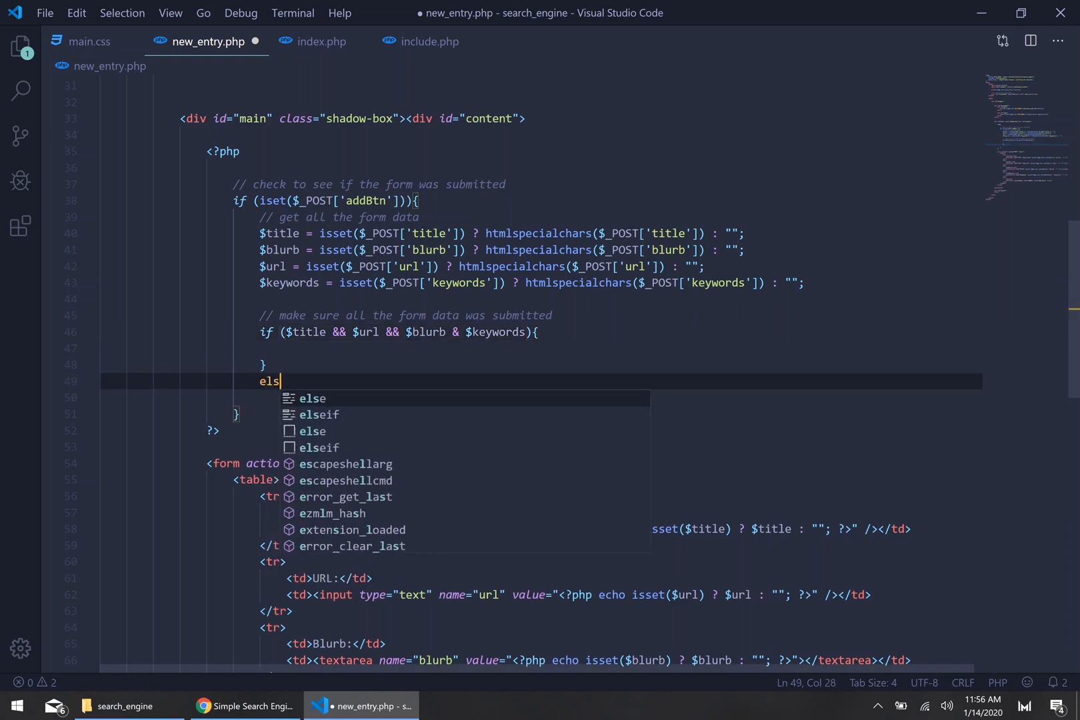
Step: Make the else branch echo 'Please provided all data. The entire form is required.'
{"action": "type", "text": "echo '';"}
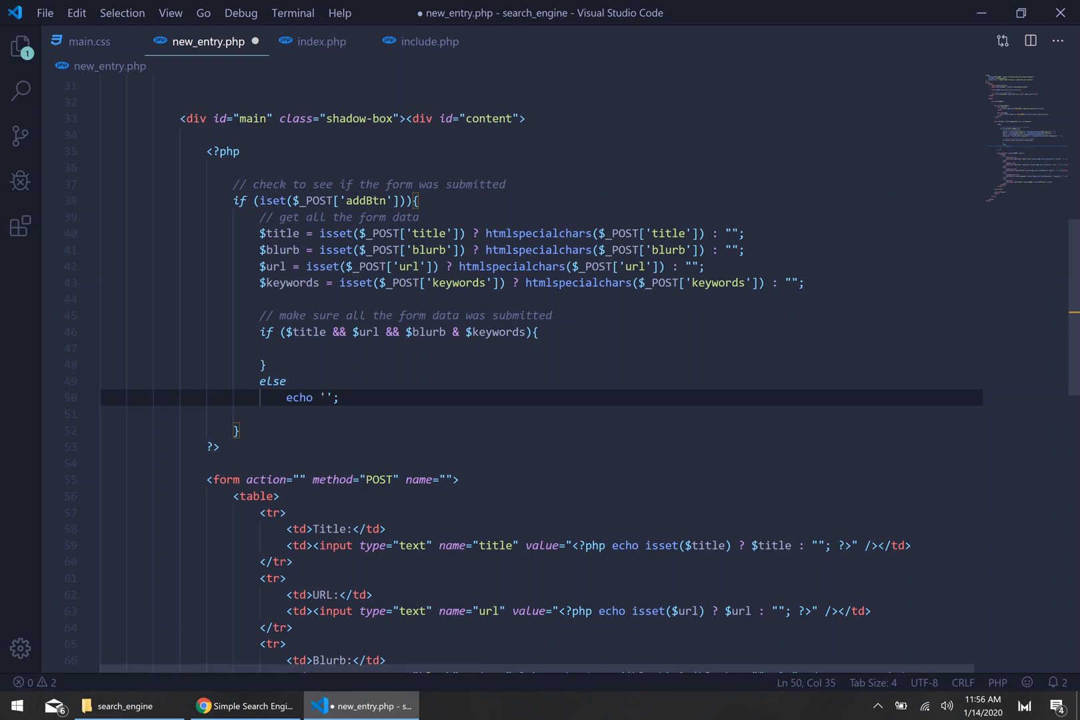
{"action": "type", "text": "P"}
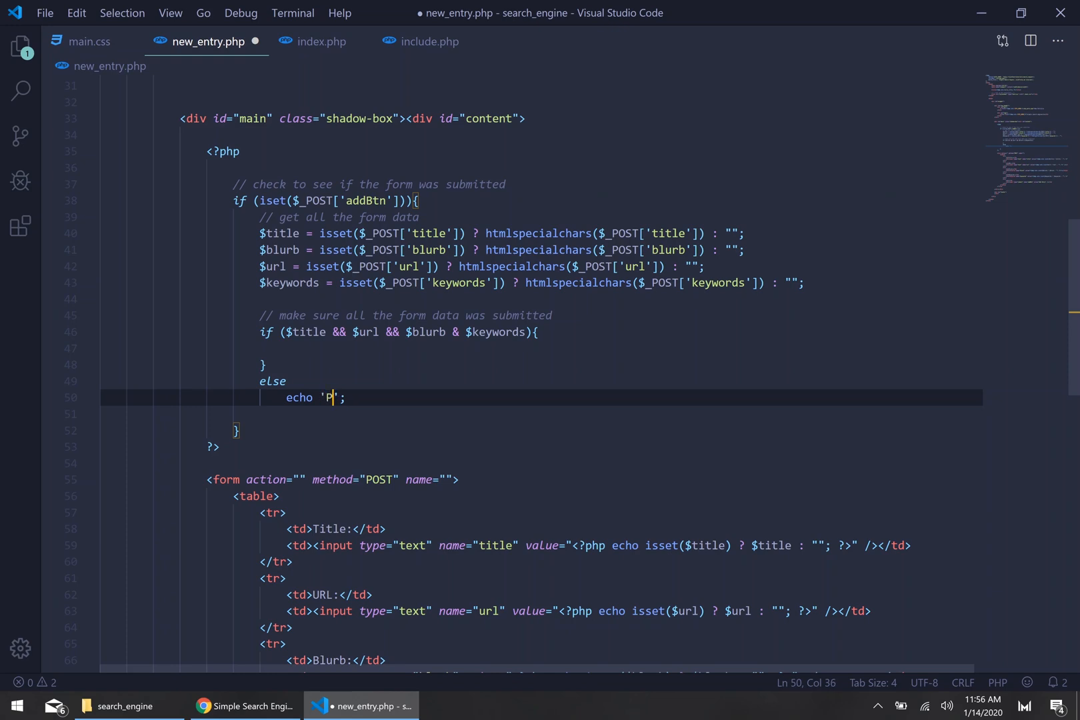
{"action": "type", "text": "lease pr"}
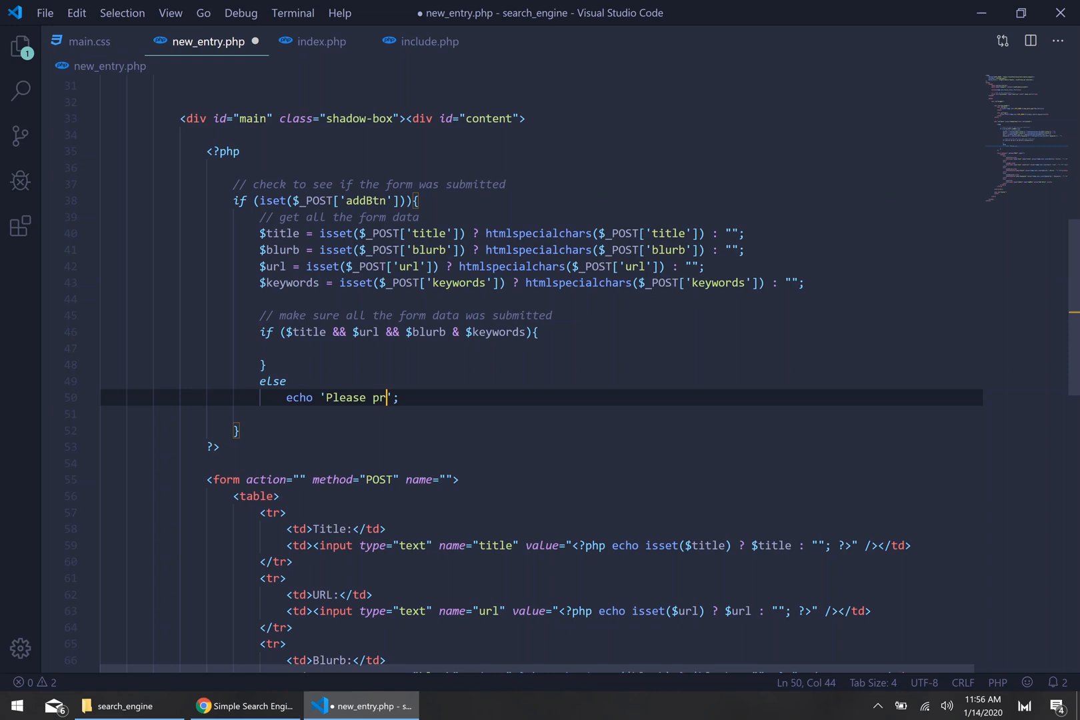
{"action": "type", "text": "ovided all data"}
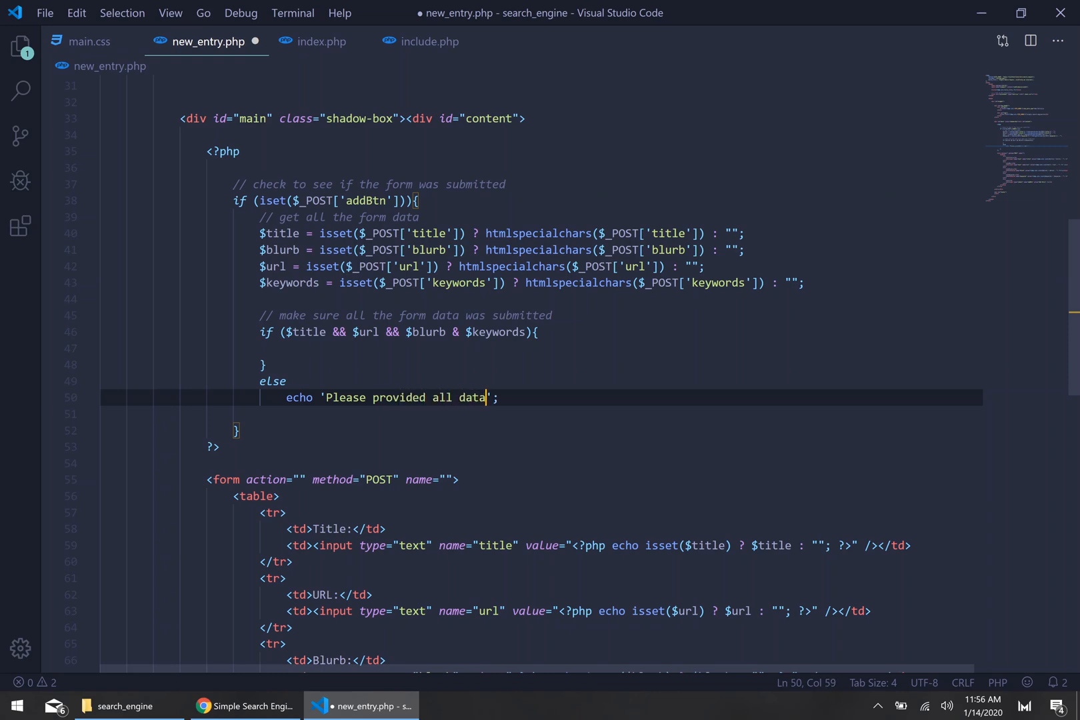
{"action": "type", "text": ". The enti"}
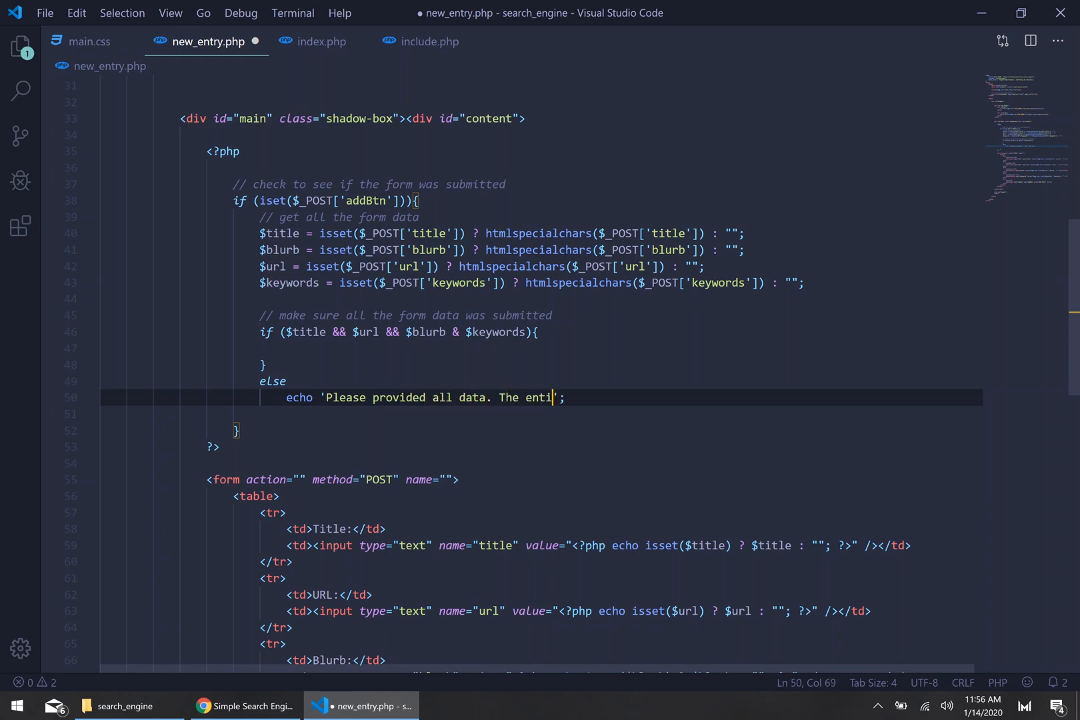
{"action": "type", "text": "re form is required."}
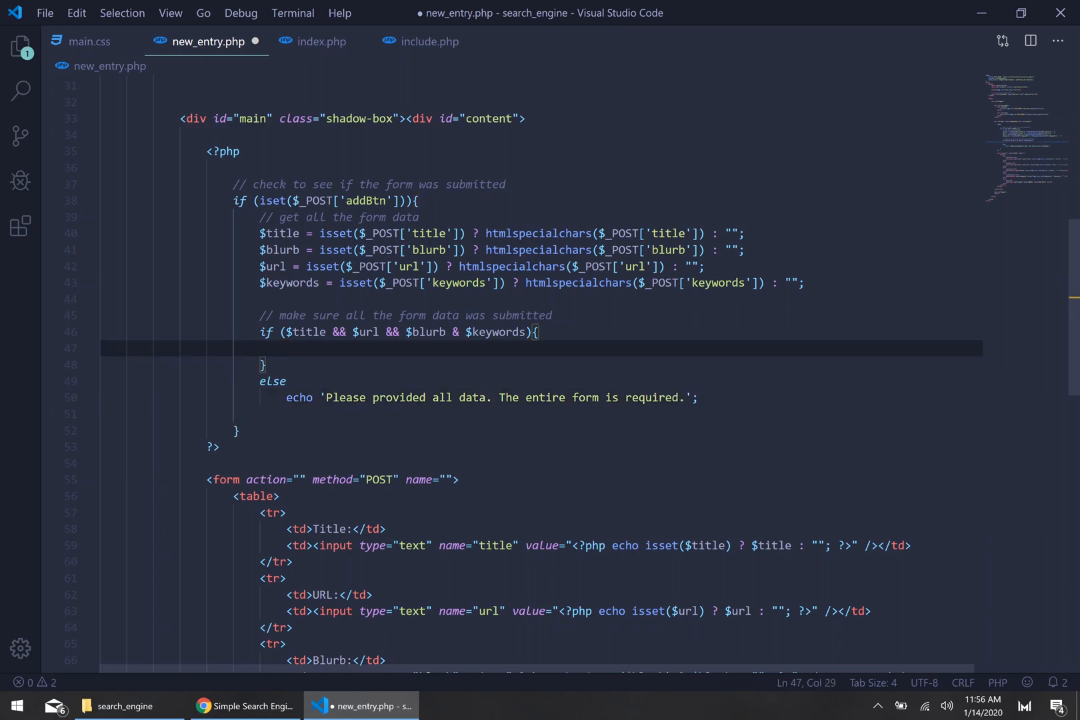
{"action": "type", "text": "//"}
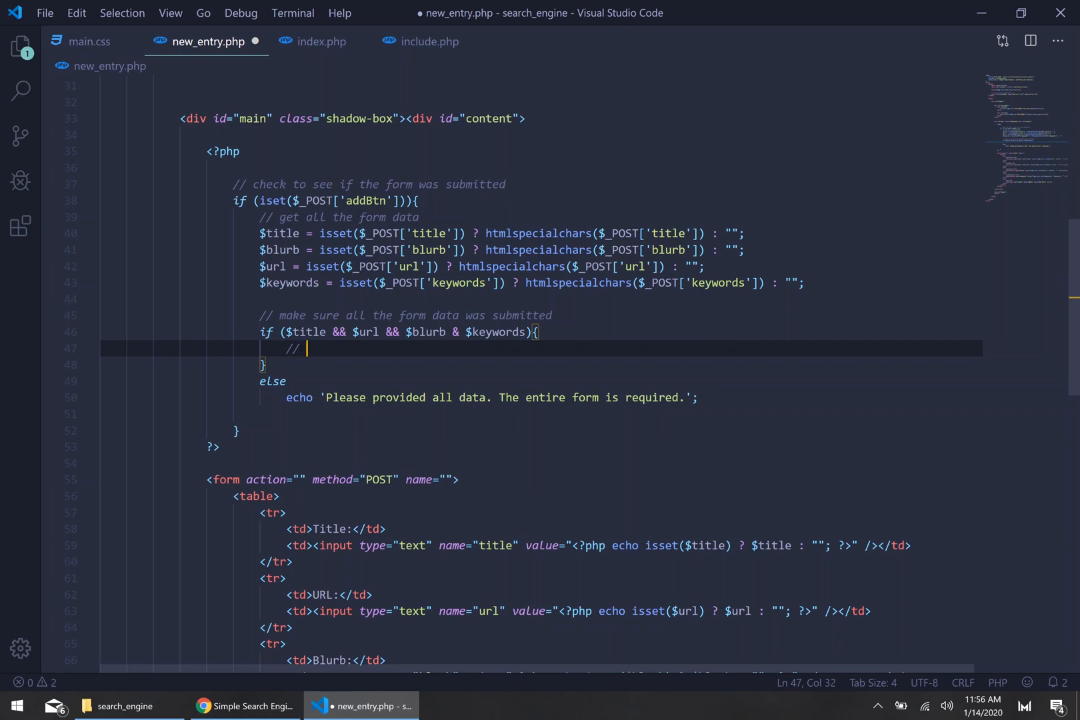
Step: Inside the if, set $id = '' and start a $conn = mysqli_connect call
{"action": "type", "text": "setup some vars"}
{"action": "type", "text": "$"}
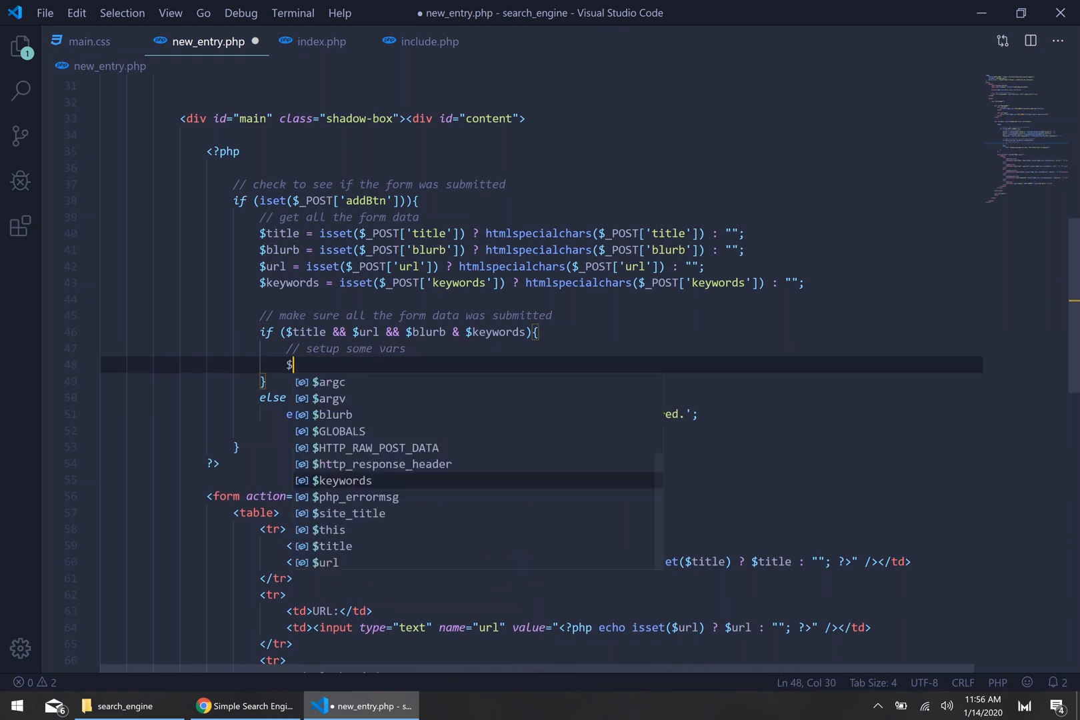
{"action": "type", "text": "id = '';"}
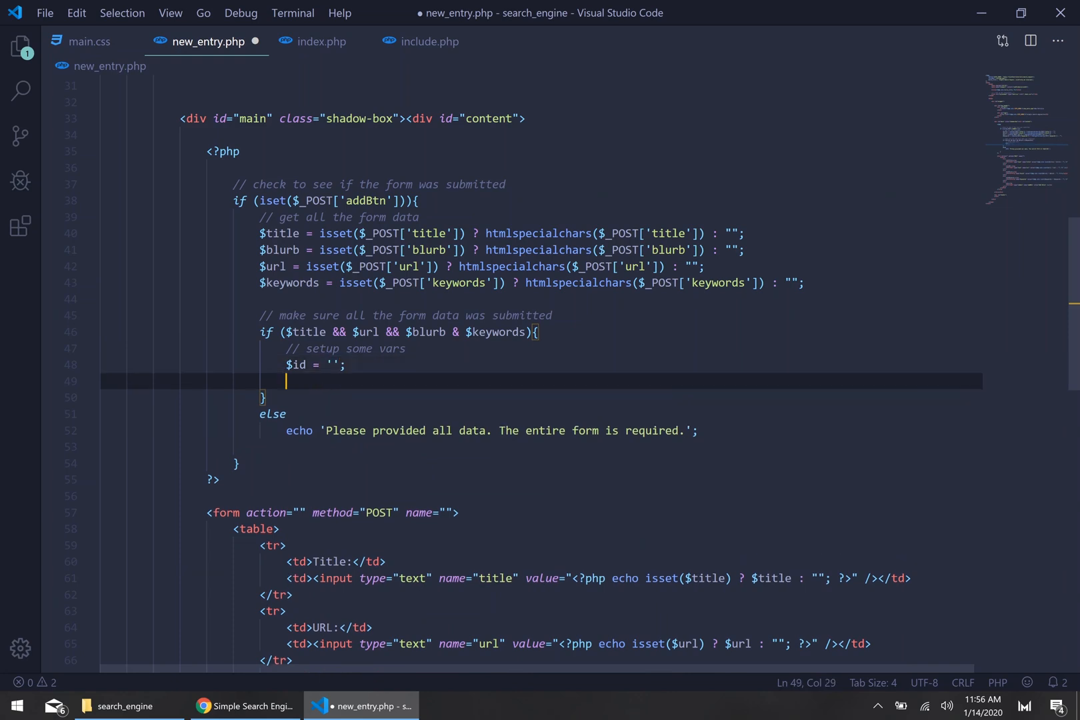
{"action": "scroll", "scroll_direction": "down", "scroll_amount": 3}
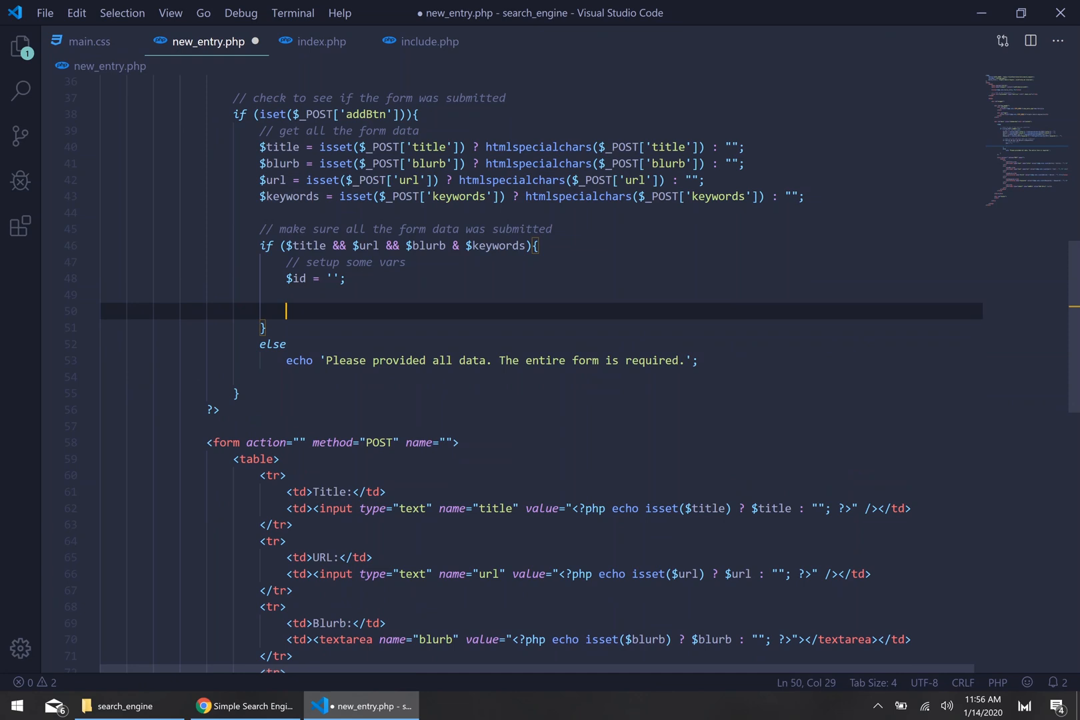
{"action": "type", "text": "$"}
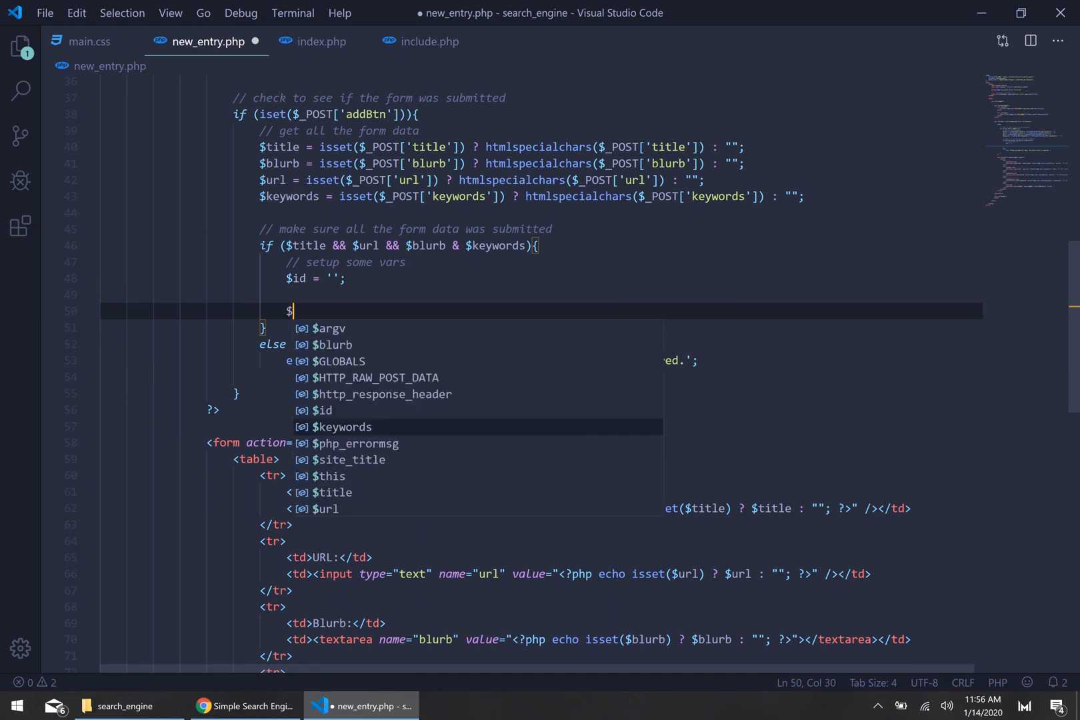
{"action": "type", "text": "conn"}
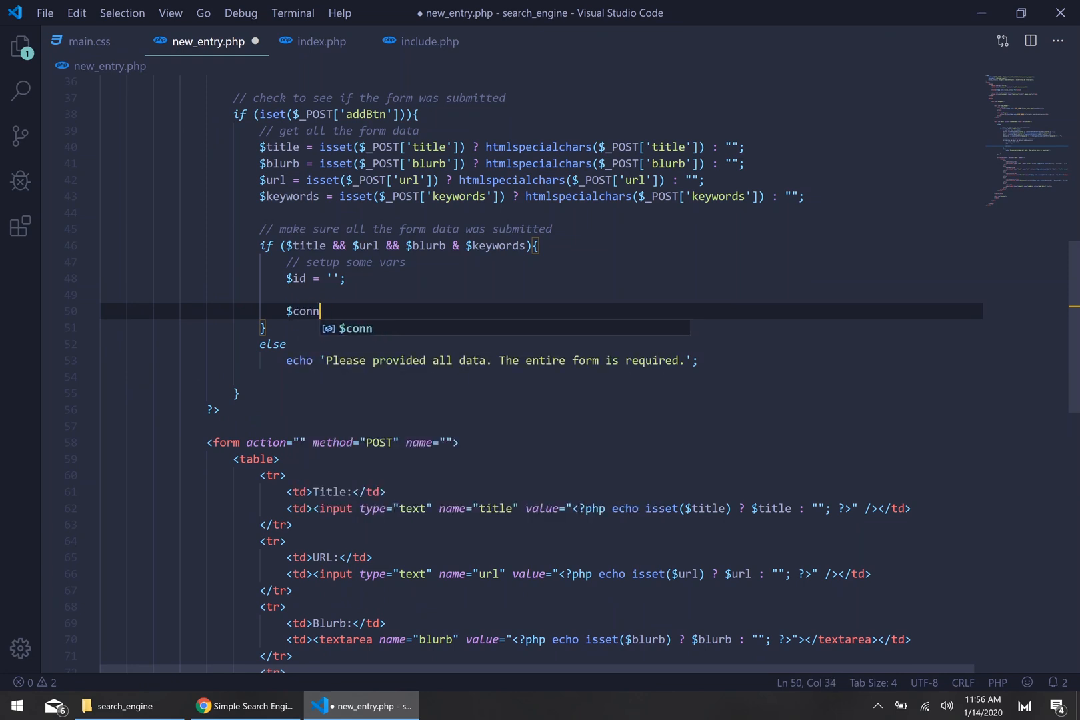
{"action": "type", "text": "= mysql"}
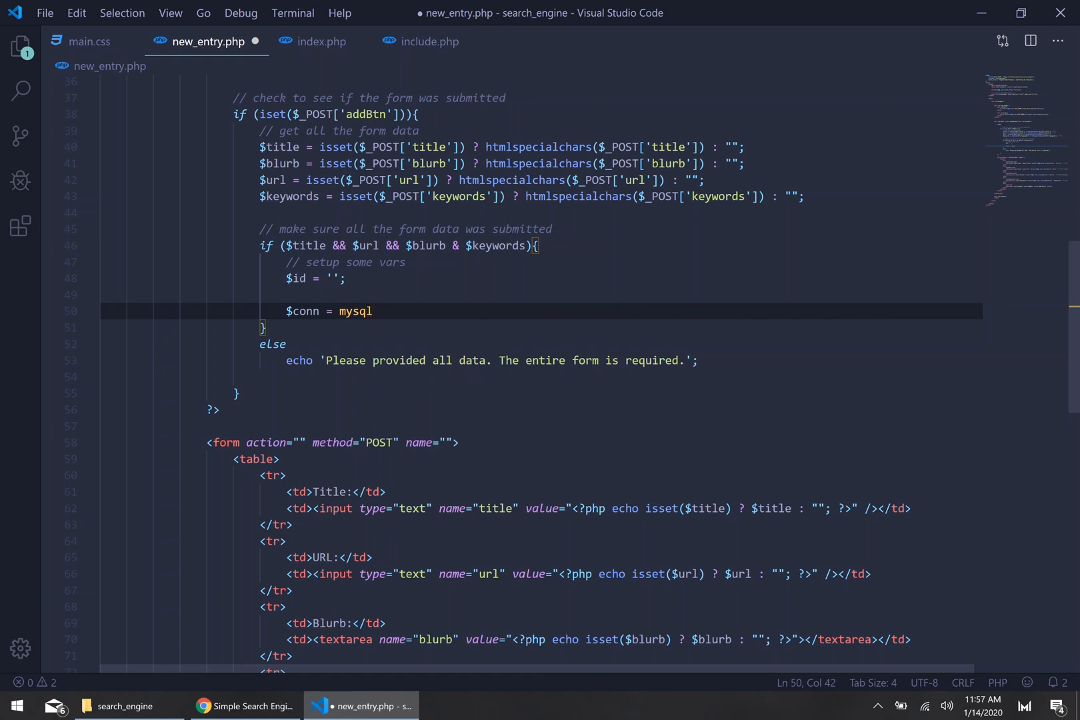
{"action": "type", "text": "i_connect"}
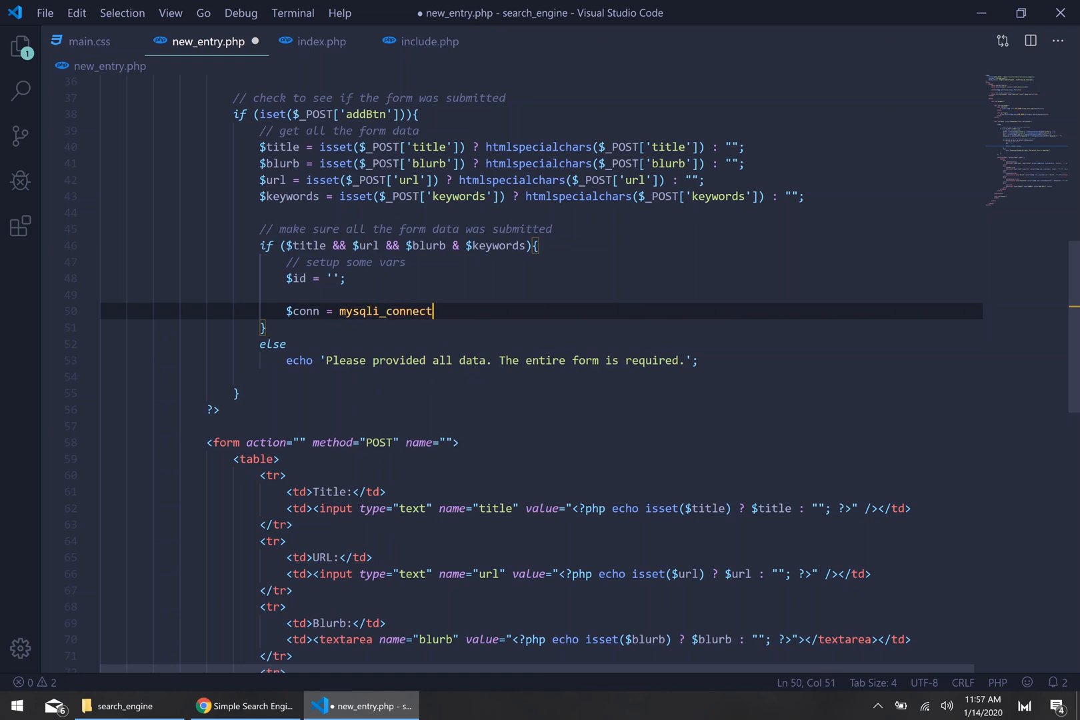
Step: Pass DB_SERVER, DB_USER, DB_PASS and DB_NAME to mysqli_connect, verifying names in include.php
{"action": "type", "text": "(D);"}
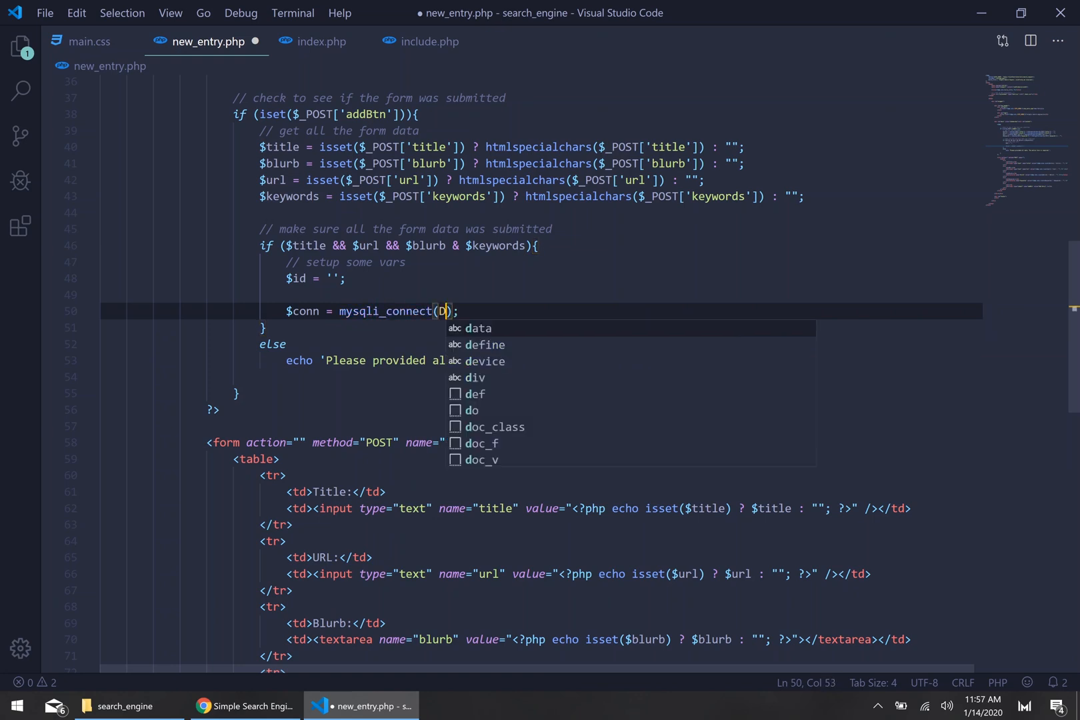
{"action": "type", "text": "B_SERVER,"}
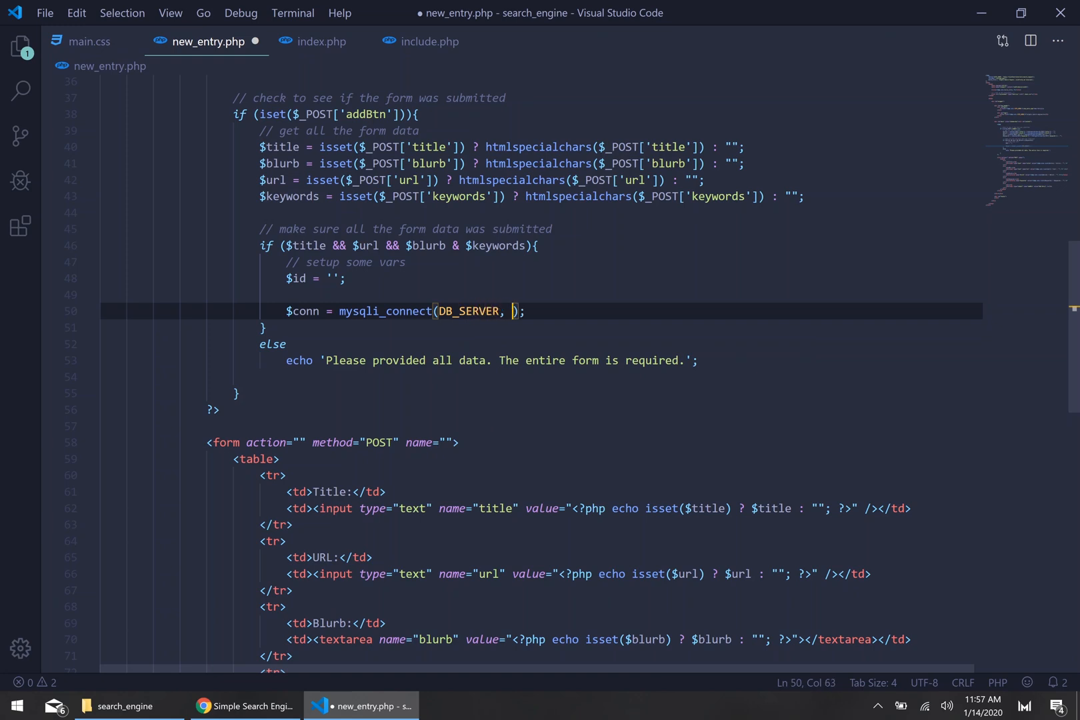
{"action": "type", "text": "DB_USER, DB_"}
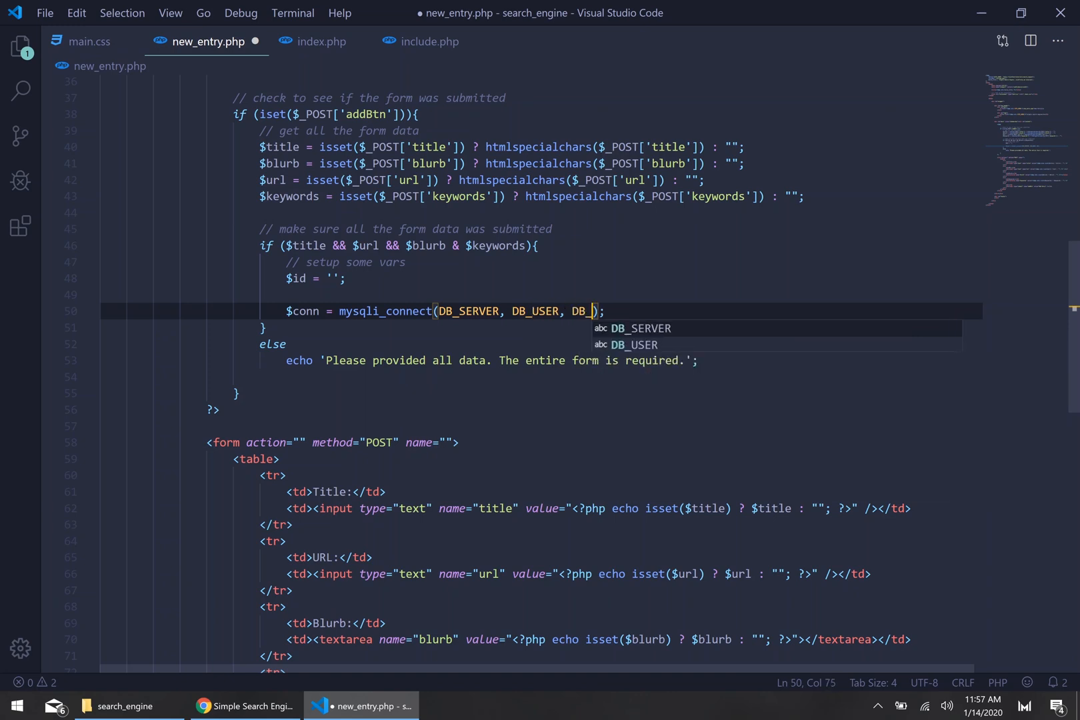
{"action": "type", "text": "PASS"}
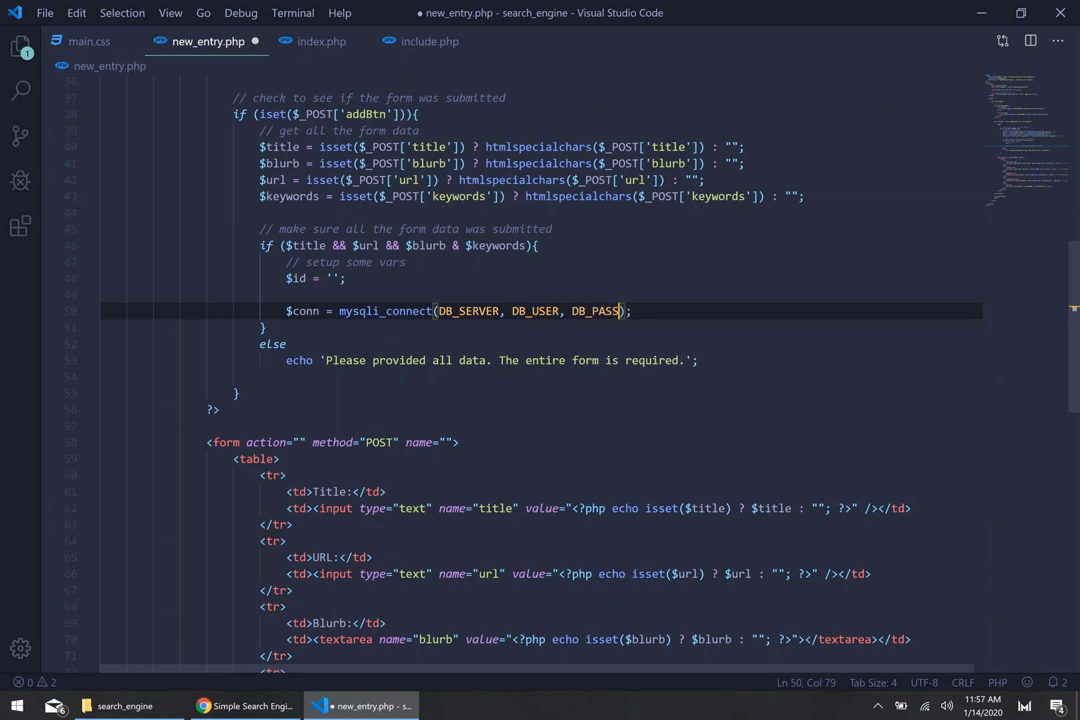
{"action": "type", "text": ", DB_N"}
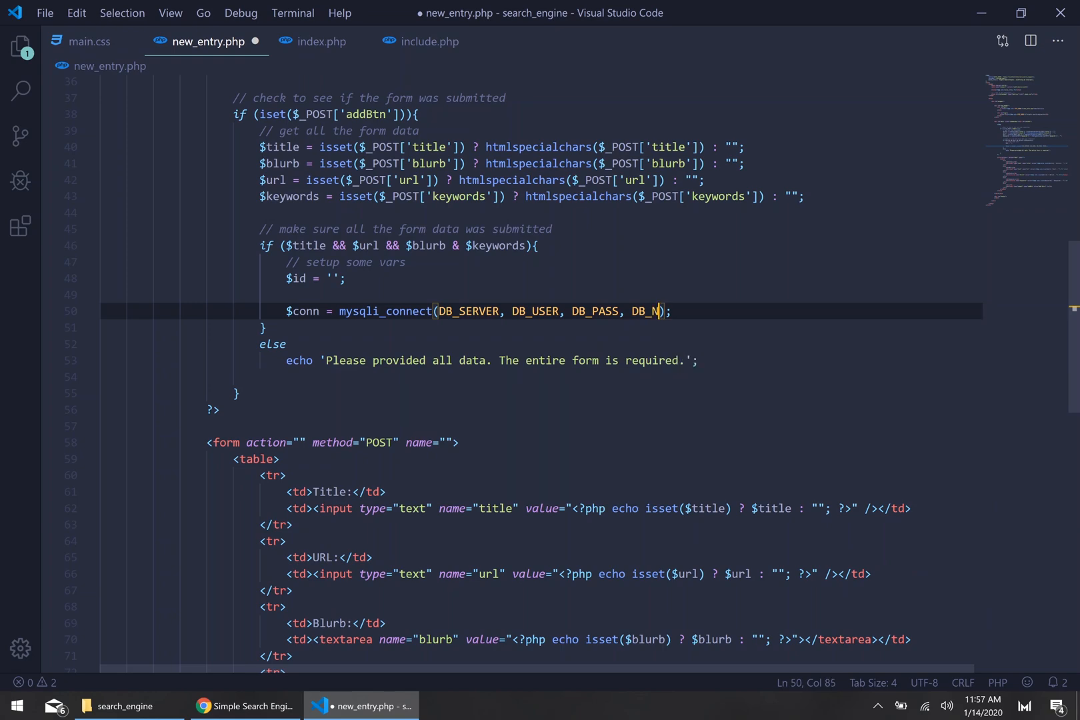
{"action": "type", "text": "AME"}
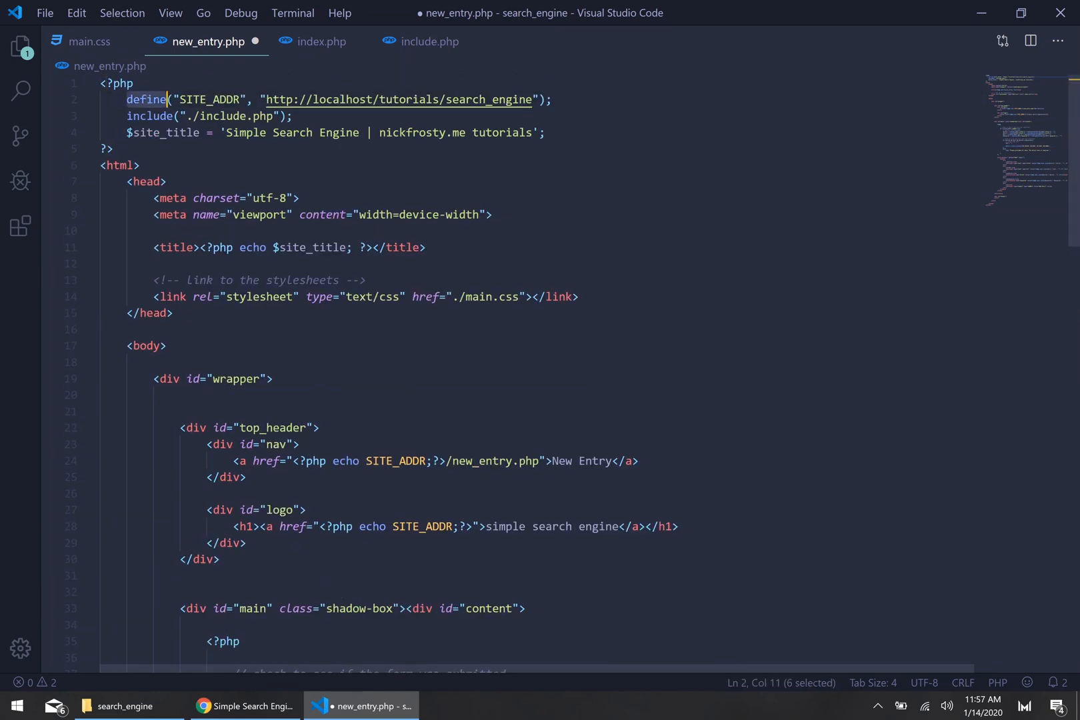
{"action": "left_click", "coordinate": [428, 42]}
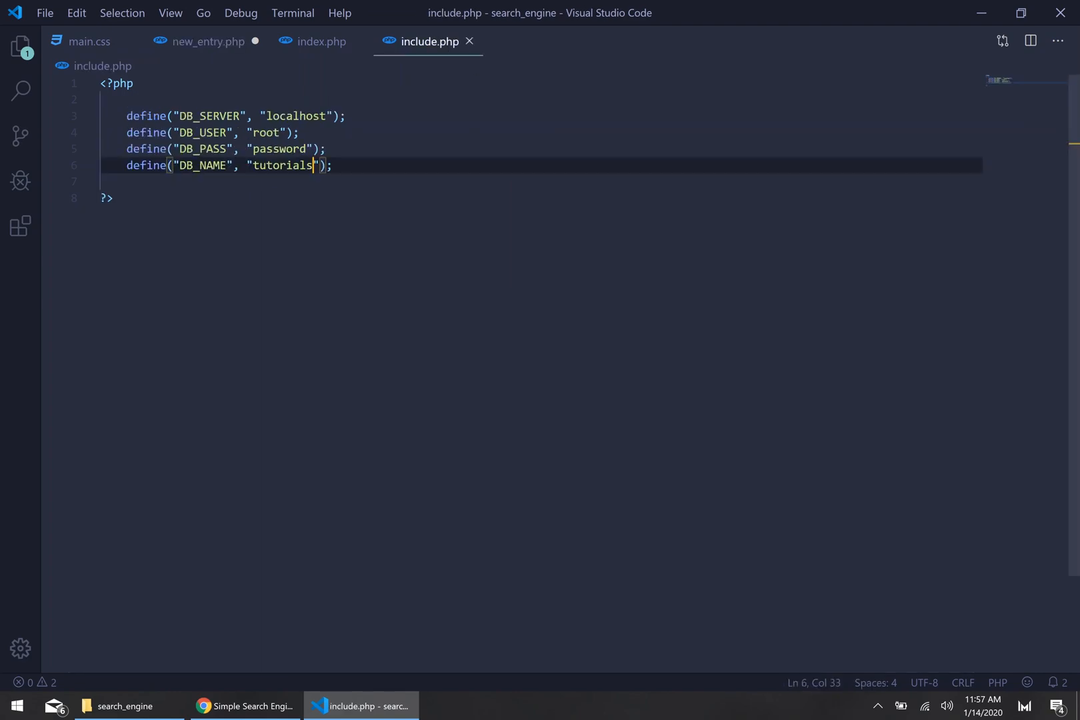
{"action": "left_click", "coordinate": [207, 41]}
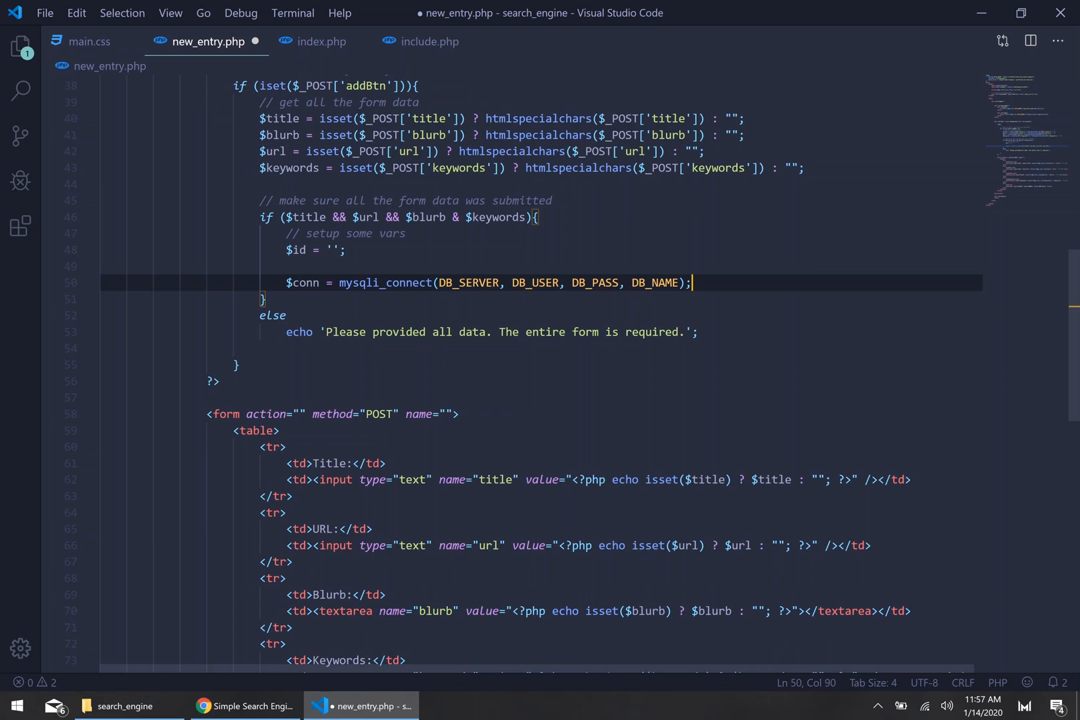
{"action": "key", "text": "enter"}
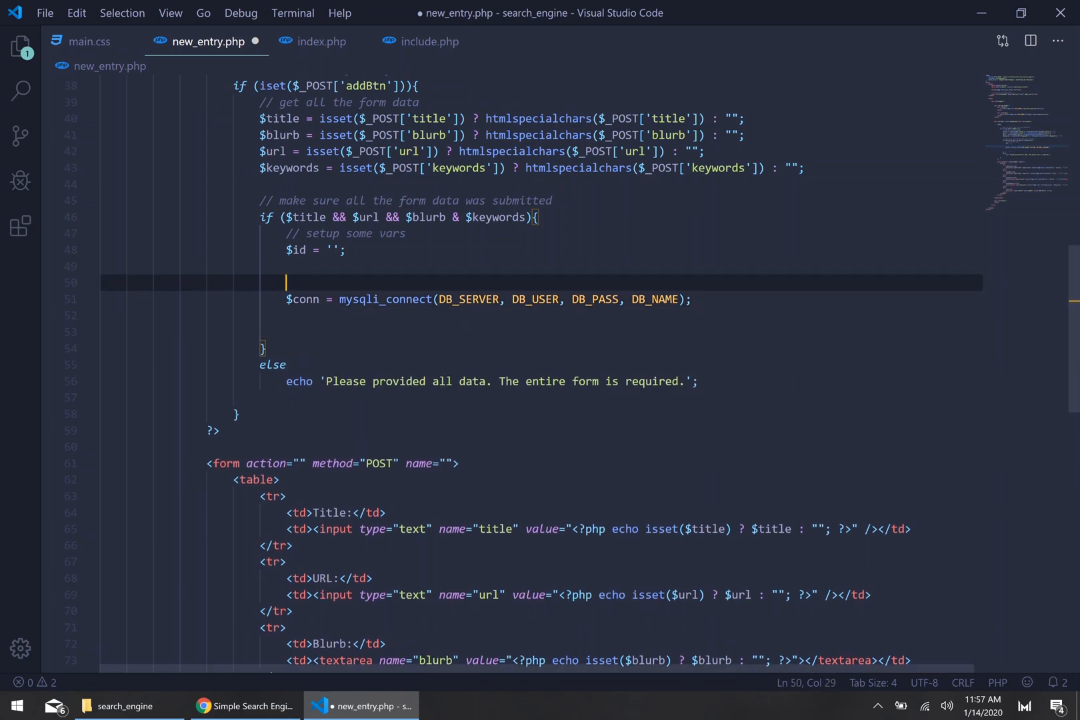
Step: Add a '// CONNECT TO THE DB' comment and begin a mysqli_query with an INSERT string
{"action": "type", "text": "// CONNECT TO THE DB"}
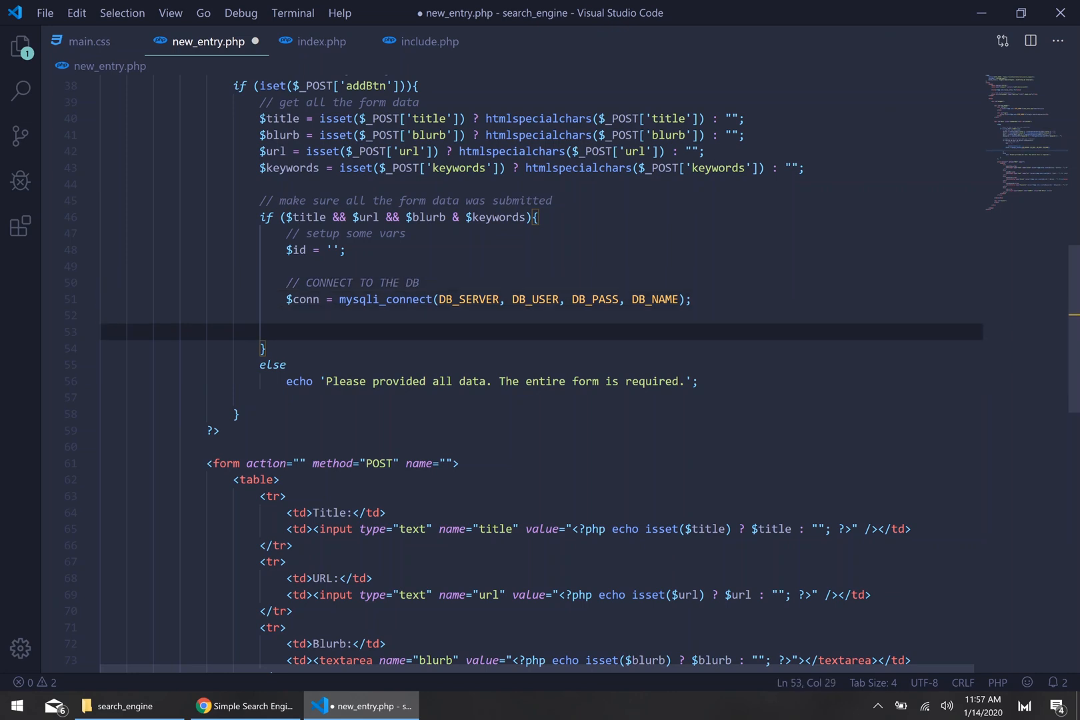
{"action": "type", "text": "mysql_"}
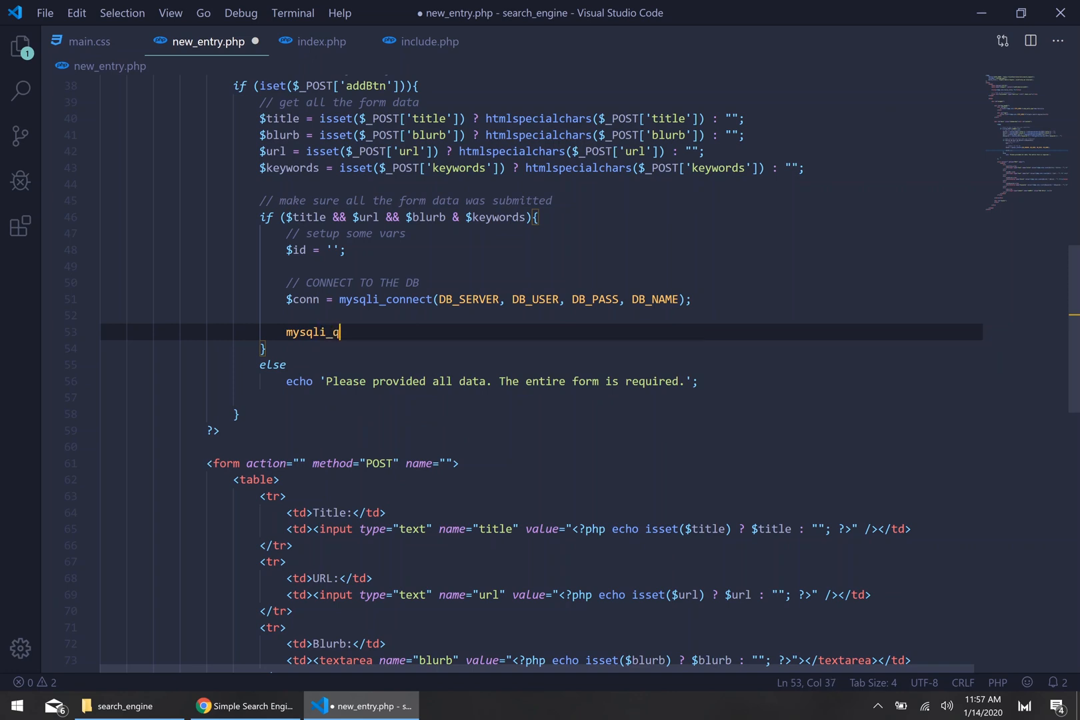
{"action": "type", "text": "uery();"}
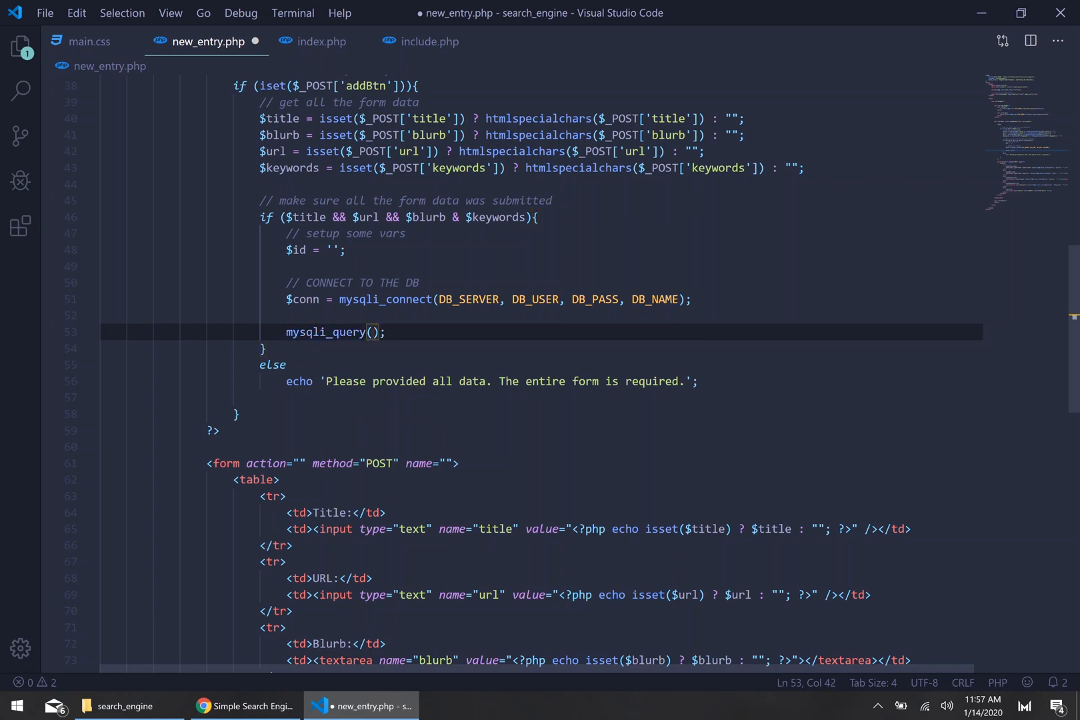
{"action": "type", "text": "\"\""}
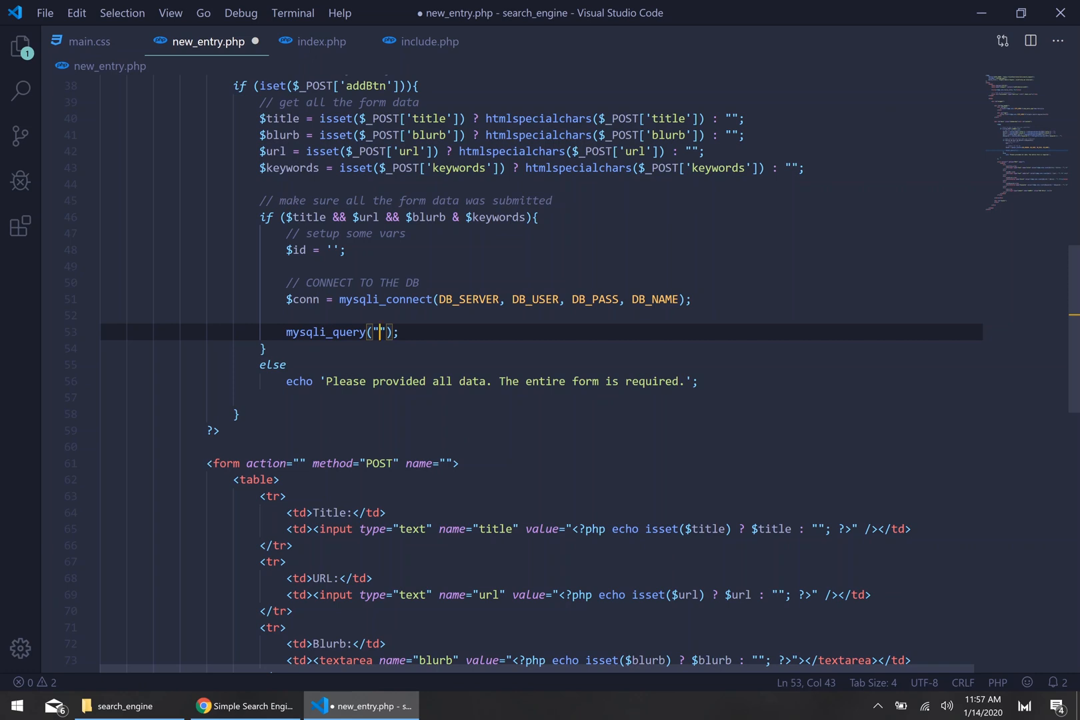
{"action": "type", "text": "INSERT"}
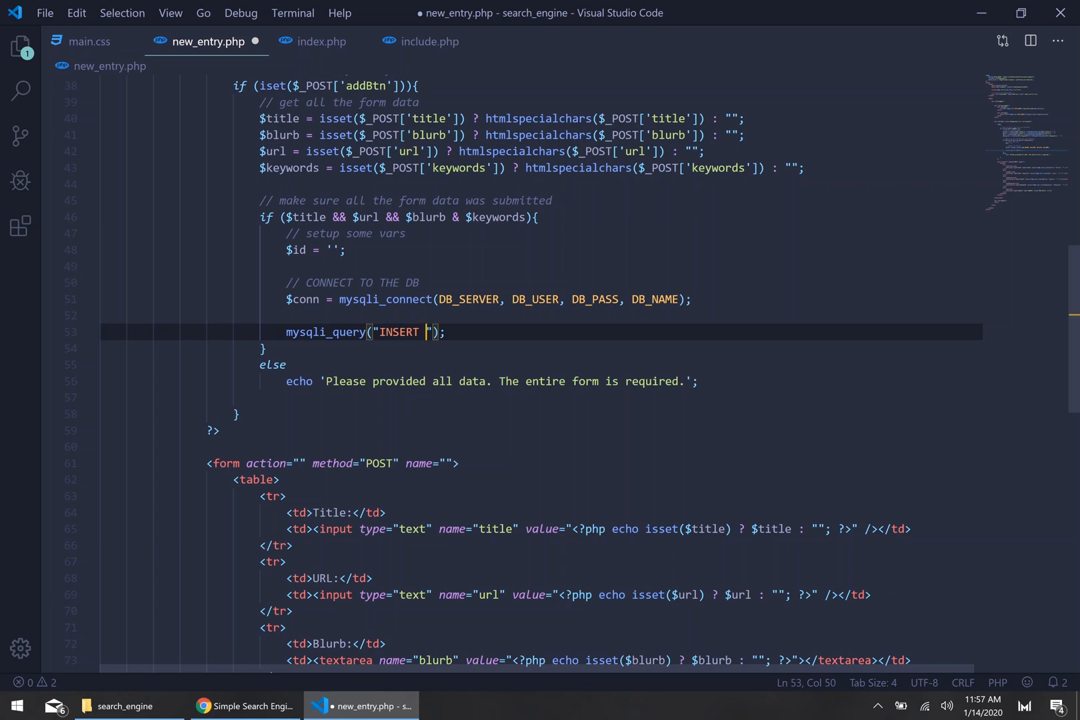
Step: Write the query as INSERT INTO search_engine VALUES ('$id', '$title', '$blurb')
{"action": "type", "text": "$C"}
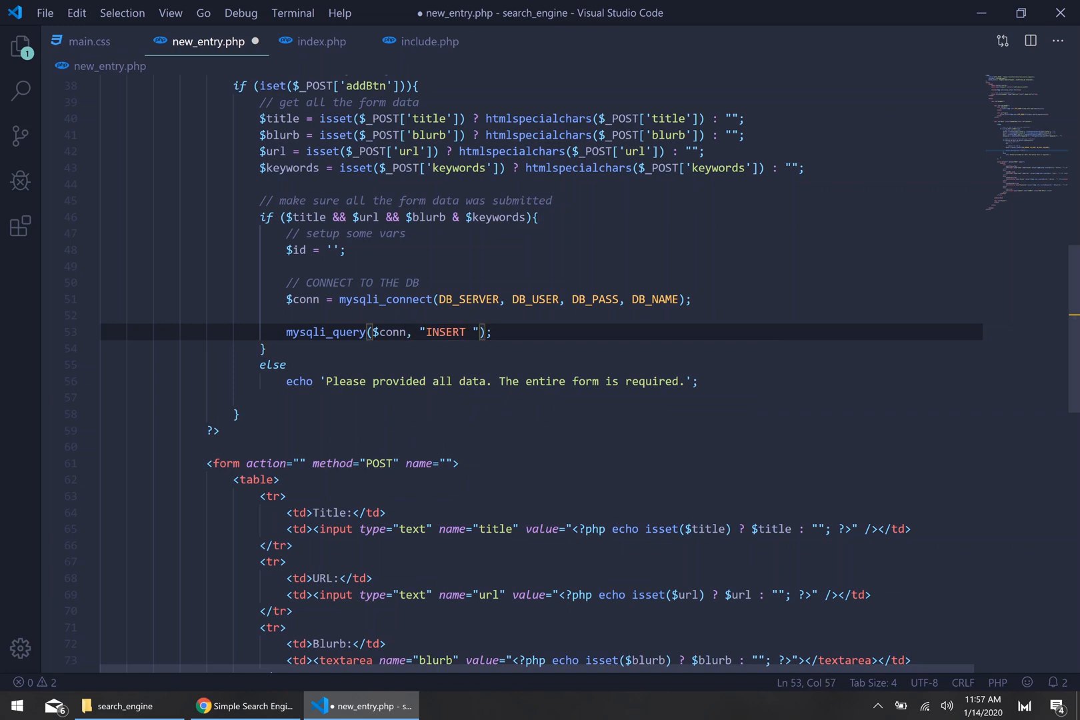
{"action": "type", "text": "INTO"}
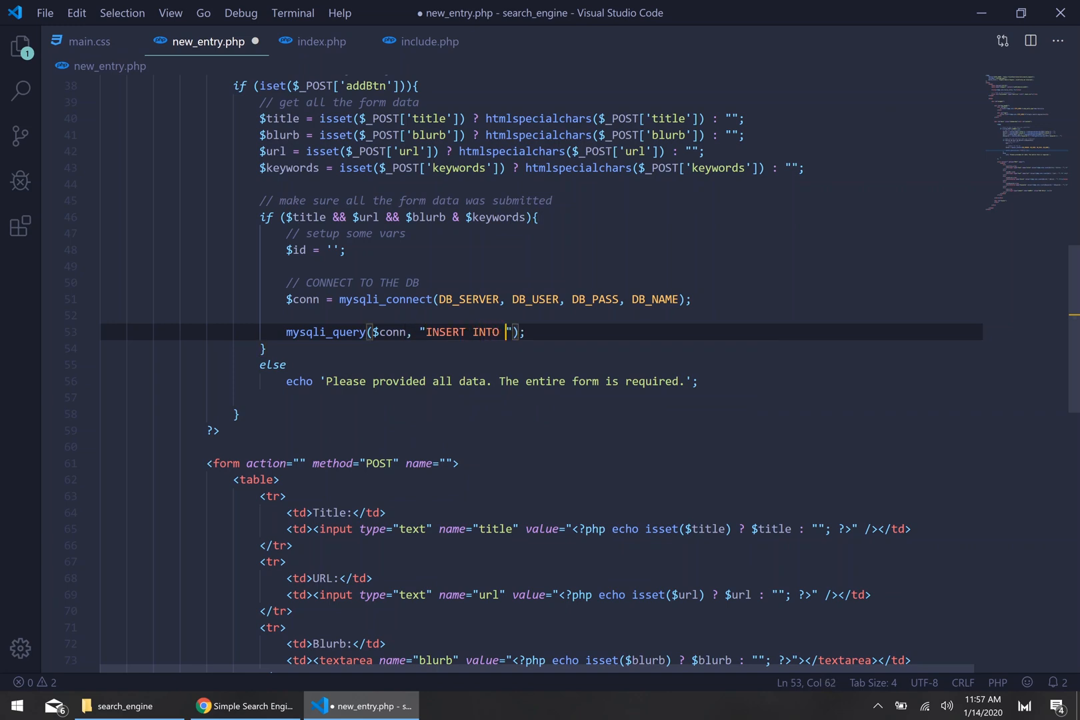
{"action": "type", "text": "search_e"}
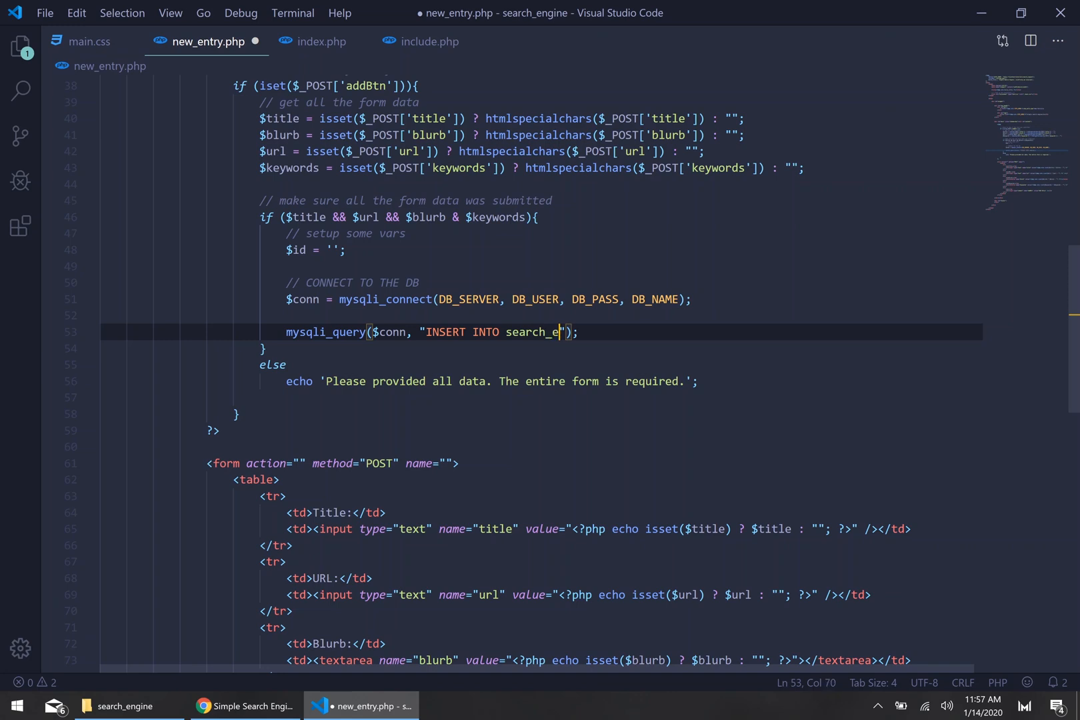
{"action": "type", "text": "ngine"}
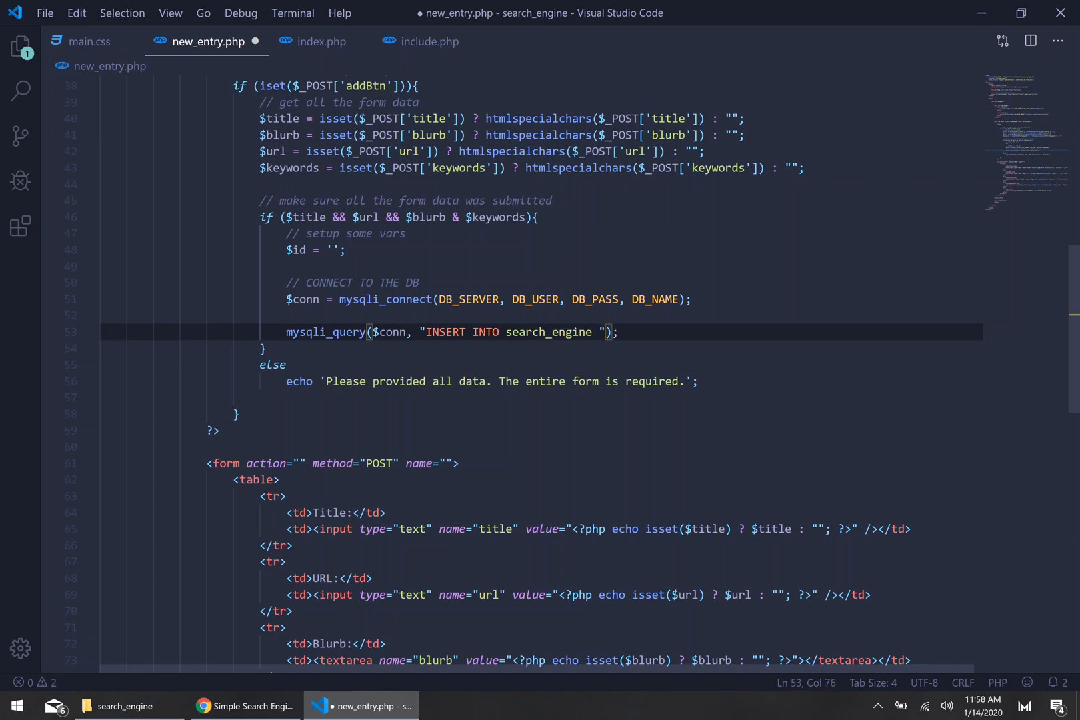
{"action": "type", "text": "VALUES"}
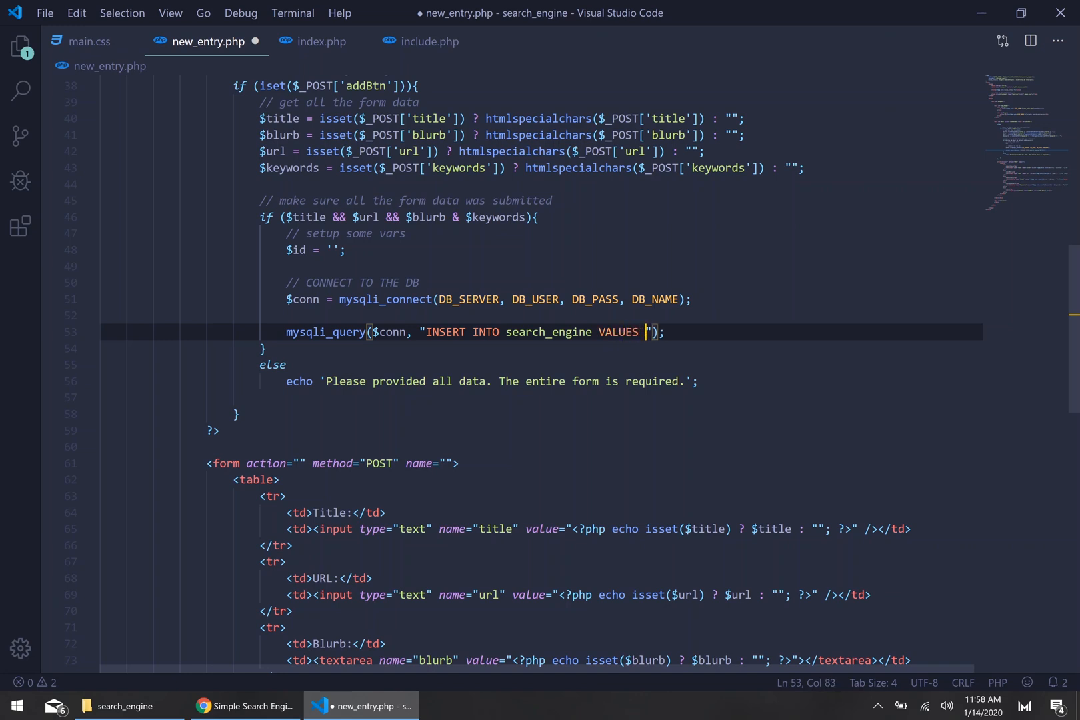
{"action": "type", "text": ")"}
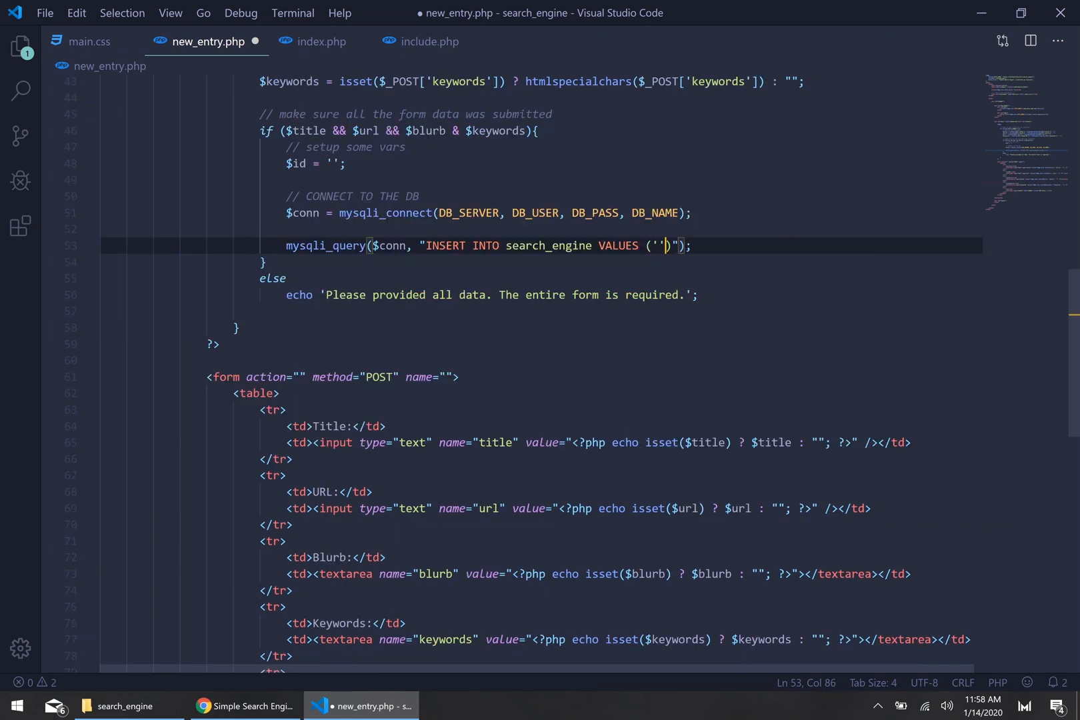
{"action": "type", "text": "$id"}
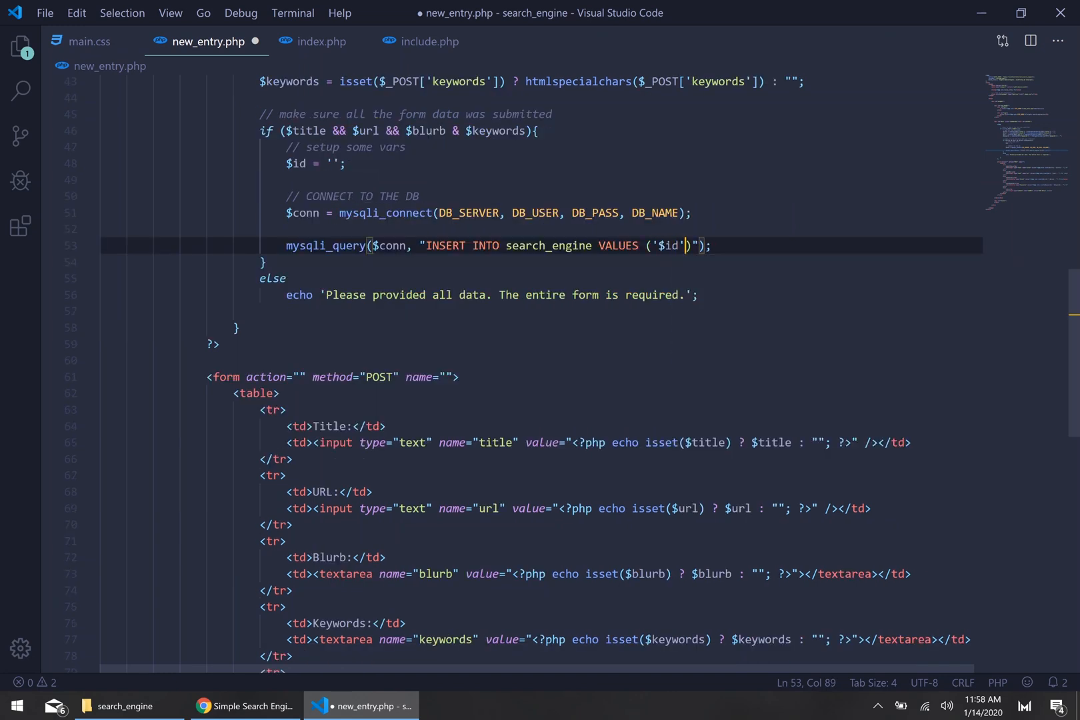
{"action": "type", "text": ", '$title', '"}
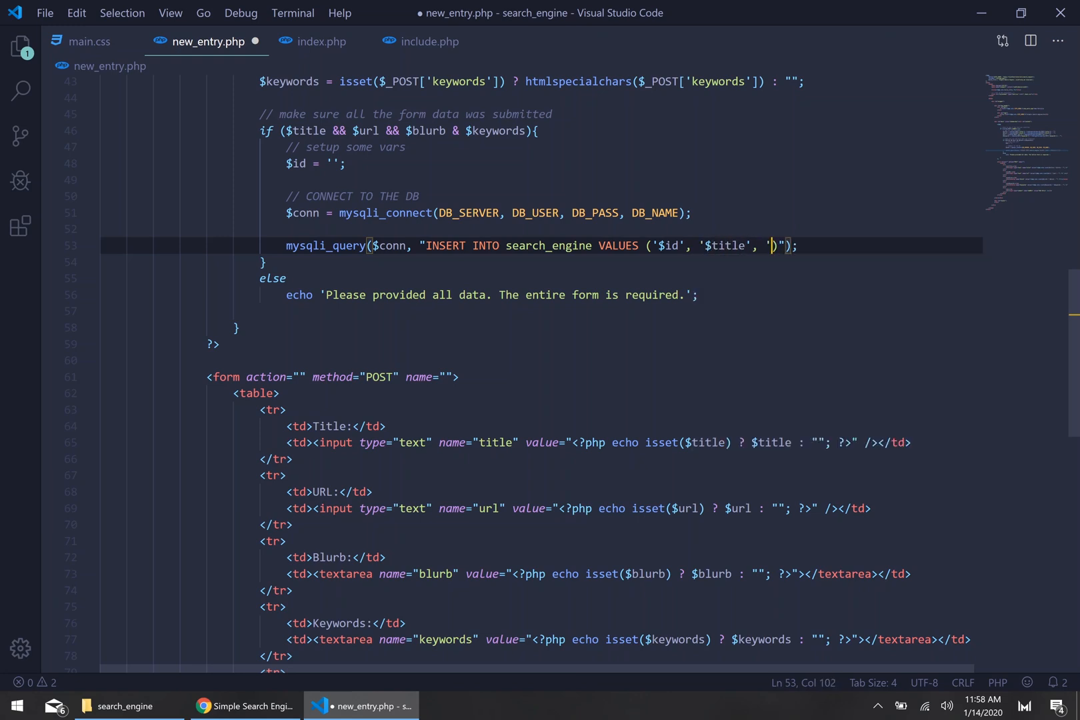
{"action": "type", "text": "$blurb"}
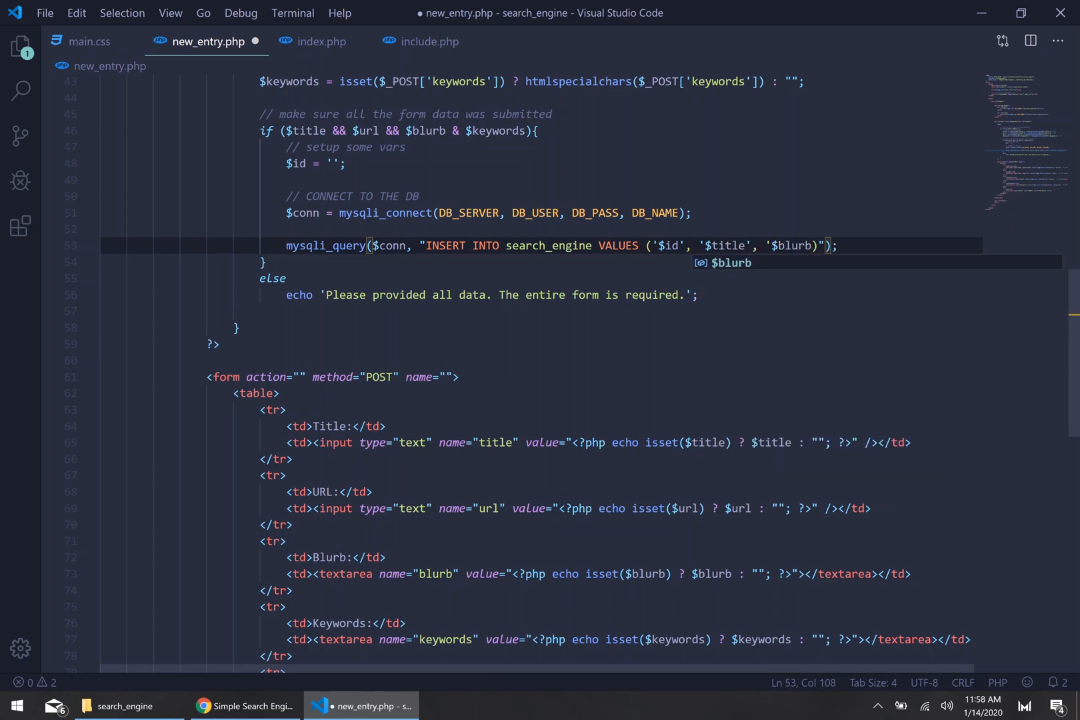
{"action": "left_click", "coordinate": [244, 705]}
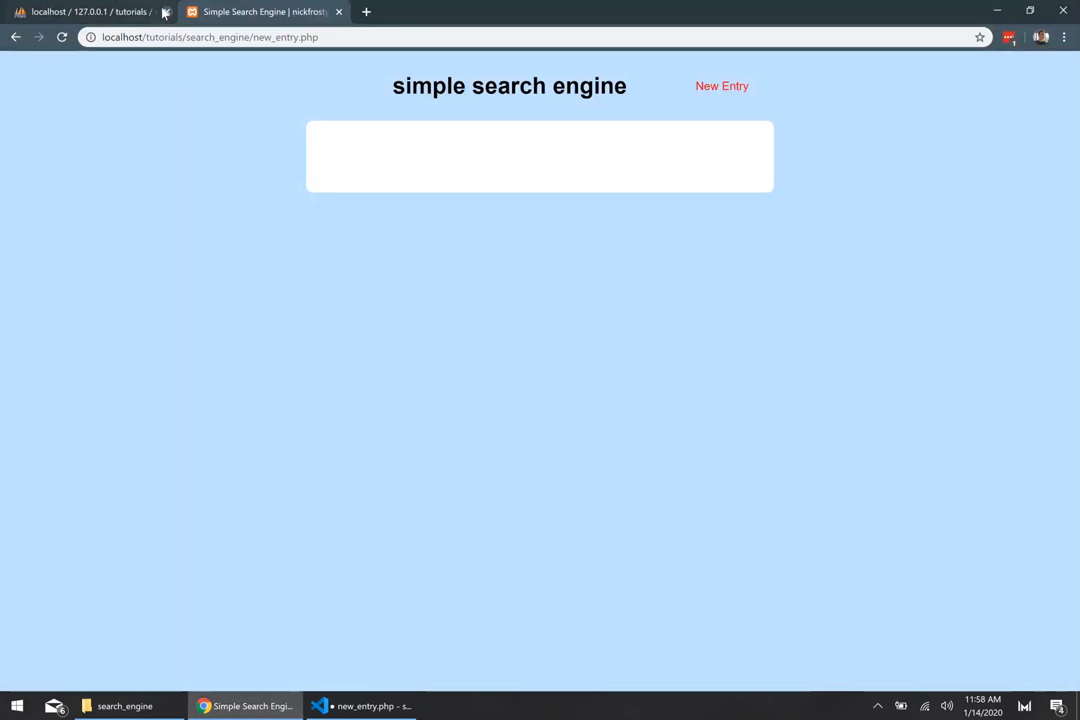
{"action": "left_click", "coordinate": [83, 12]}
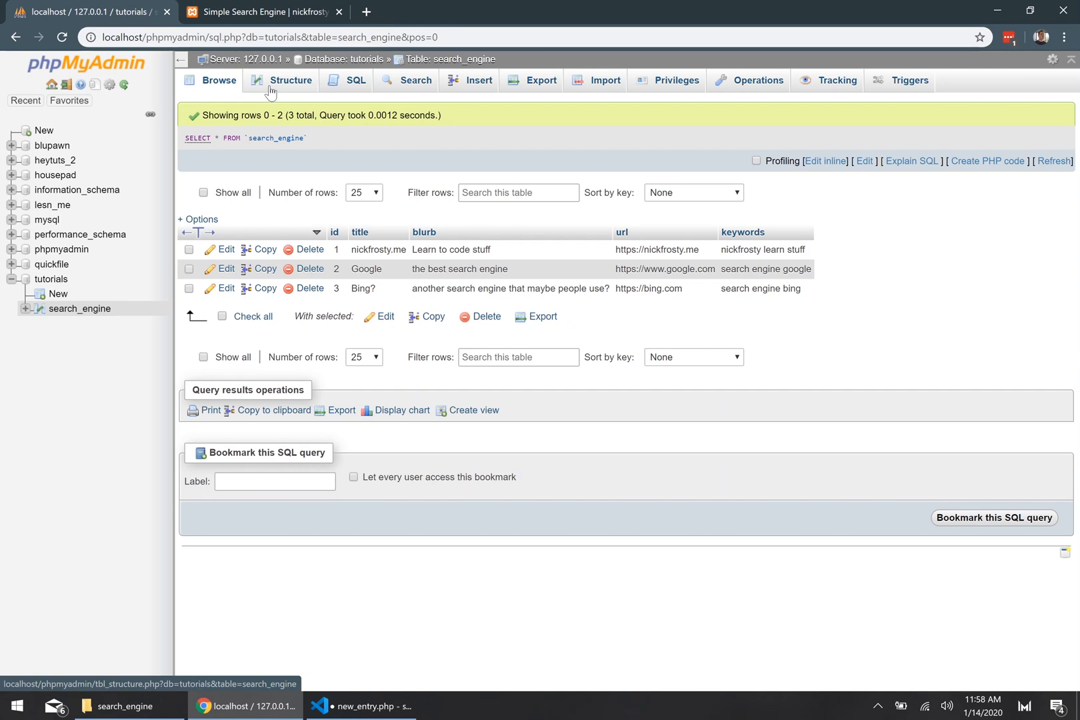
{"action": "left_click", "coordinate": [289, 80]}
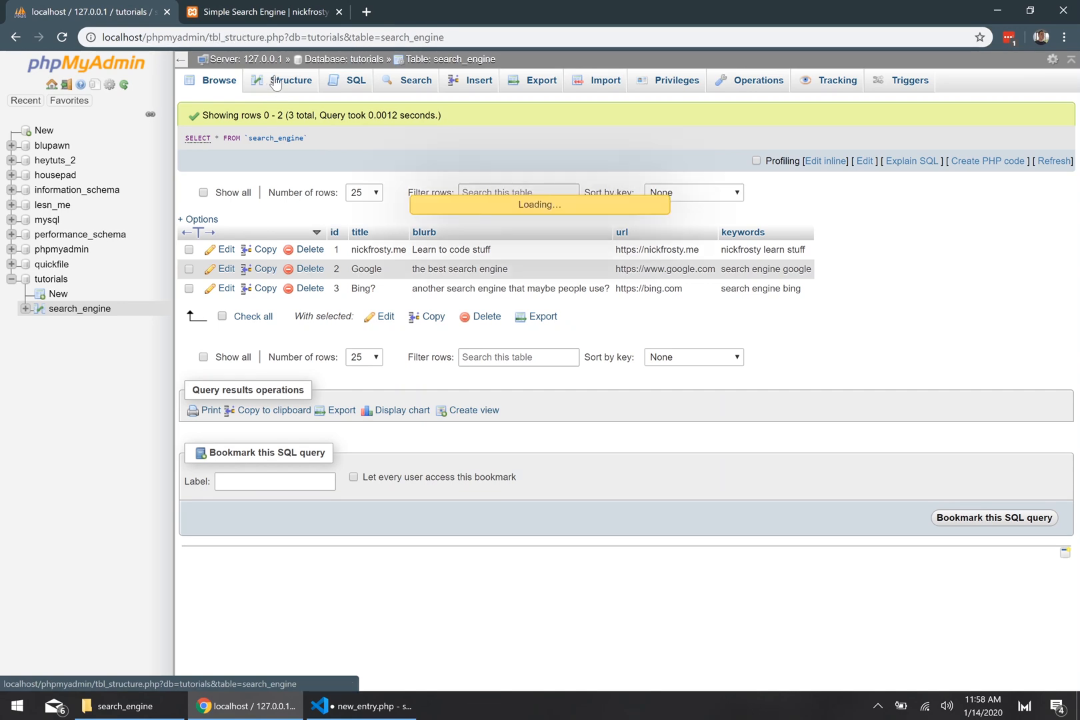
{"action": "left_click", "coordinate": [290, 80]}
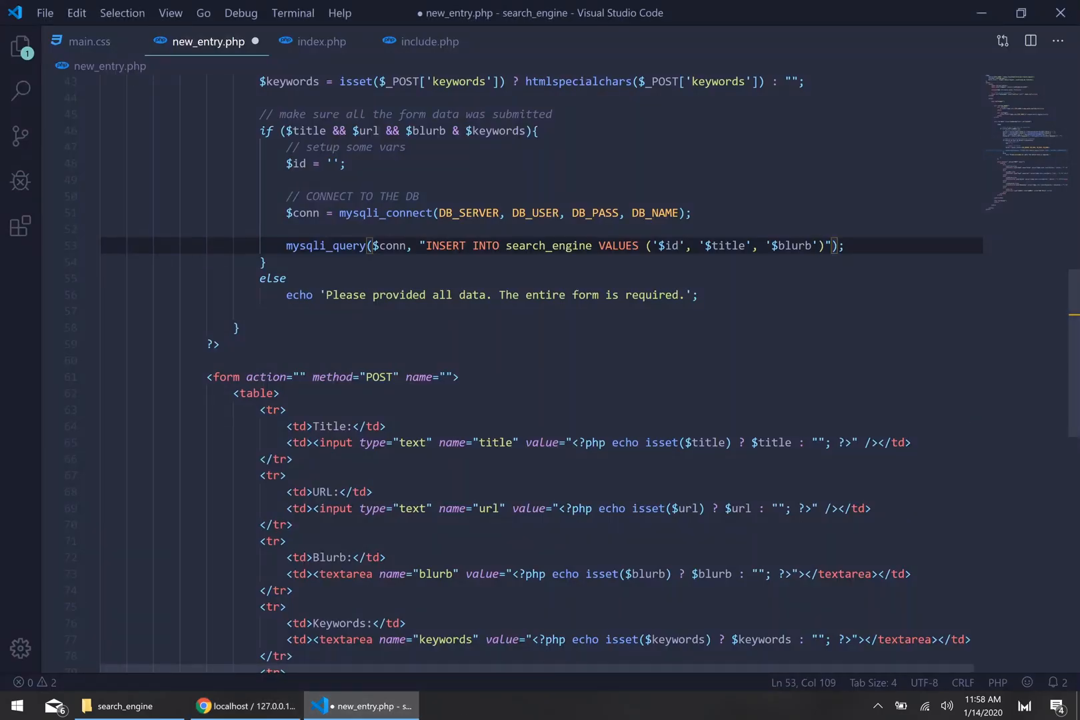
Step: Append '$url' and '$keywords' to the insert query's VALUES list
{"action": "type", "text": "'$url',"}
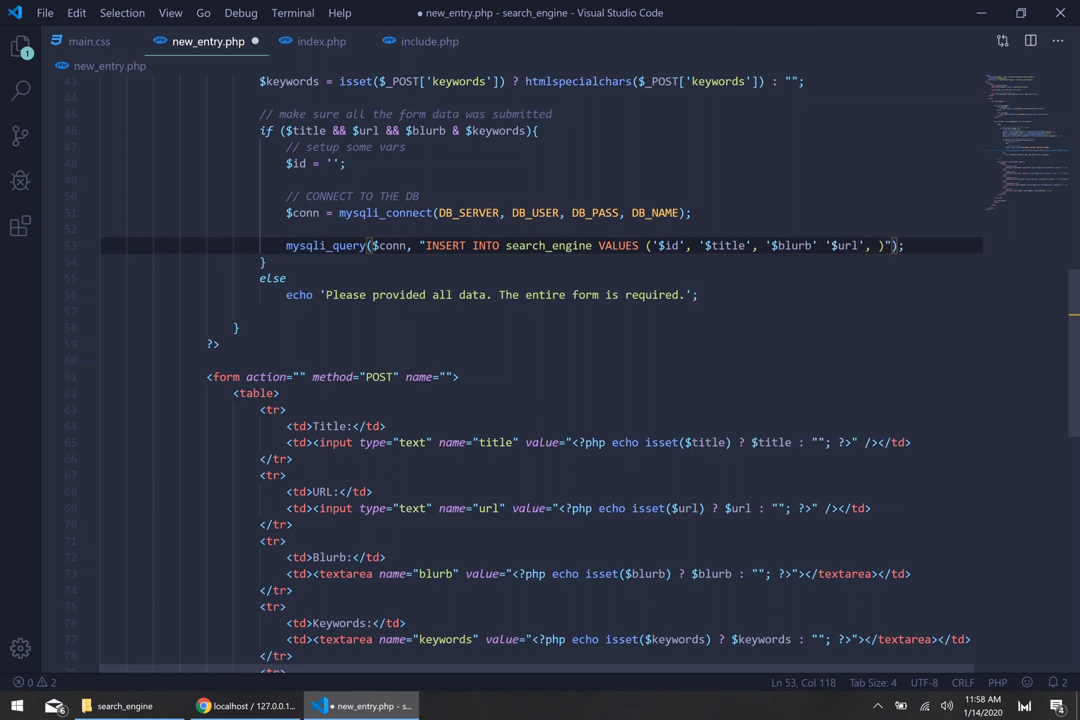
{"action": "type", "text": "$keywords"}
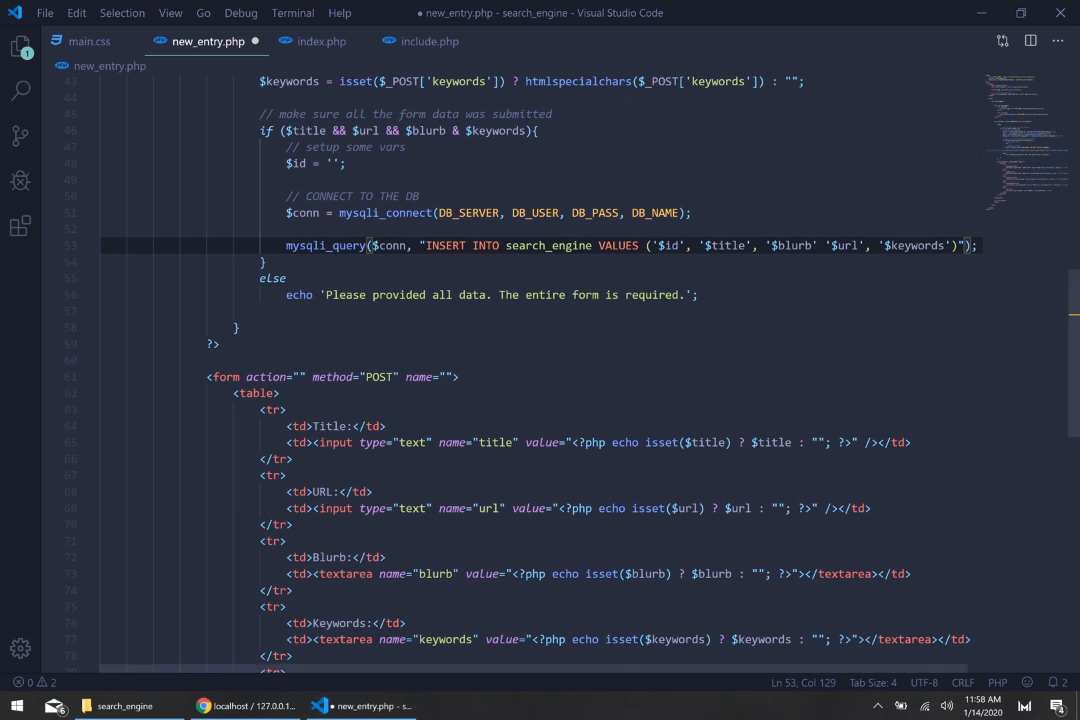
{"action": "left_click", "coordinate": [263, 262]}
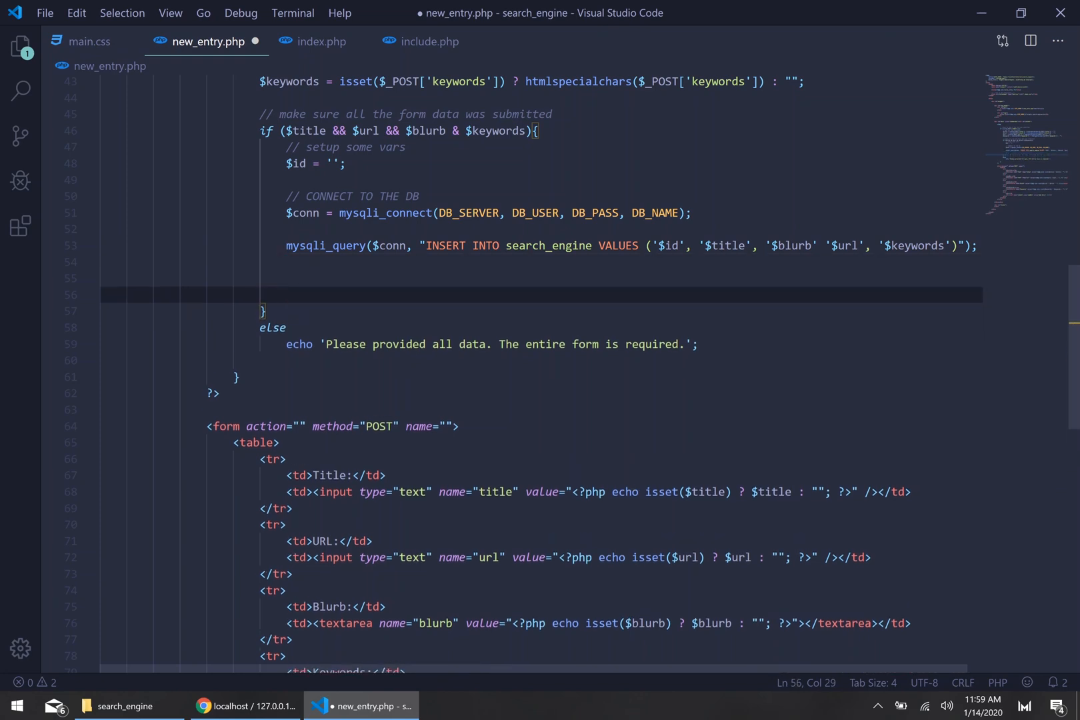
Step: Add an empty if block after the insert, commented '// make sure entry was created'
{"action": "type", "text": "if"}
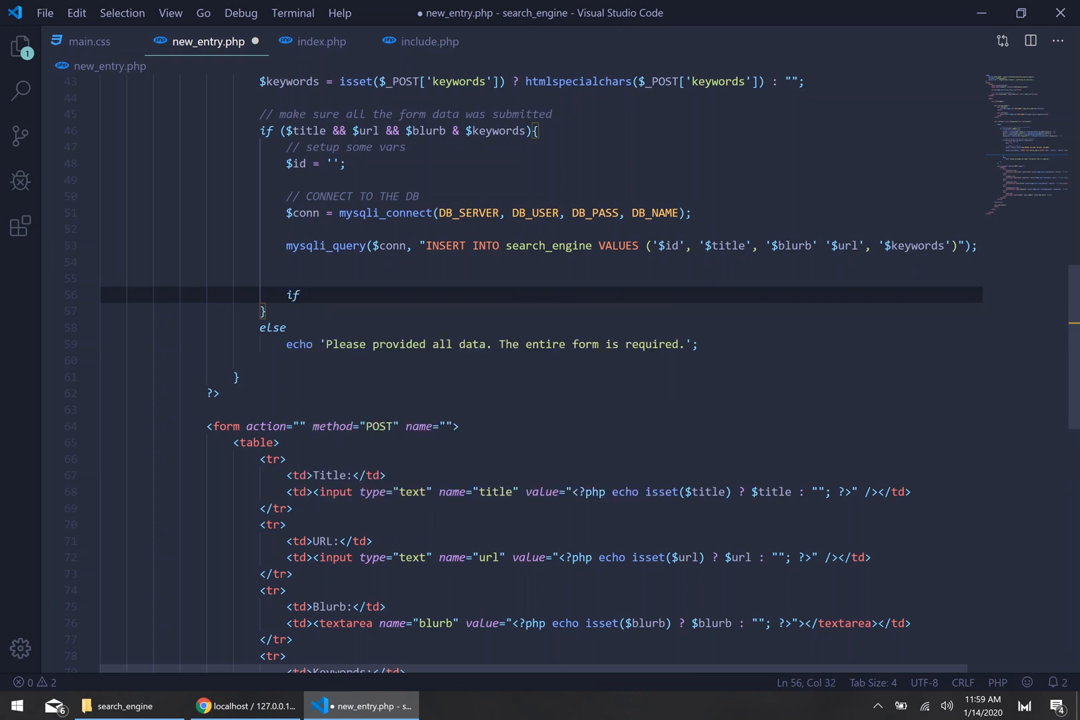
{"action": "left_click", "coordinate": [307, 294]}
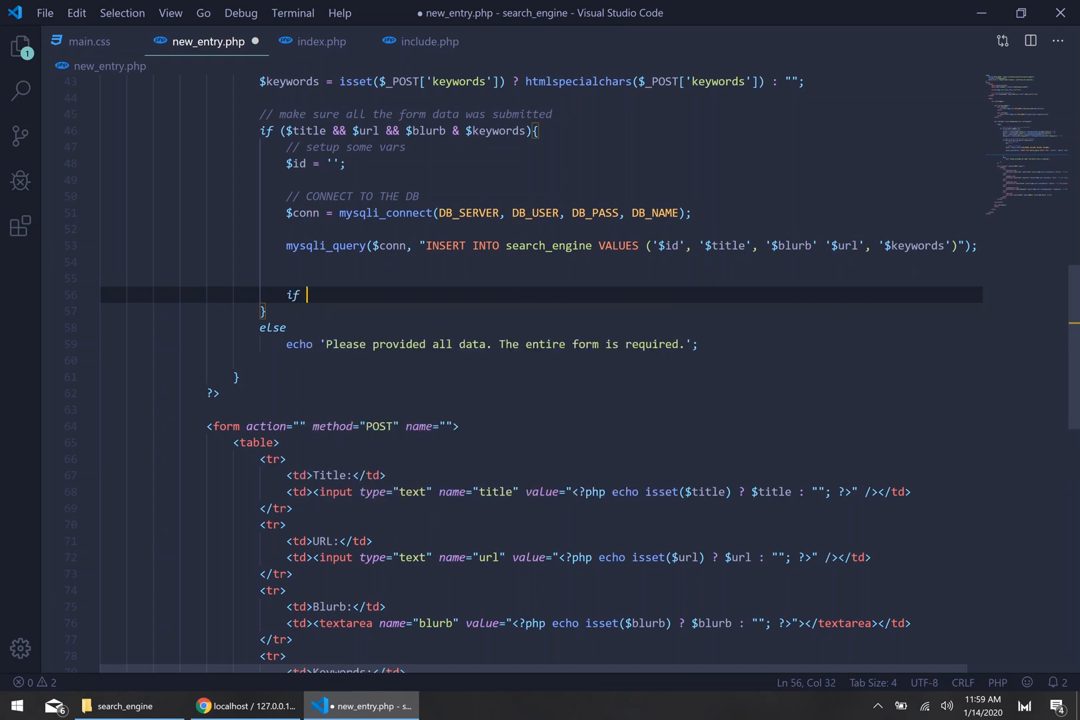
{"action": "type", "text": "//"}
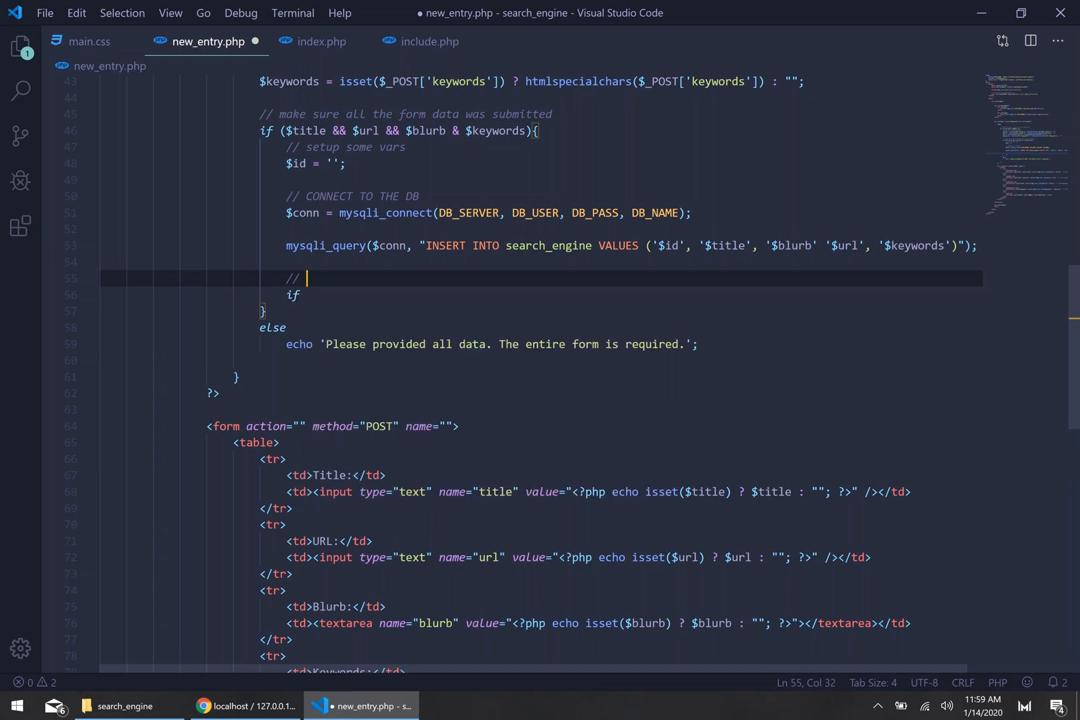
{"action": "type", "text": "make sure t"}
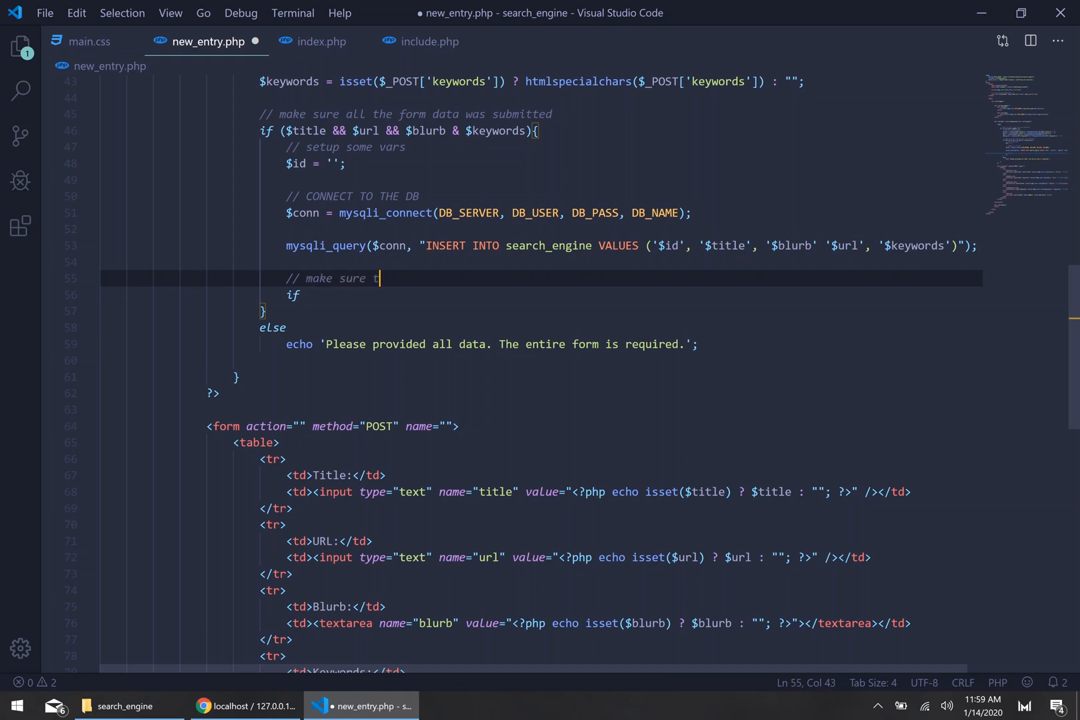
{"action": "type", "text": "entry was created"}
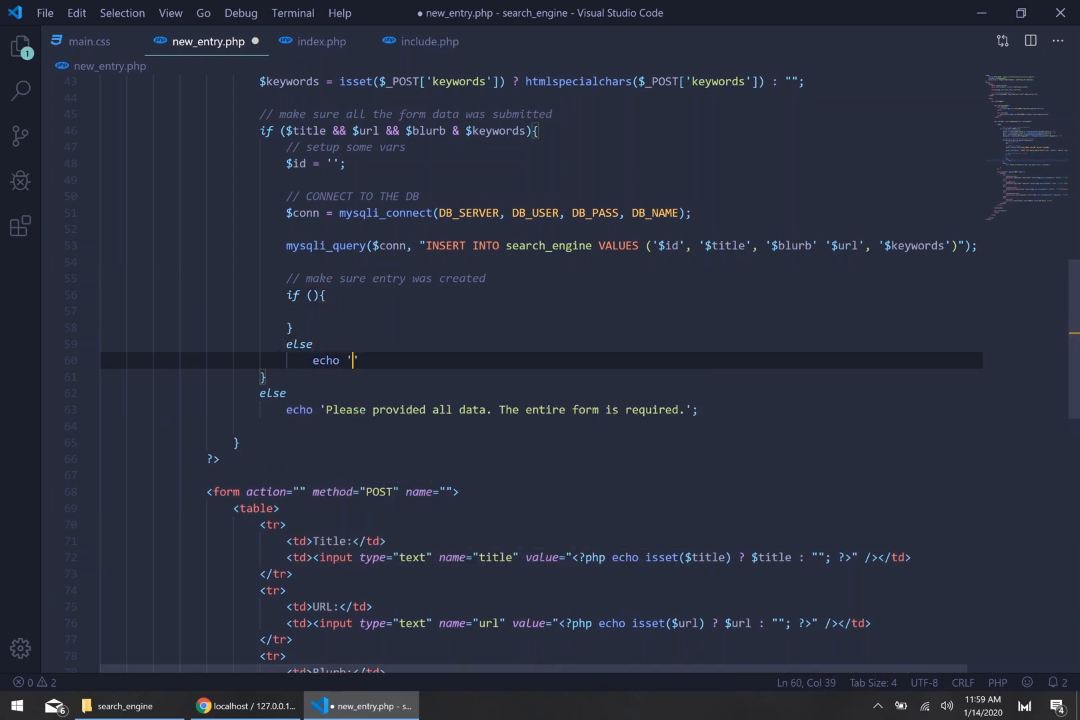
Step: Add an else branch that echoes 'An error occured. No new entry was added.'
{"action": "type", "text": "';"}
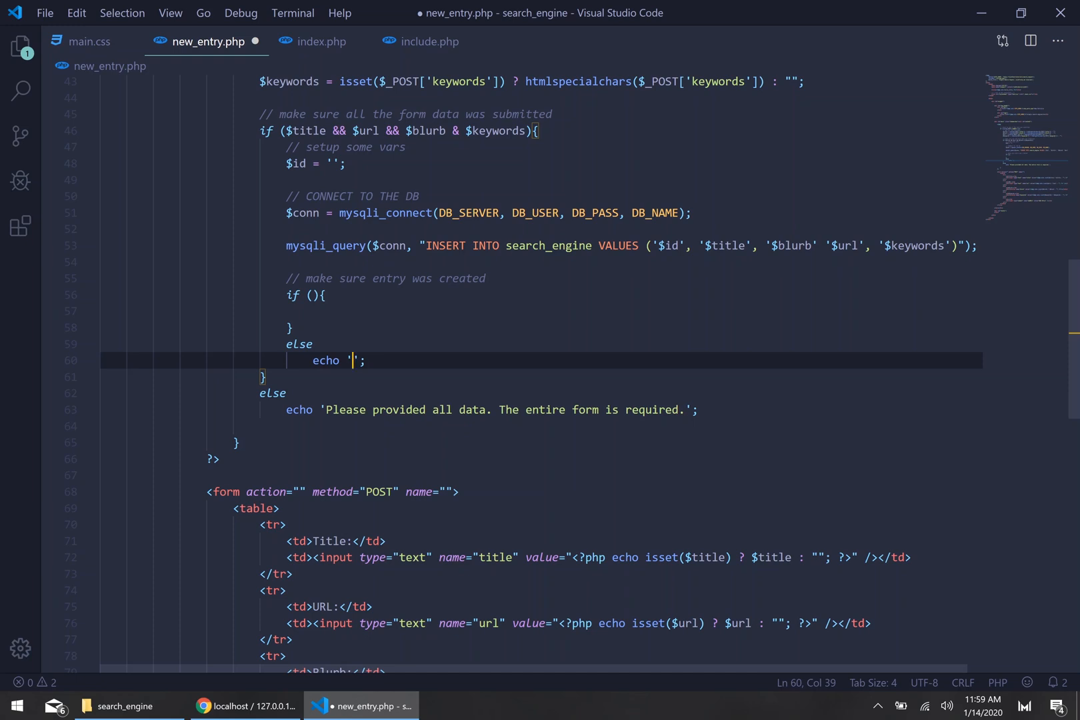
{"action": "type", "text": "An error"}
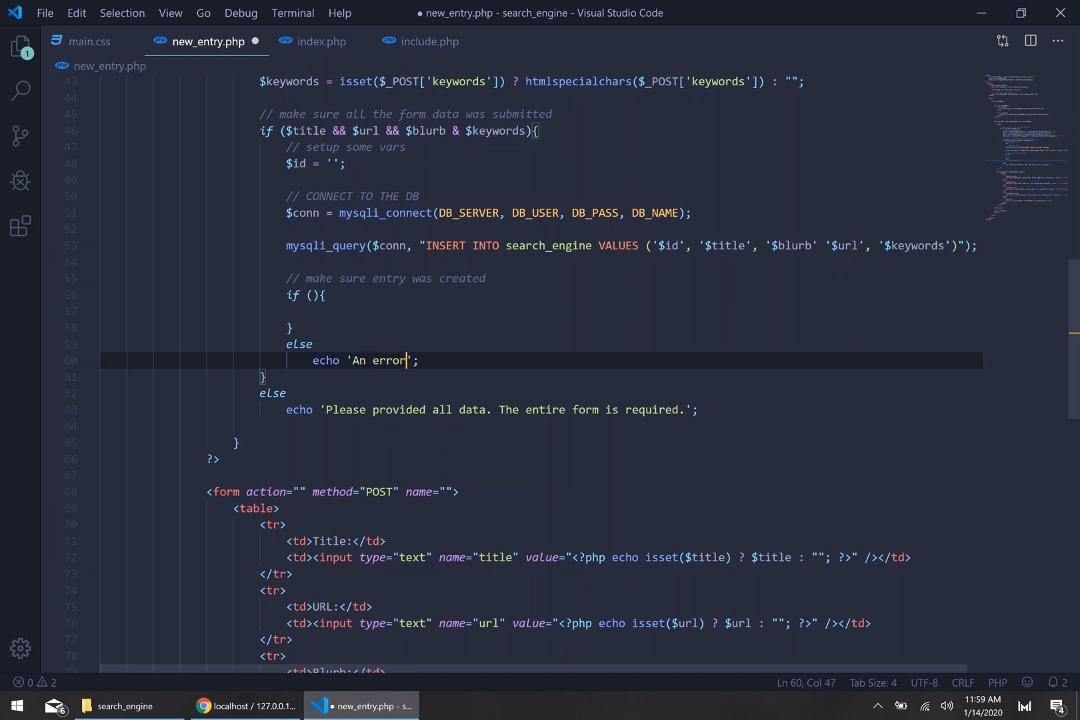
{"action": "type", "text": "occured. No new ent"}
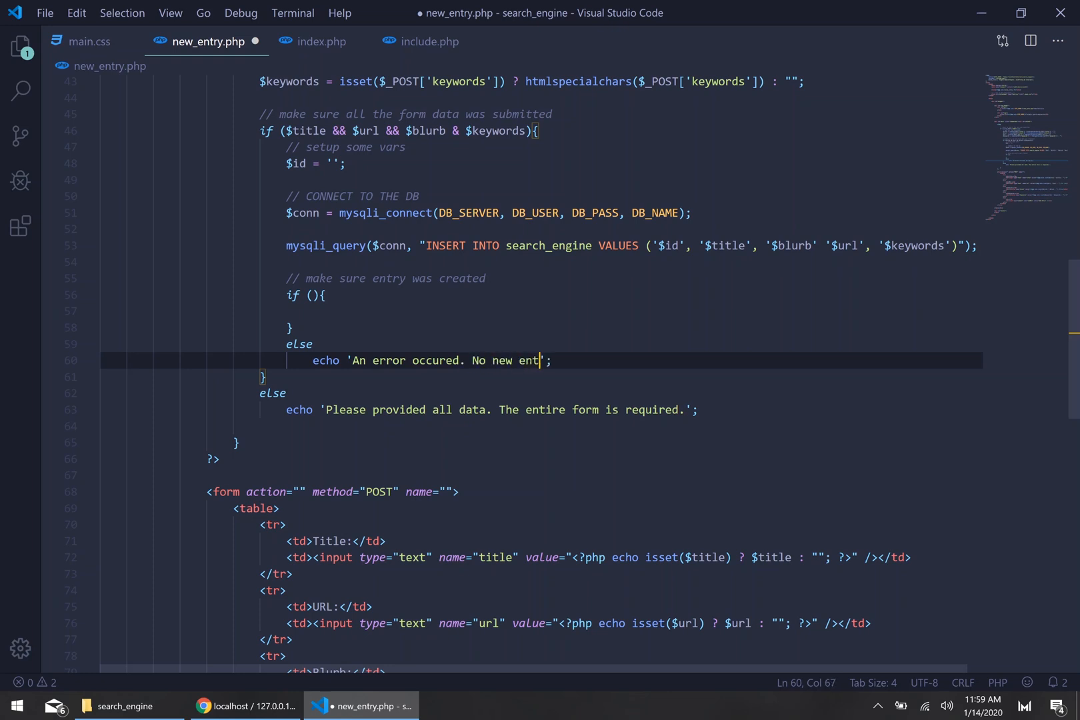
{"action": "type", "text": "ry was added."}
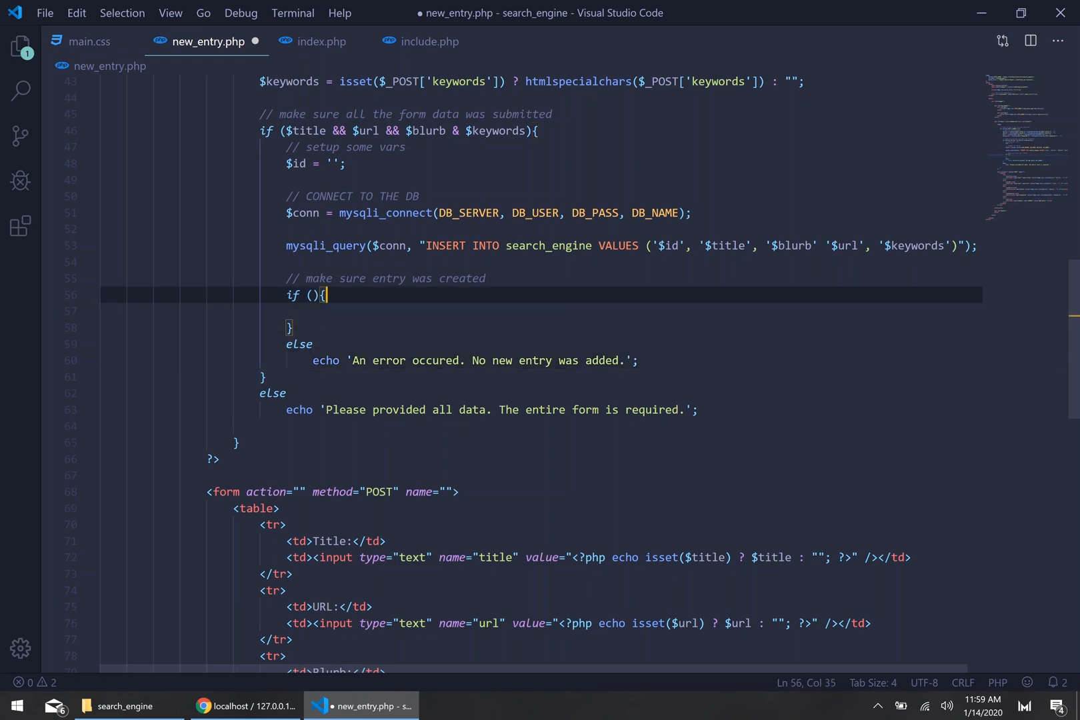
Step: Fill the if condition with mysqli_num_rows(mysqli_query($conn, "")) around an empty query string
{"action": "type", "text": "mysqli_num"}
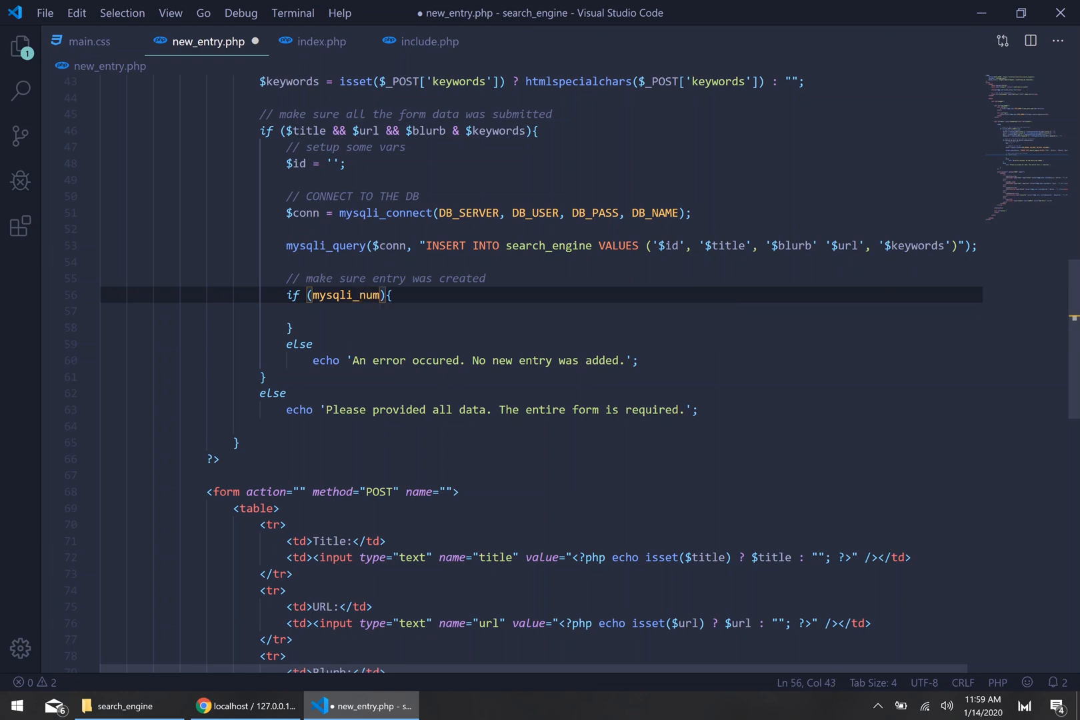
{"action": "type", "text": "_row"}
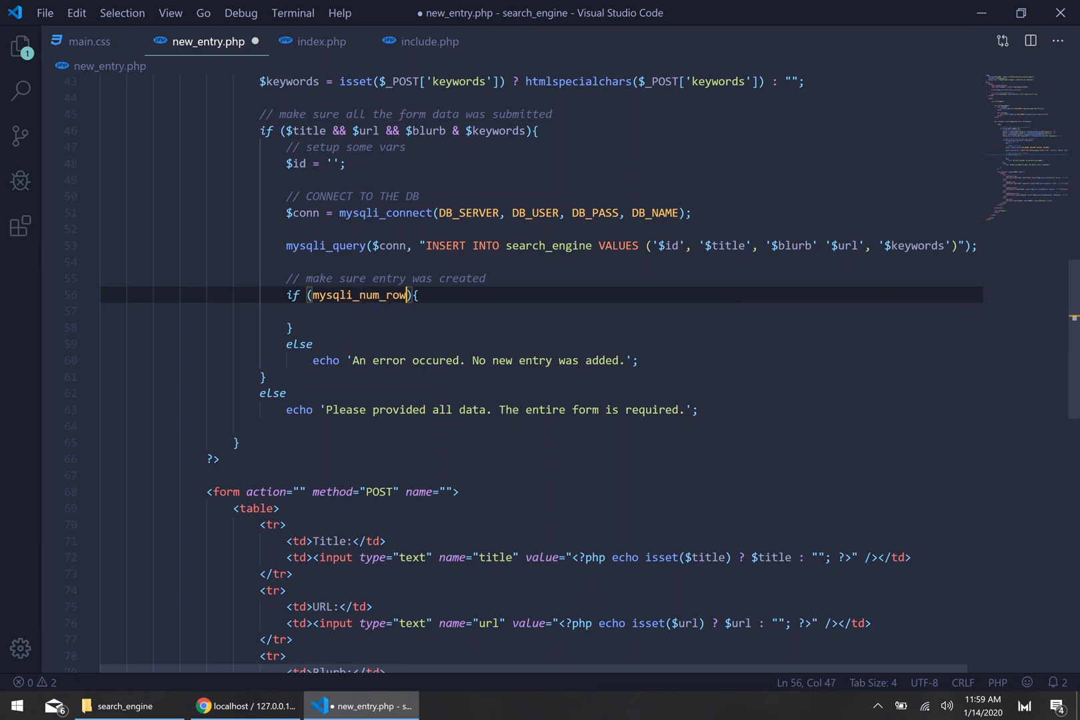
{"action": "type", "text": "s()"}
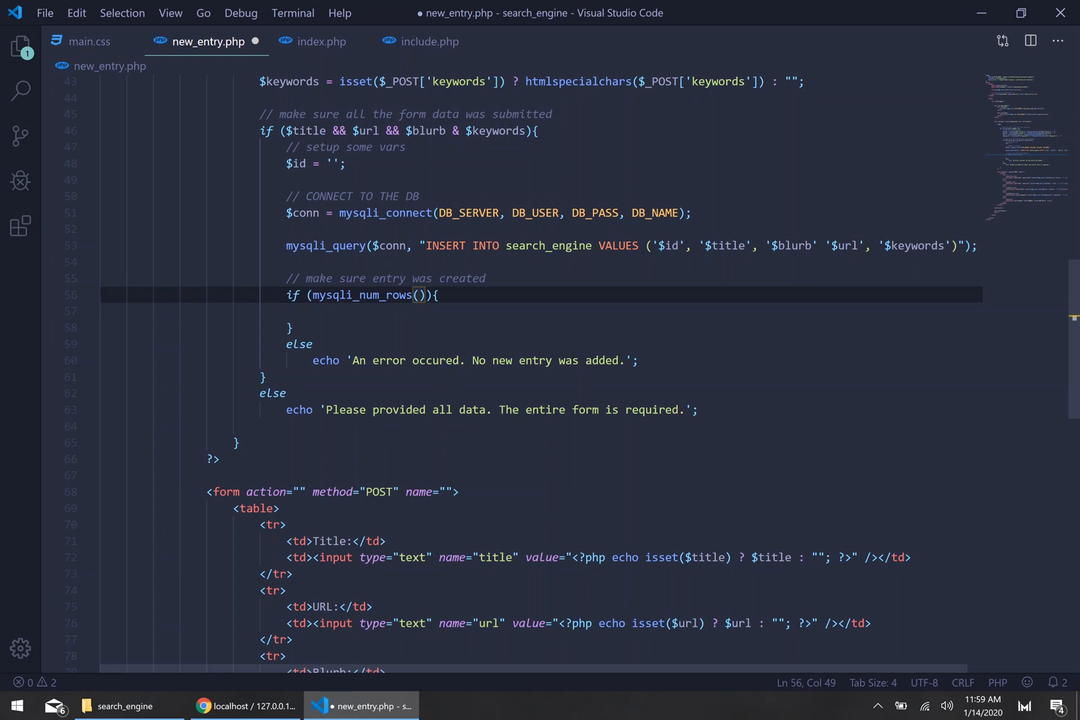
{"action": "type", "text": "mysql_"}
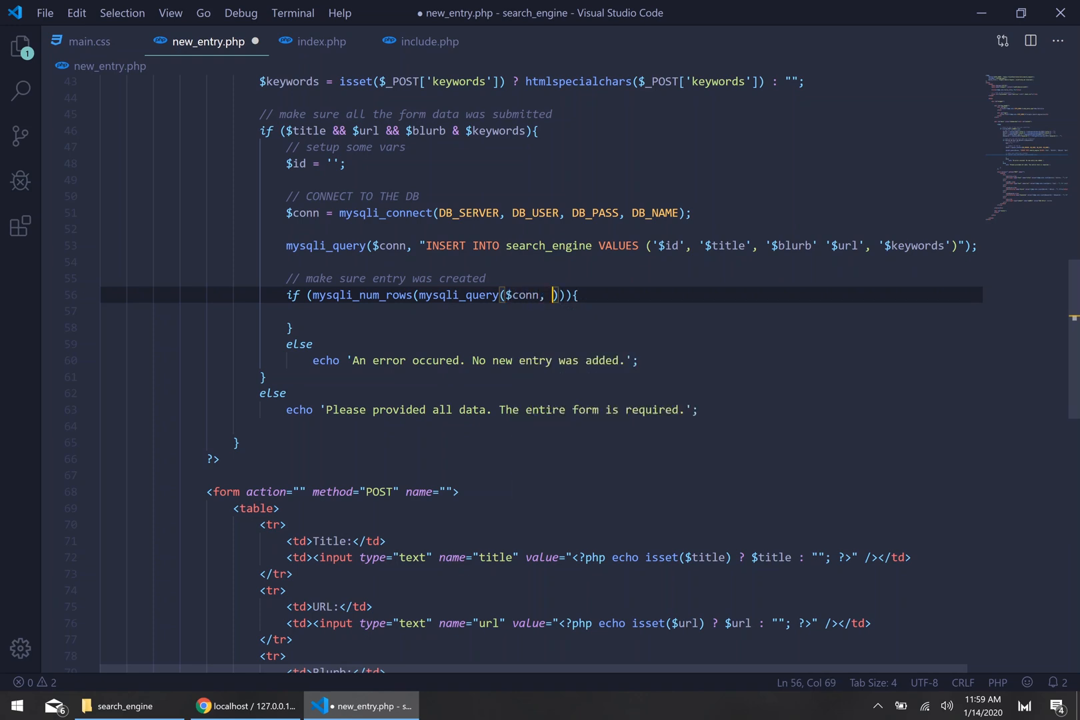
{"action": "type", "text": "\"\""}
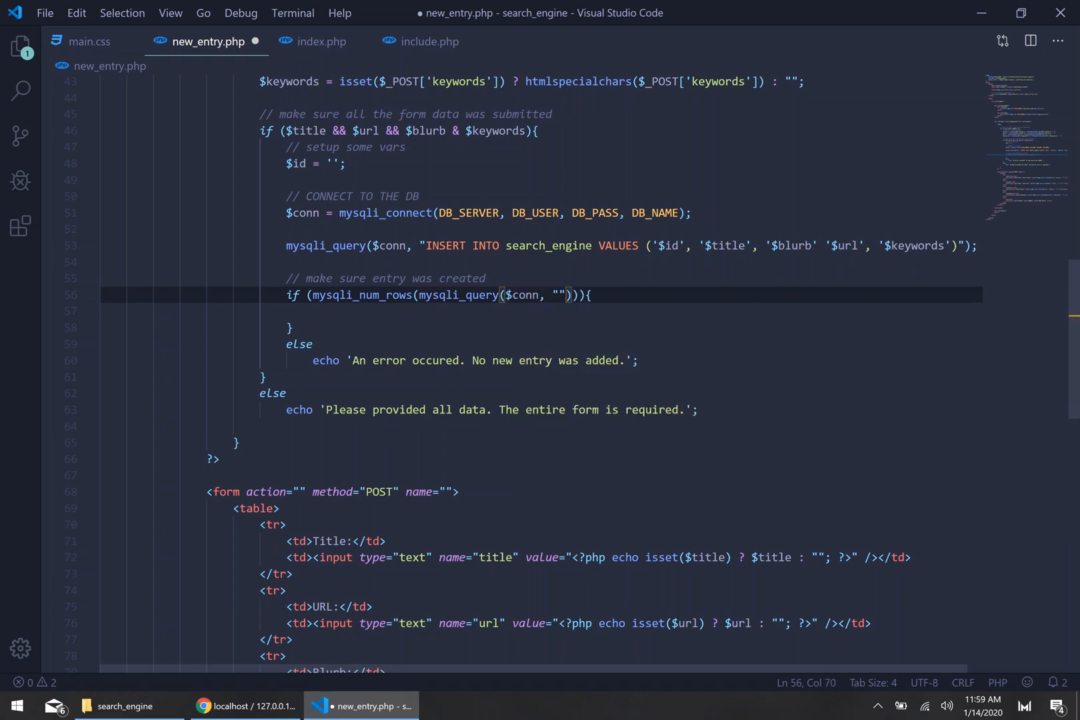
Step: Write the query SELECT * FROM search_engine WHERE title='{$title}' AND url='{$url}'
{"action": "type", "text": "SELECT"}
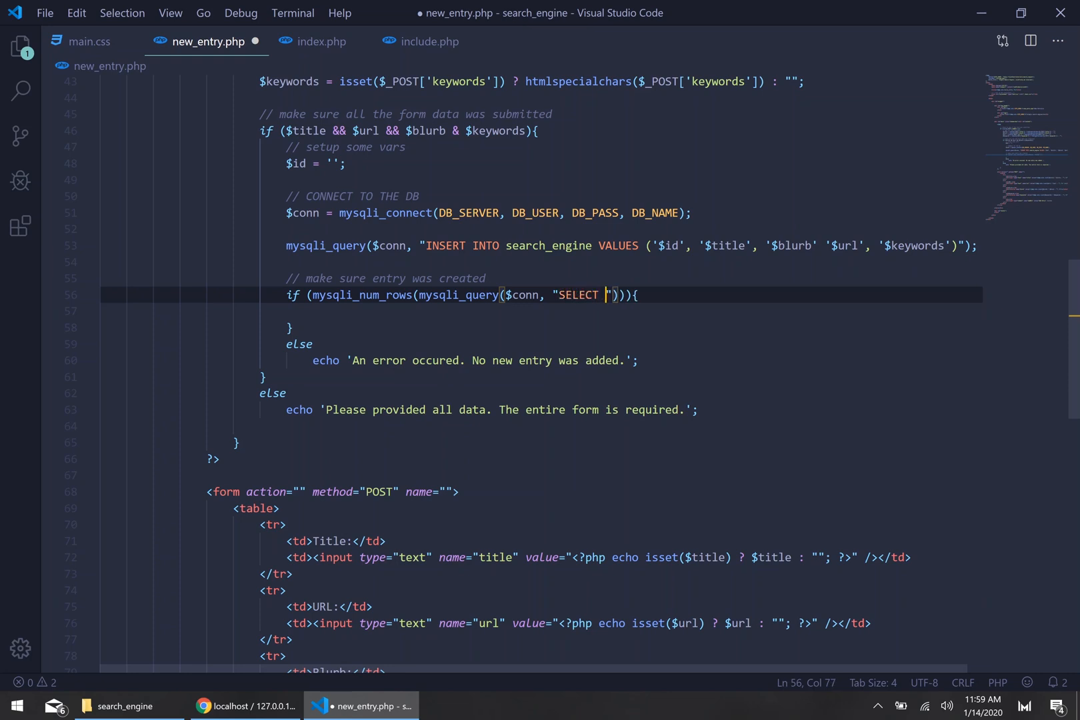
{"action": "type", "text": "* FROM searc"}
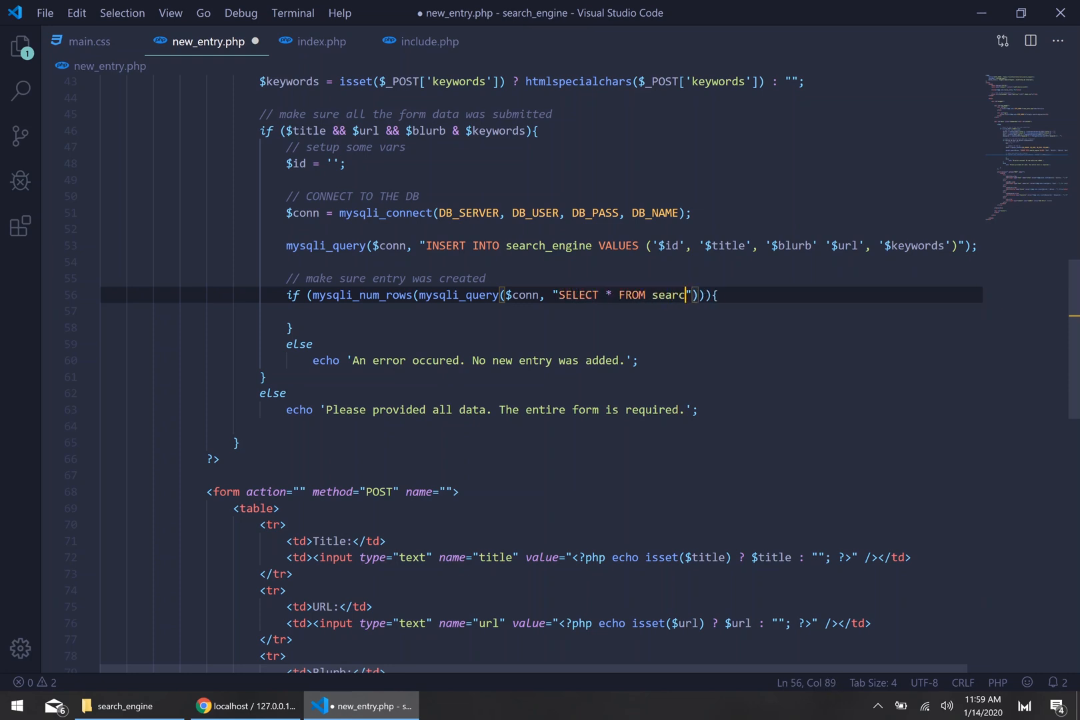
{"action": "type", "text": "h_engine WHERE"}
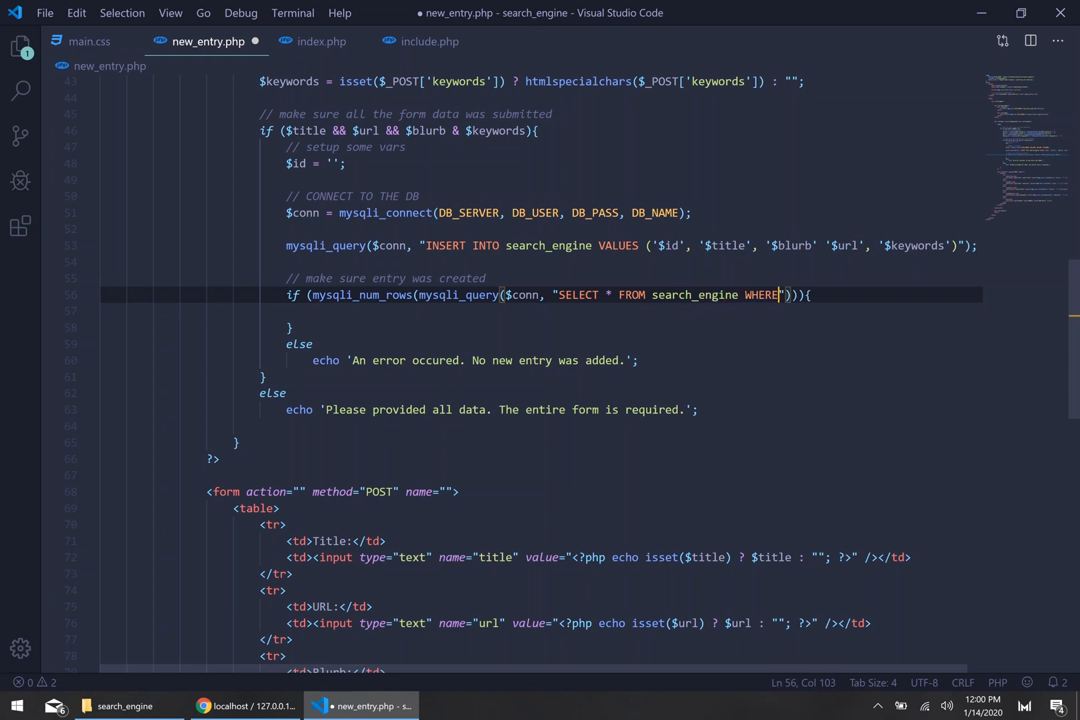
{"action": "type", "text": "title=''"}
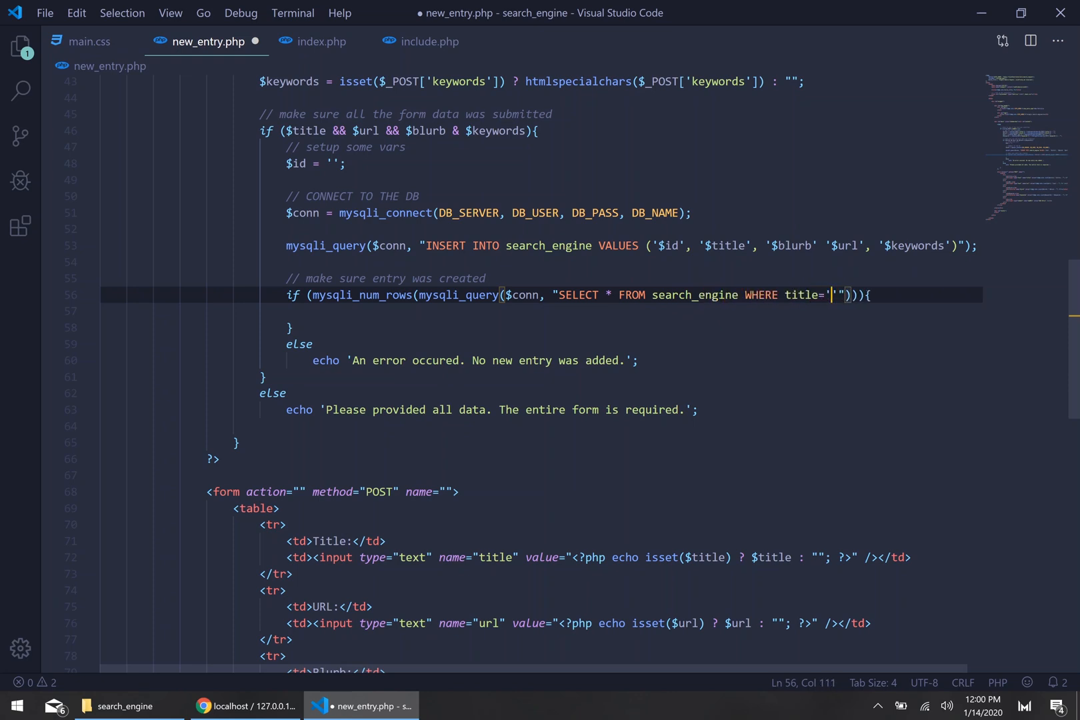
{"action": "type", "text": "{$"}
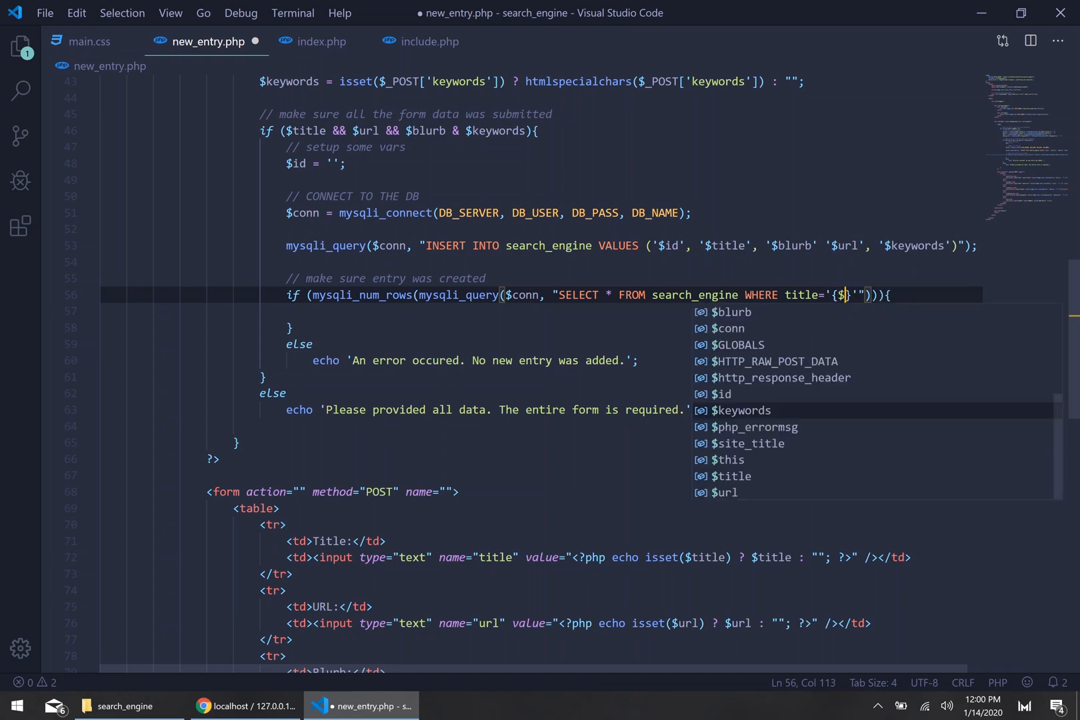
{"action": "type", "text": "title}' AN"}
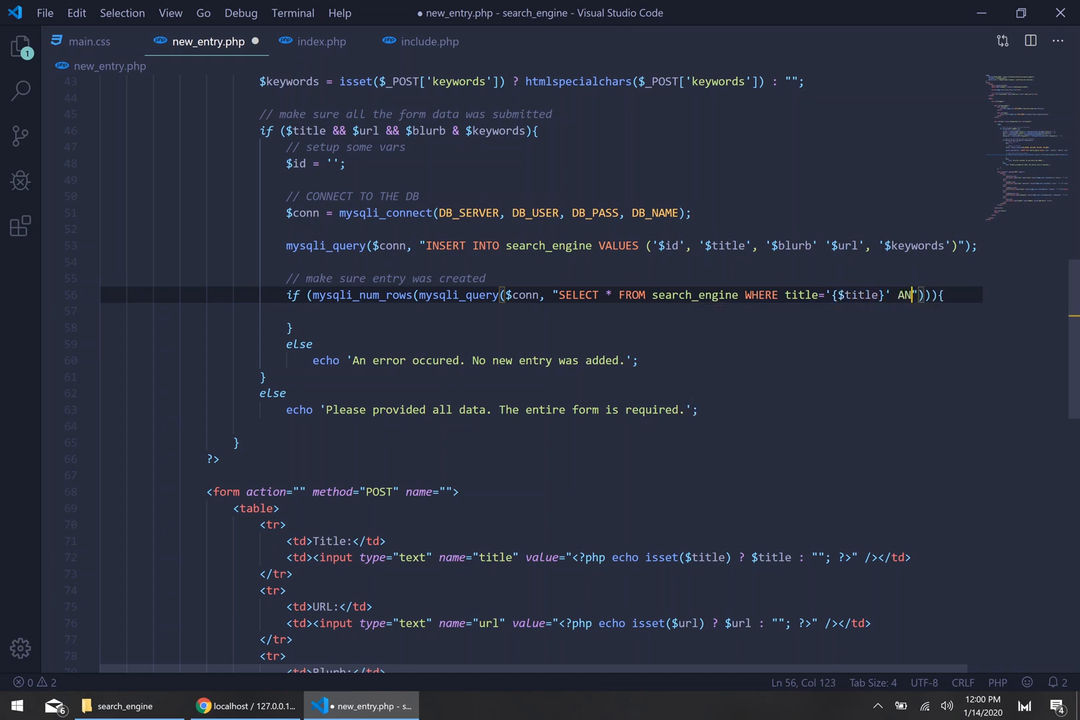
{"action": "type", "text": "url\""}
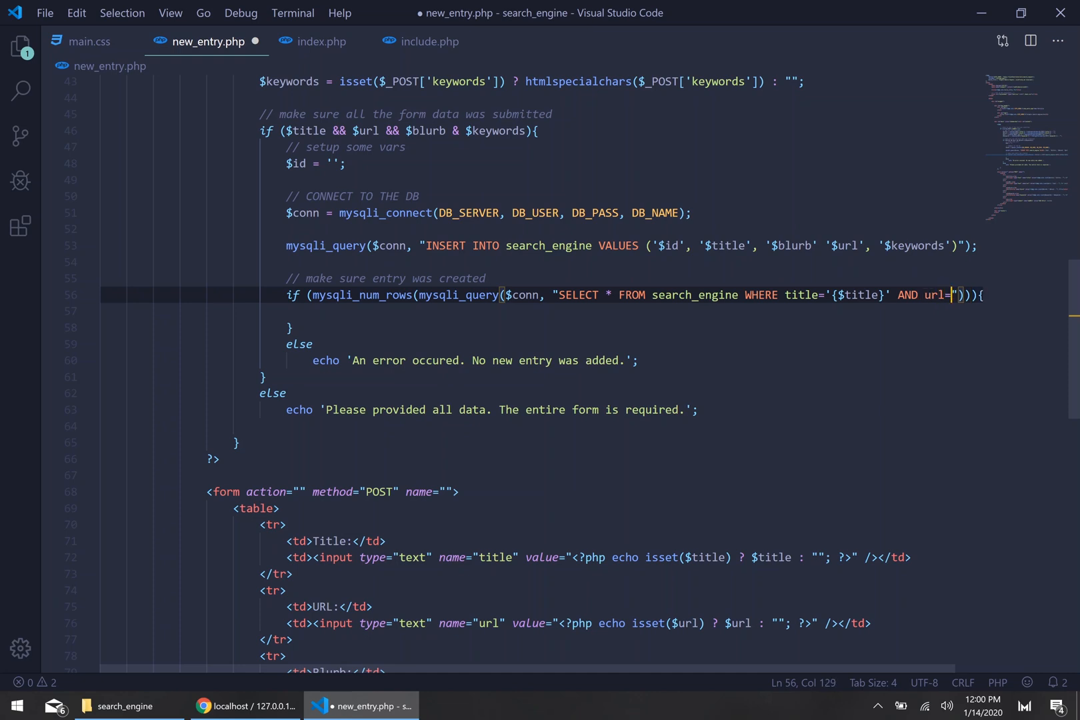
{"action": "type", "text": "{}"}
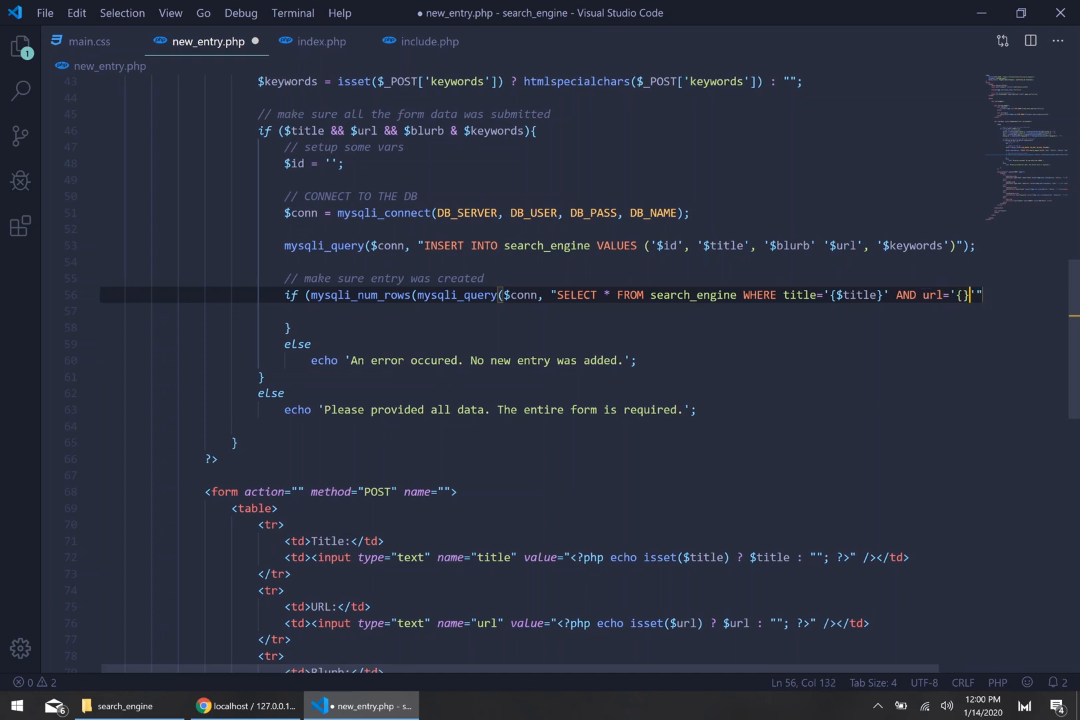
{"action": "type", "text": "$url"}
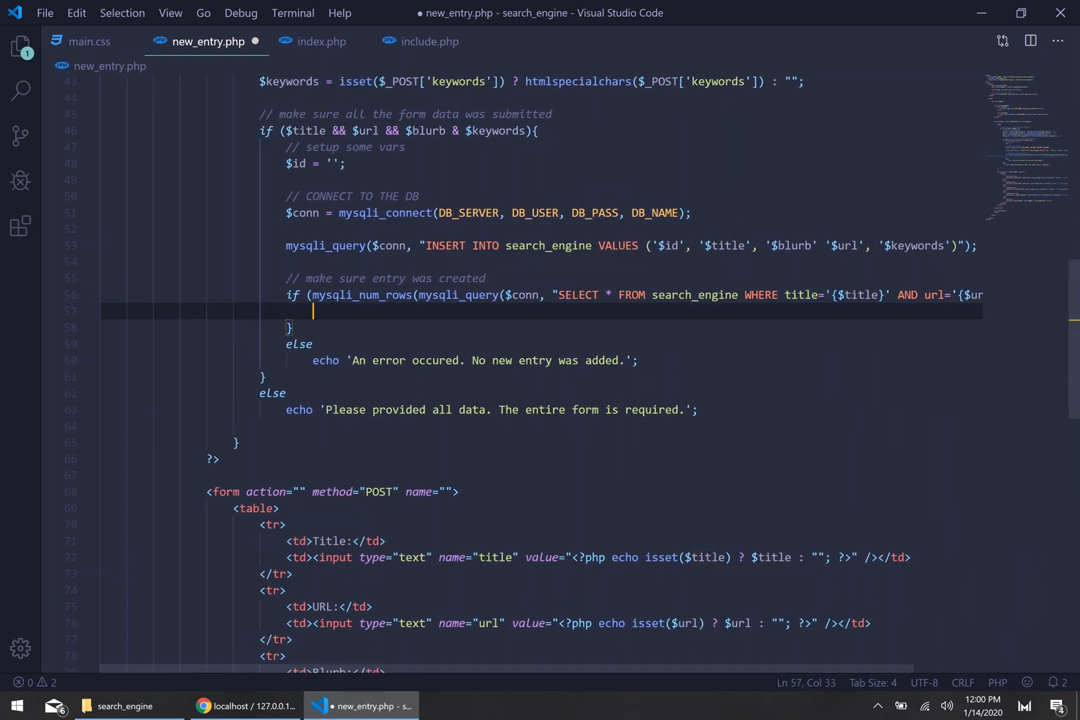
Step: Echo 'New entry was added' in the success branch
{"action": "type", "text": "echo"}
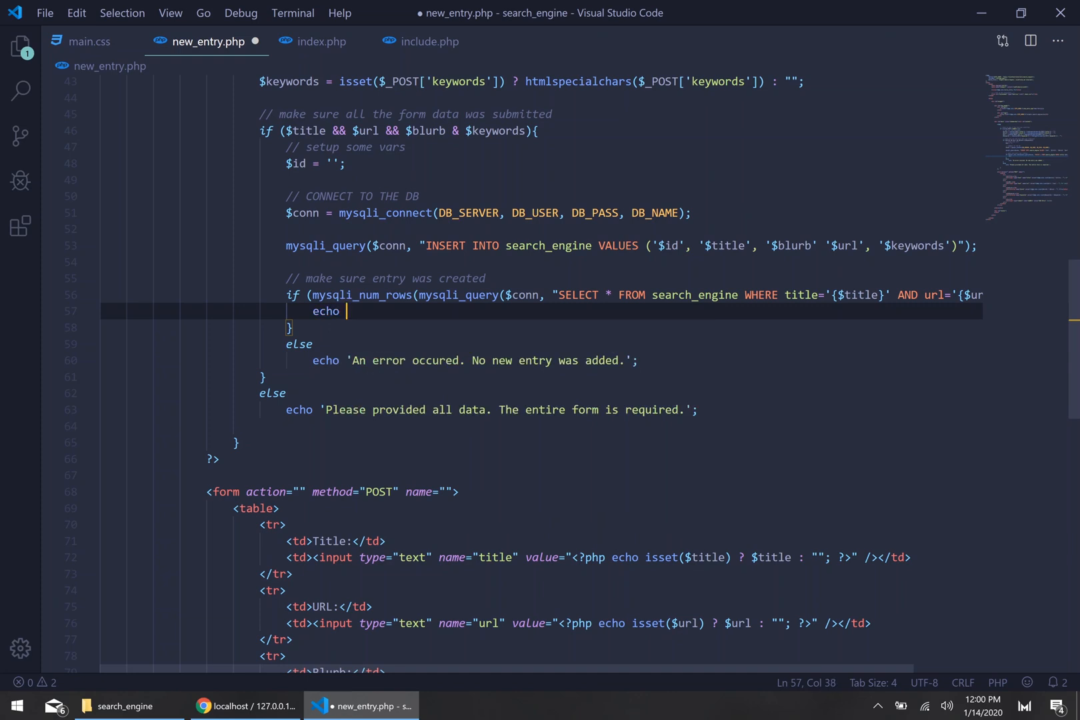
{"action": "type", "text": "';"}
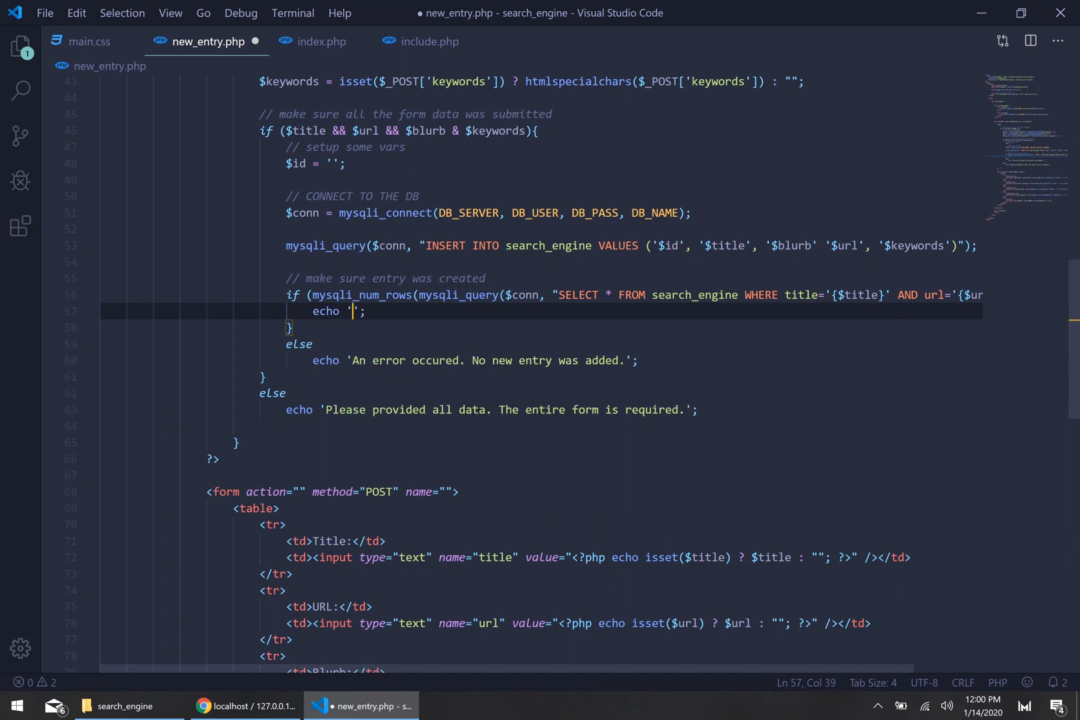
{"action": "type", "text": "New entry was added"}
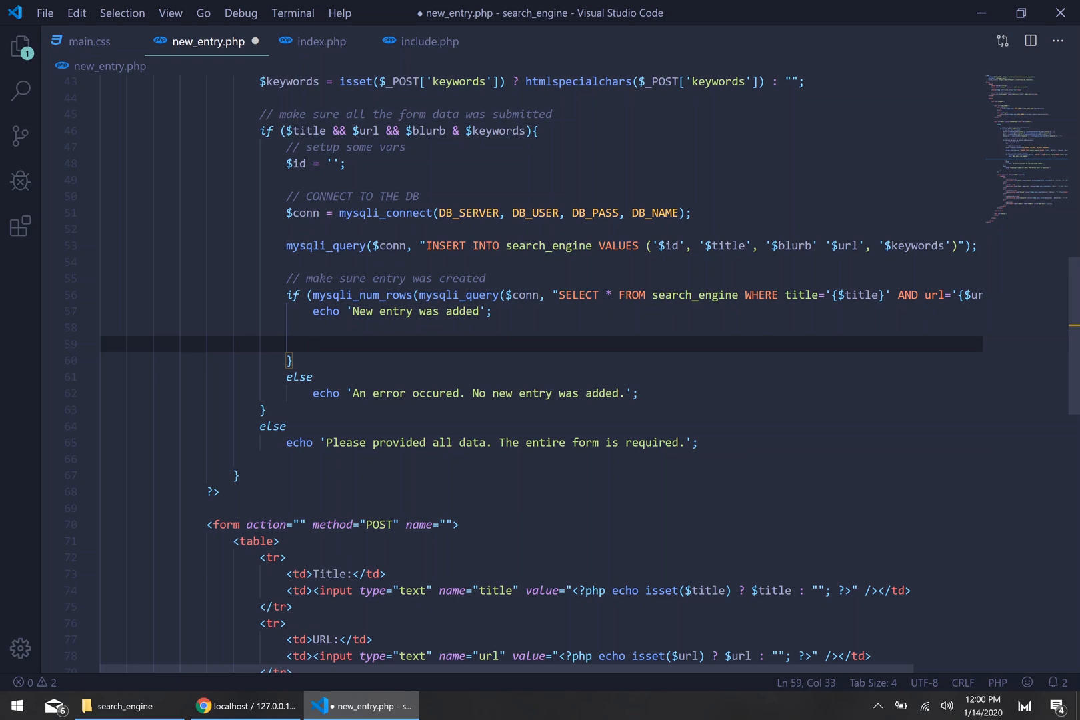
Step: Reset $title, $url, $keywords and $blurb to empty strings after the success message
{"action": "type", "text": "$title = '';"}
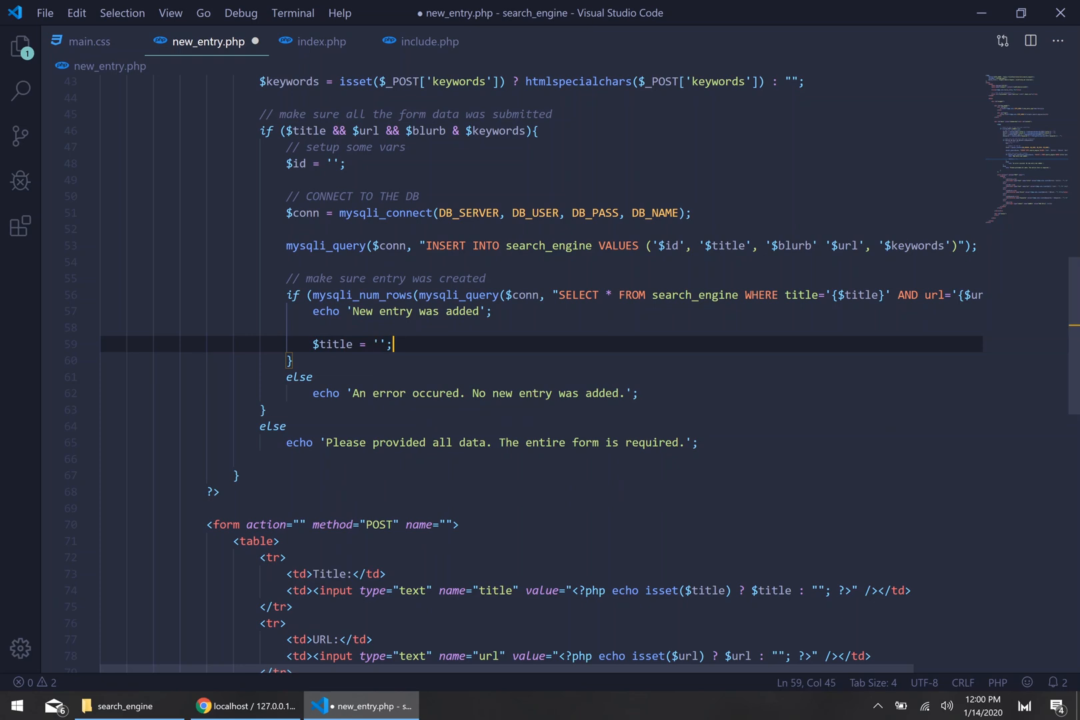
{"action": "type", "text": "$url = ''"}
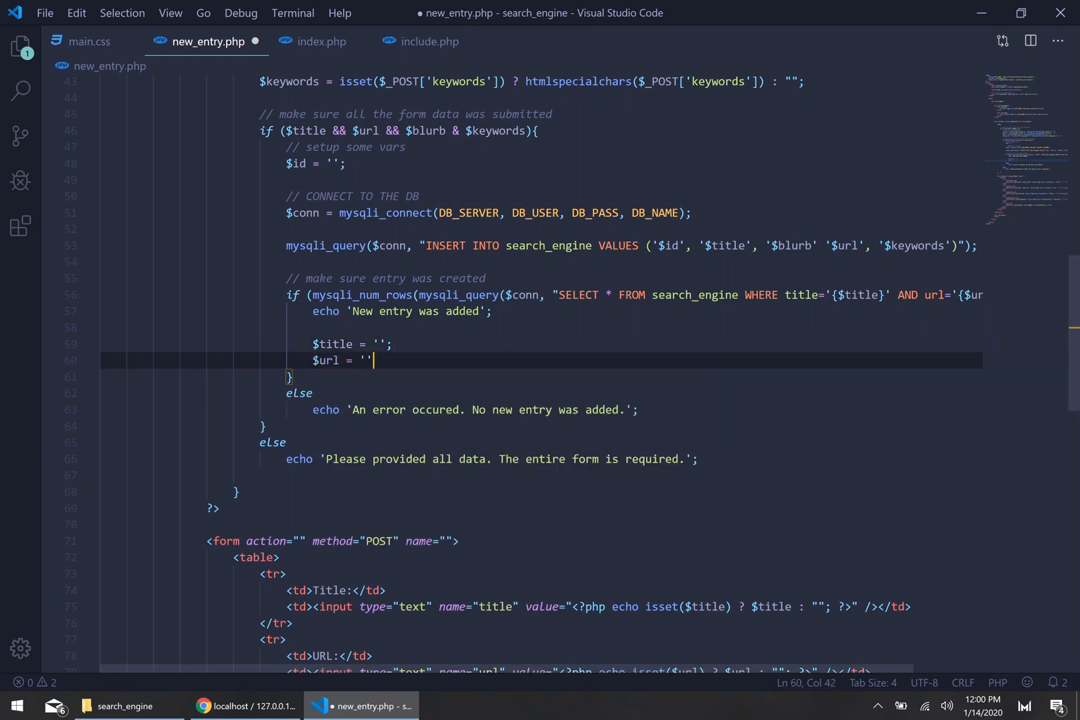
{"action": "type", "text": "$u"}
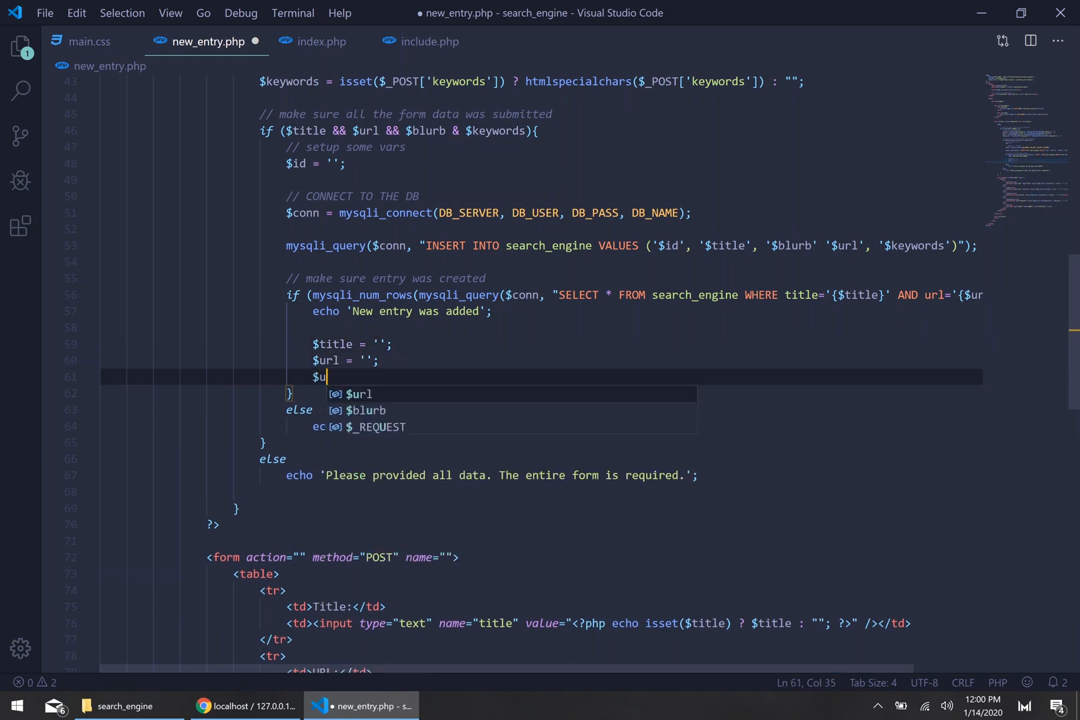
{"action": "type", "text": "eywords"}
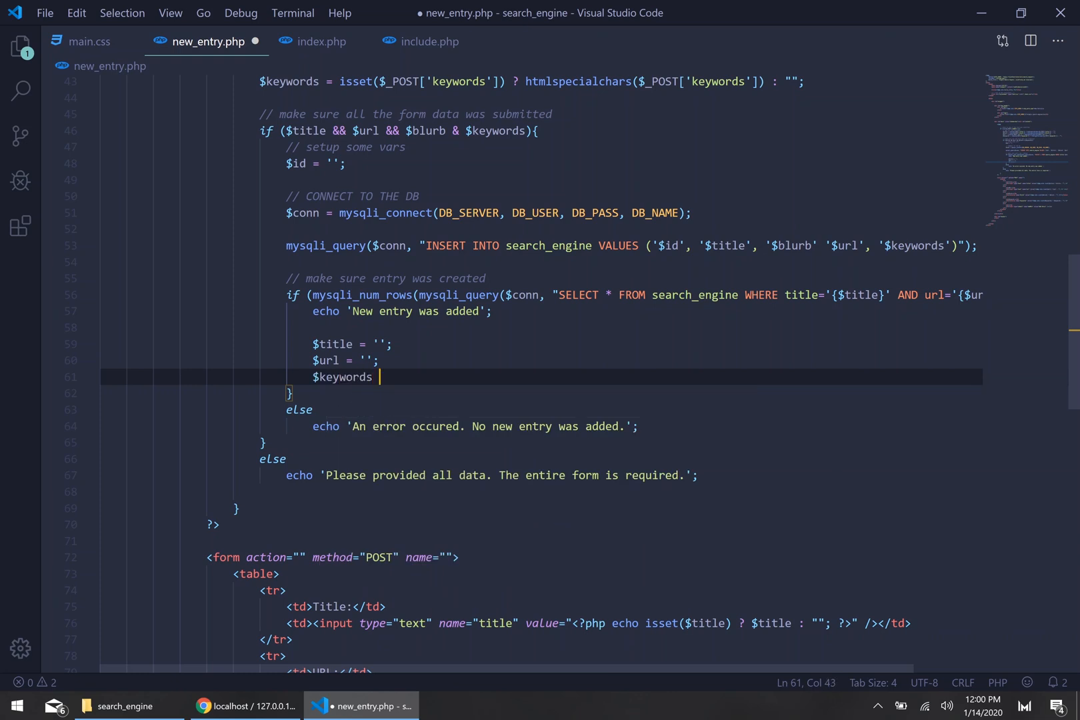
{"action": "type", "text": "= '';"}
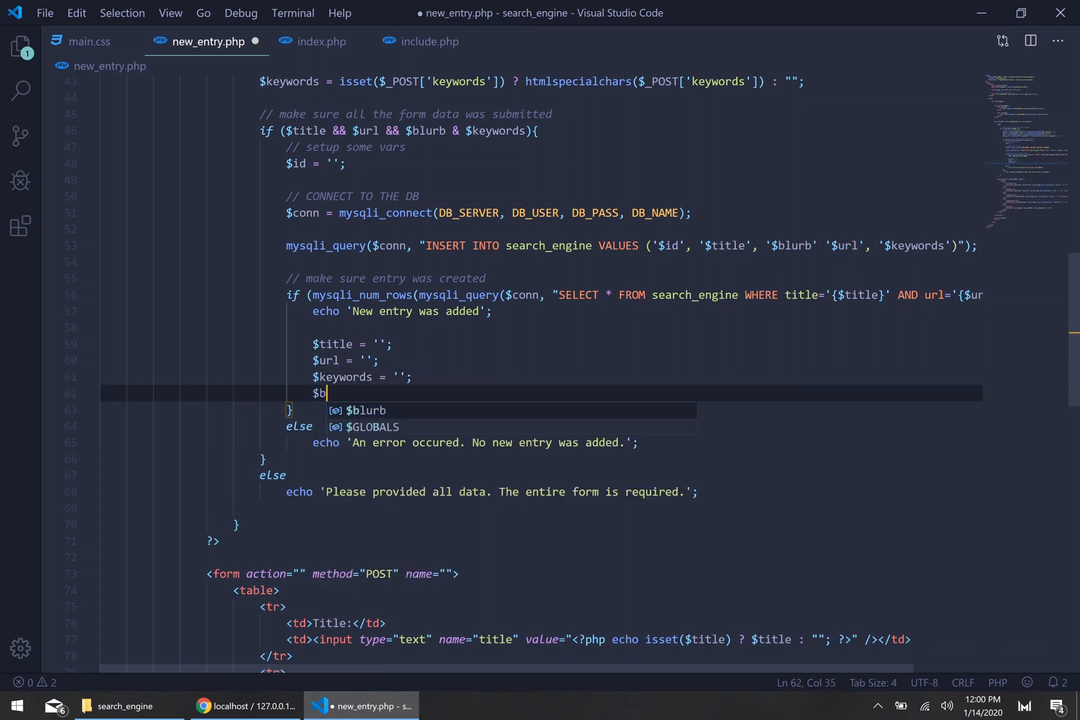
{"action": "type", "text": "blurb = '';"}
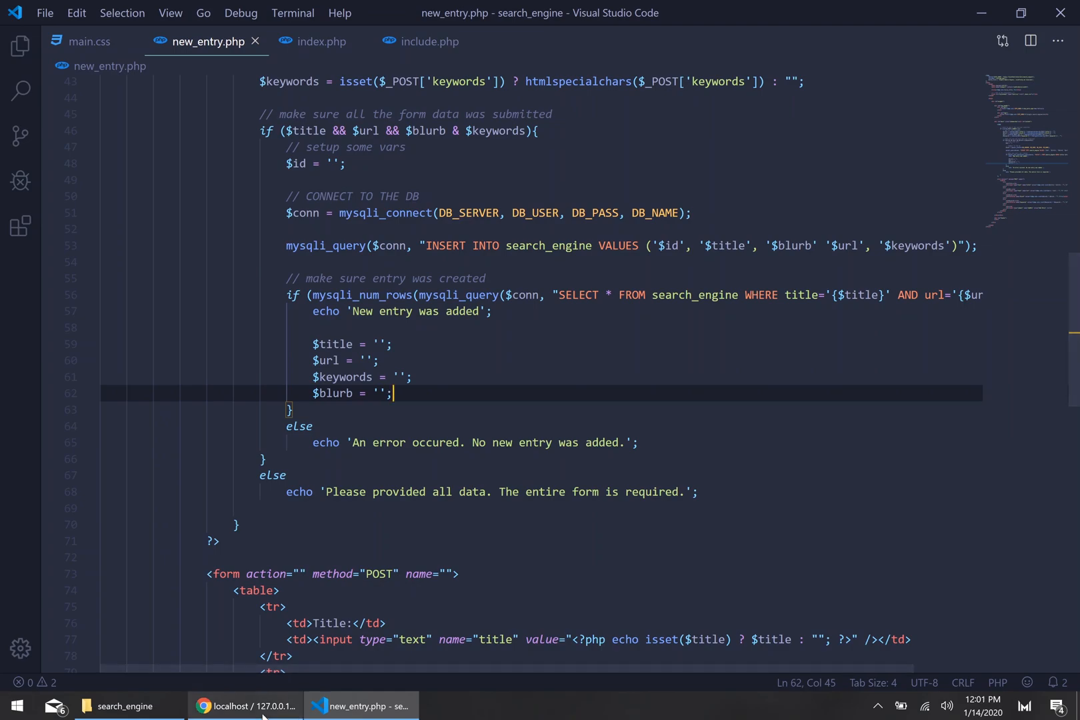
Step: Look into the fatal error from the misspelled iset() on line 38, then reload new_entry.php
{"action": "left_click", "coordinate": [245, 705]}
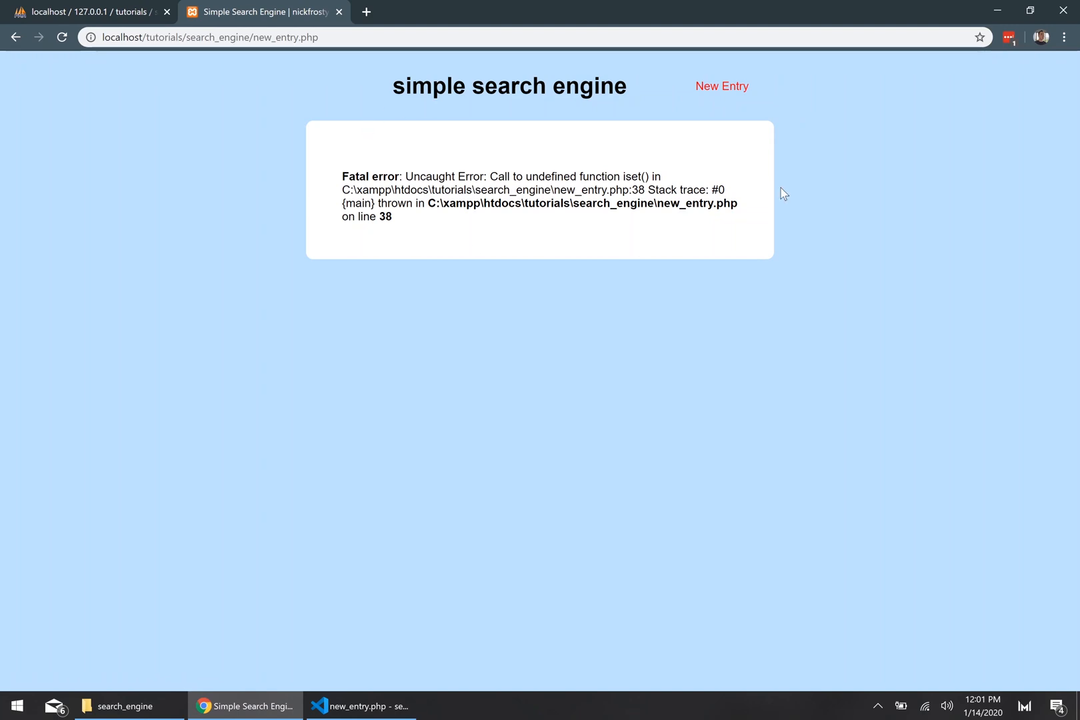
{"action": "mouse_move", "coordinate": [578, 204]}
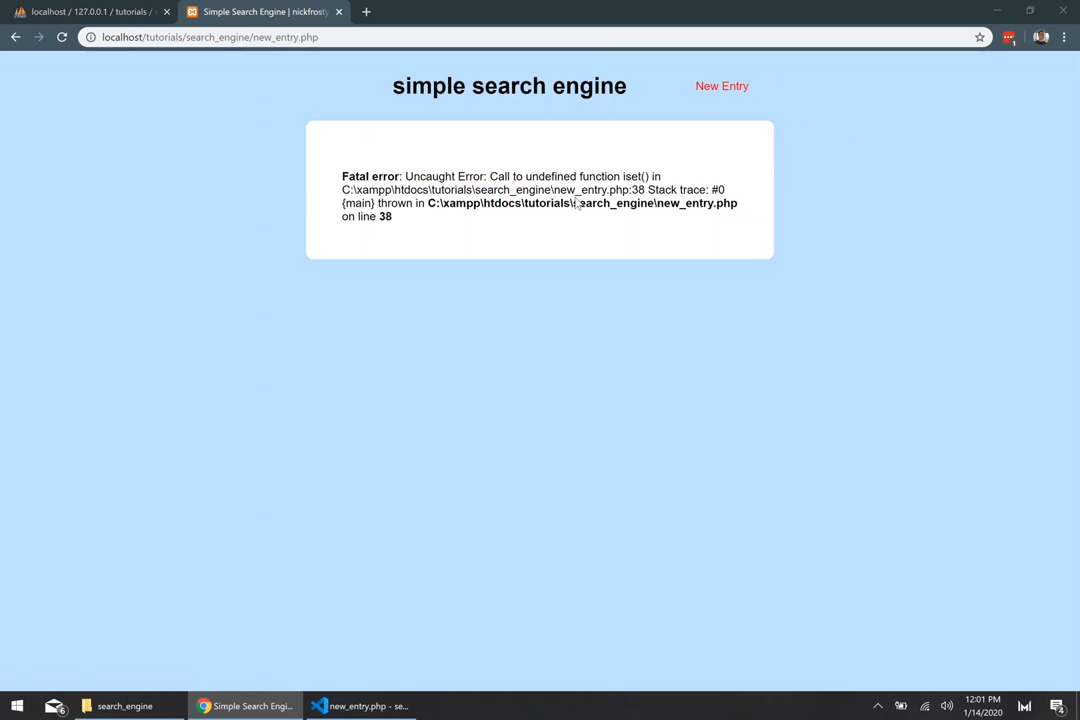
{"action": "left_click", "coordinate": [358, 706]}
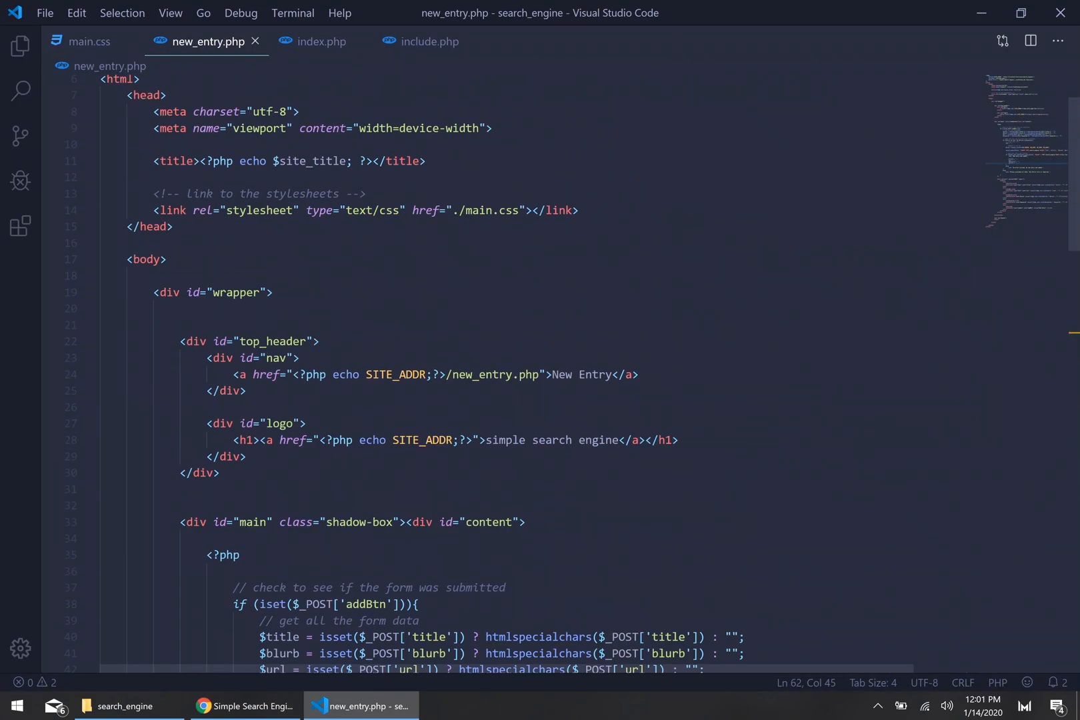
{"action": "scroll", "scroll_direction": "down", "scroll_amount": 3}
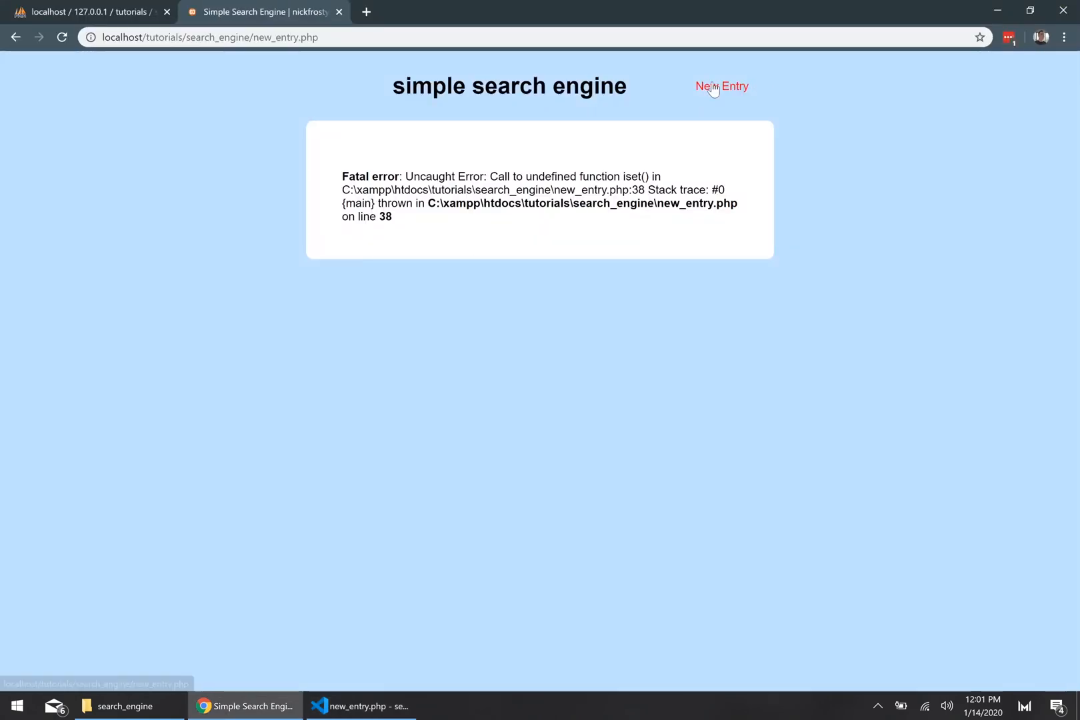
{"action": "left_click", "coordinate": [722, 86]}
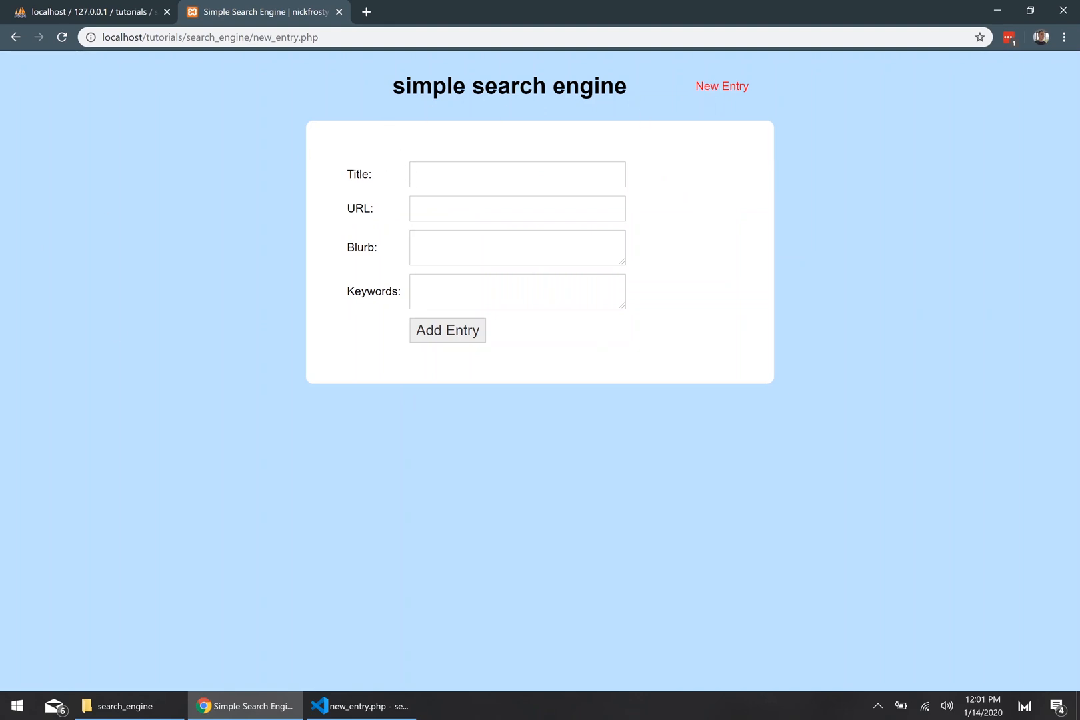
Step: Submit a 'youtube' entry with its YouTube URL, blurb 'videos on learning to code and stuff', and keywords
{"action": "left_click", "coordinate": [517, 174]}
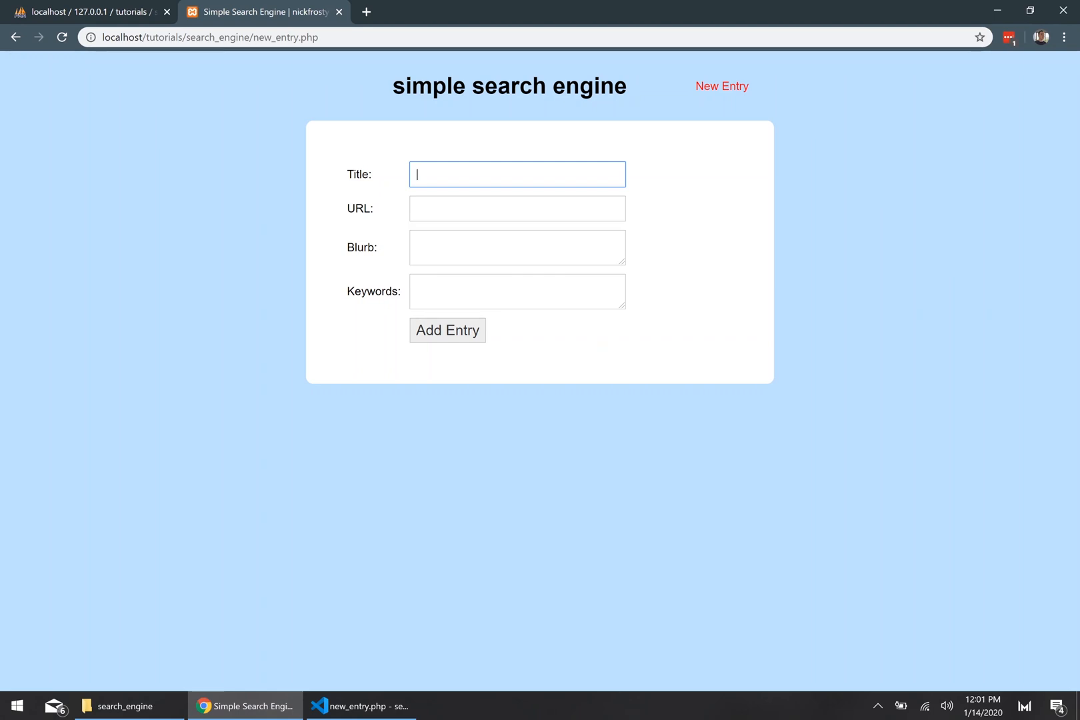
{"action": "type", "text": "youtube"}
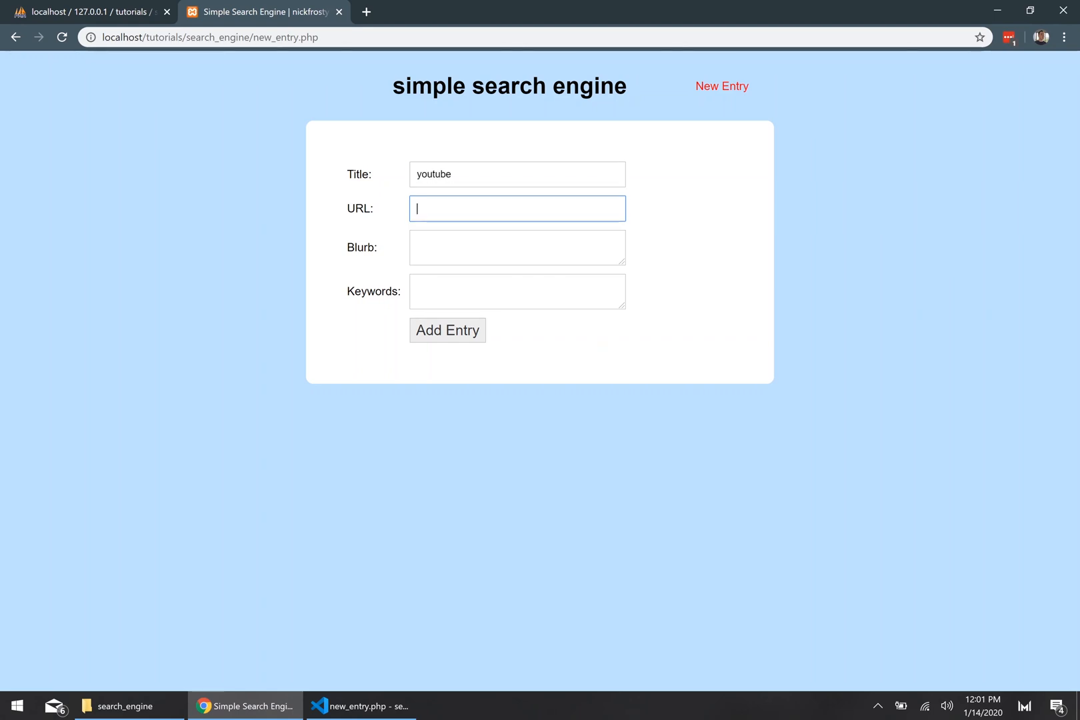
{"action": "type", "text": "https://"}
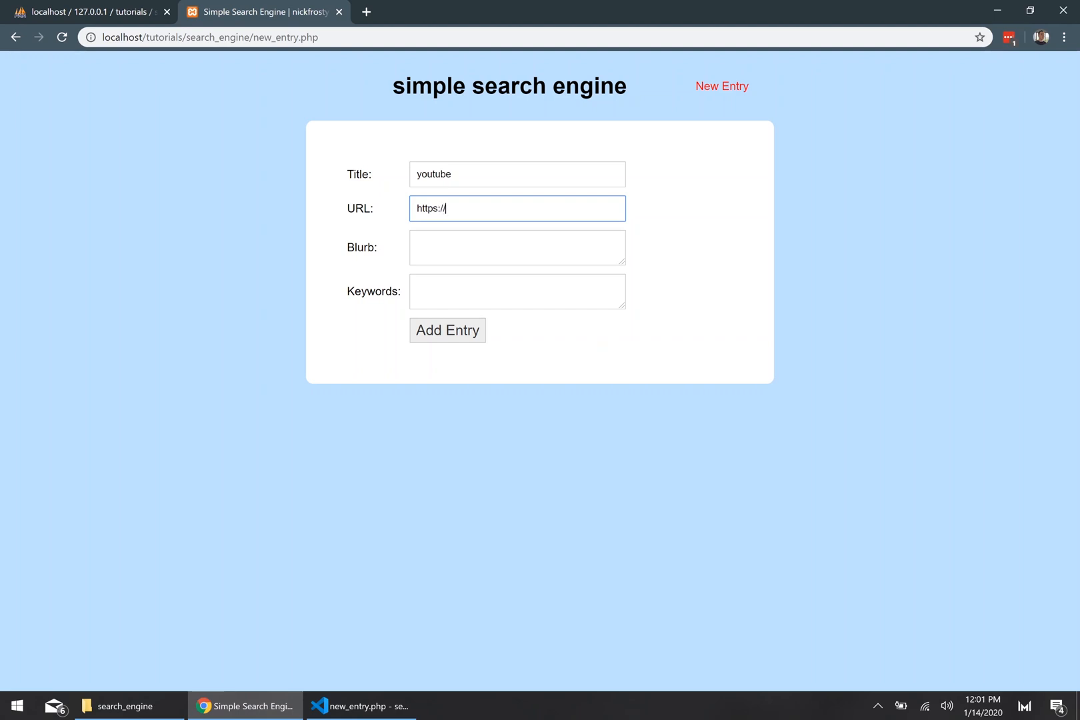
{"action": "type", "text": "www.youtube.com/nickfrosty"}
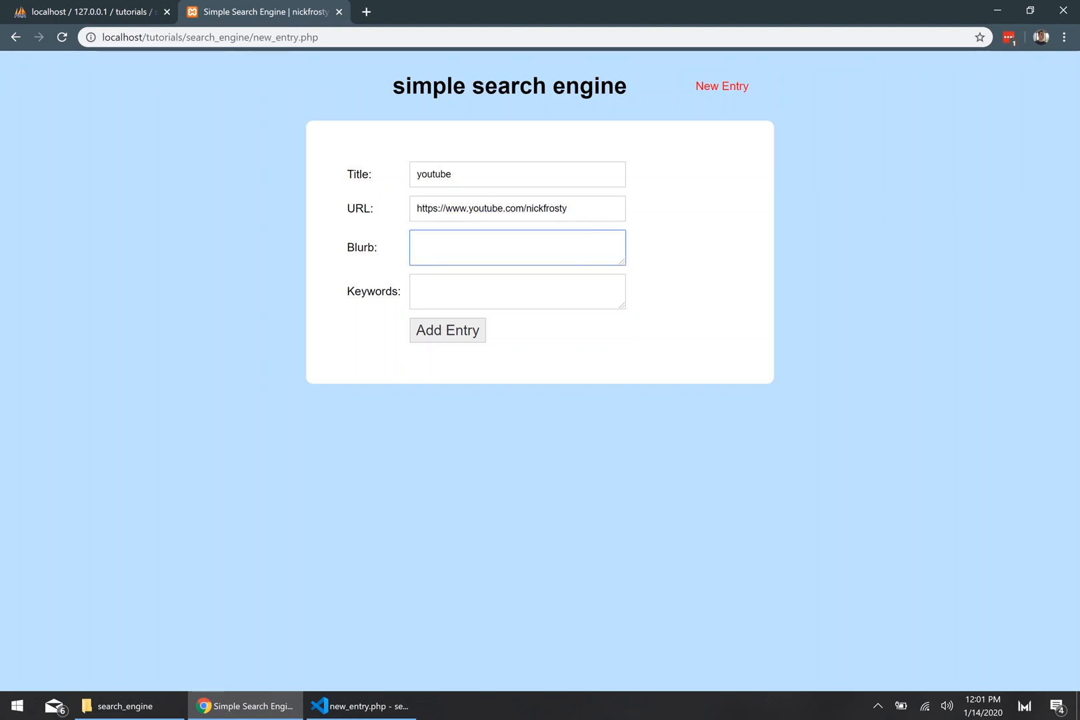
{"action": "type", "text": "v"}
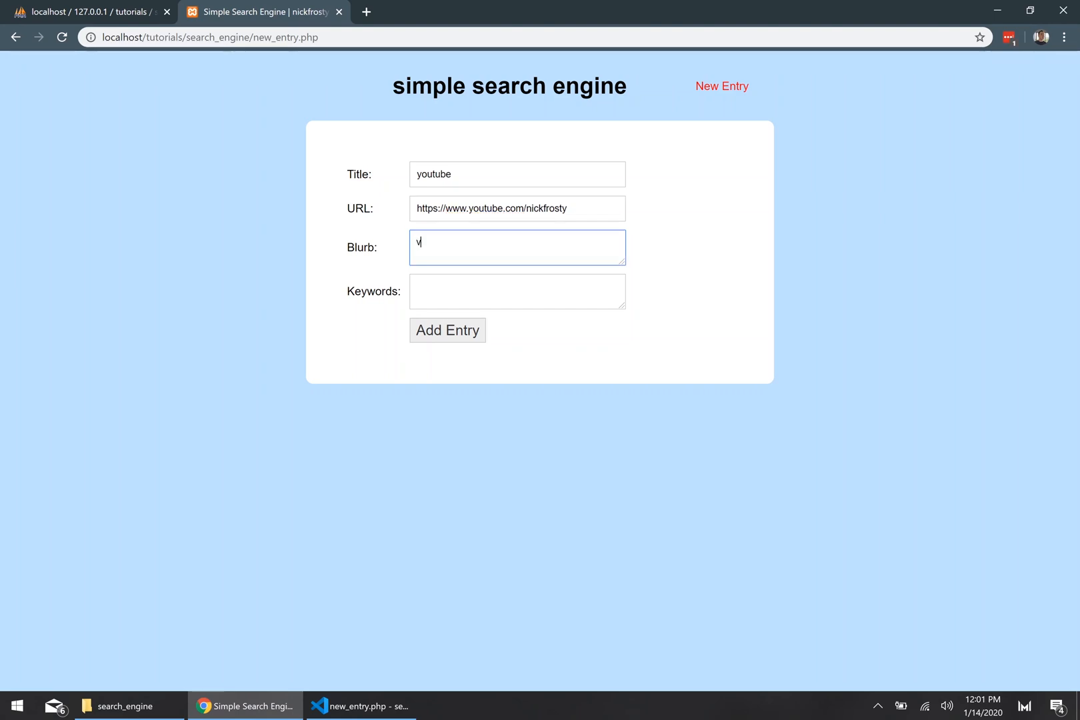
{"action": "type", "text": "ideos on"}
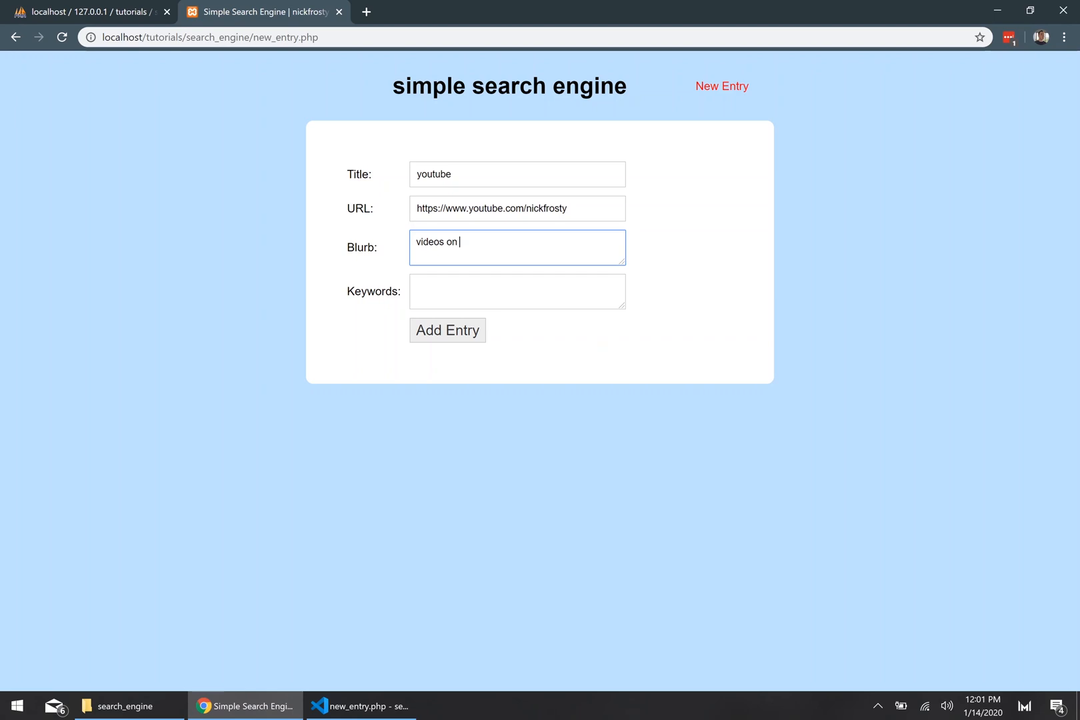
{"action": "type", "text": "learning to code a"}
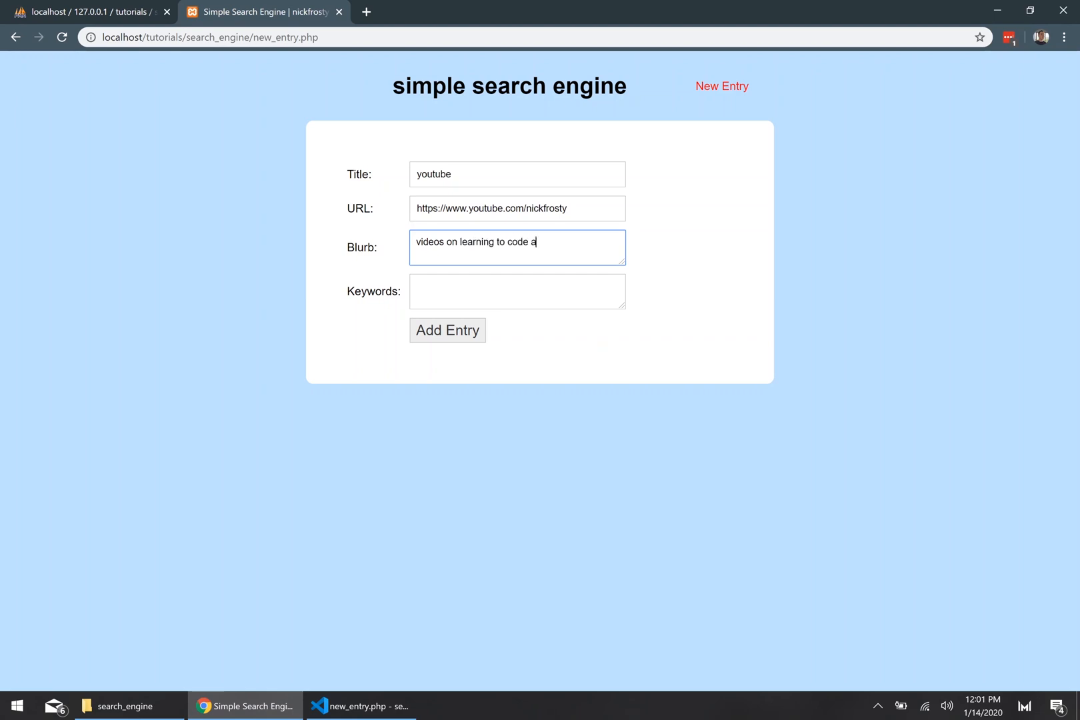
{"action": "type", "text": "nd stuff"}
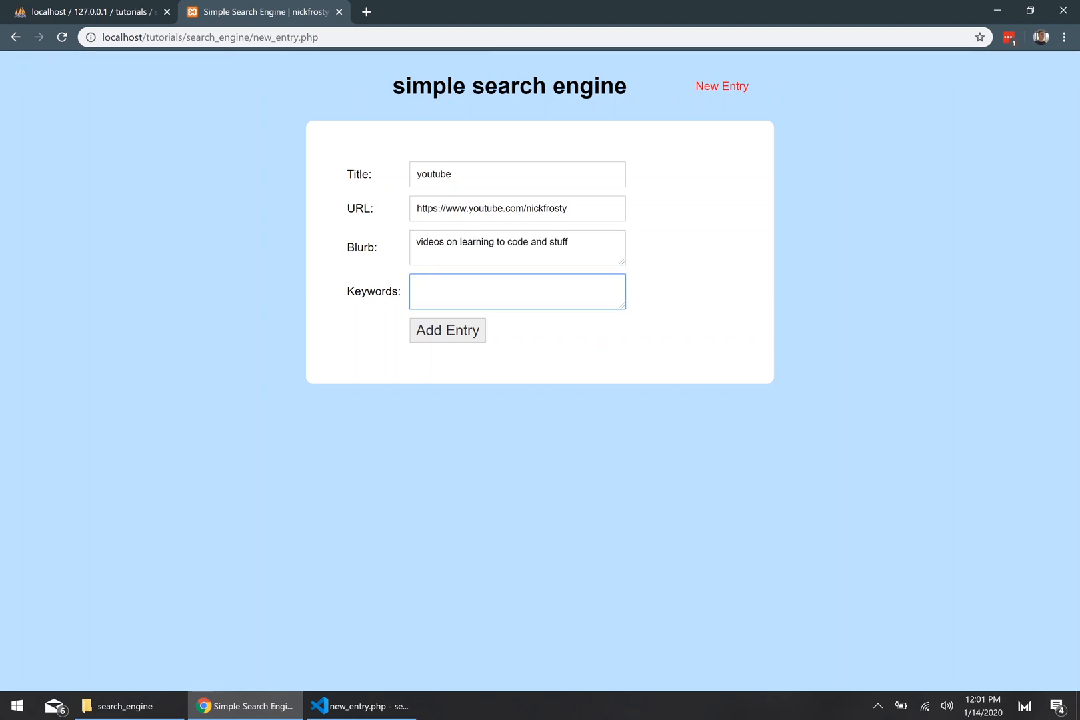
{"action": "type", "text": "youtube"}
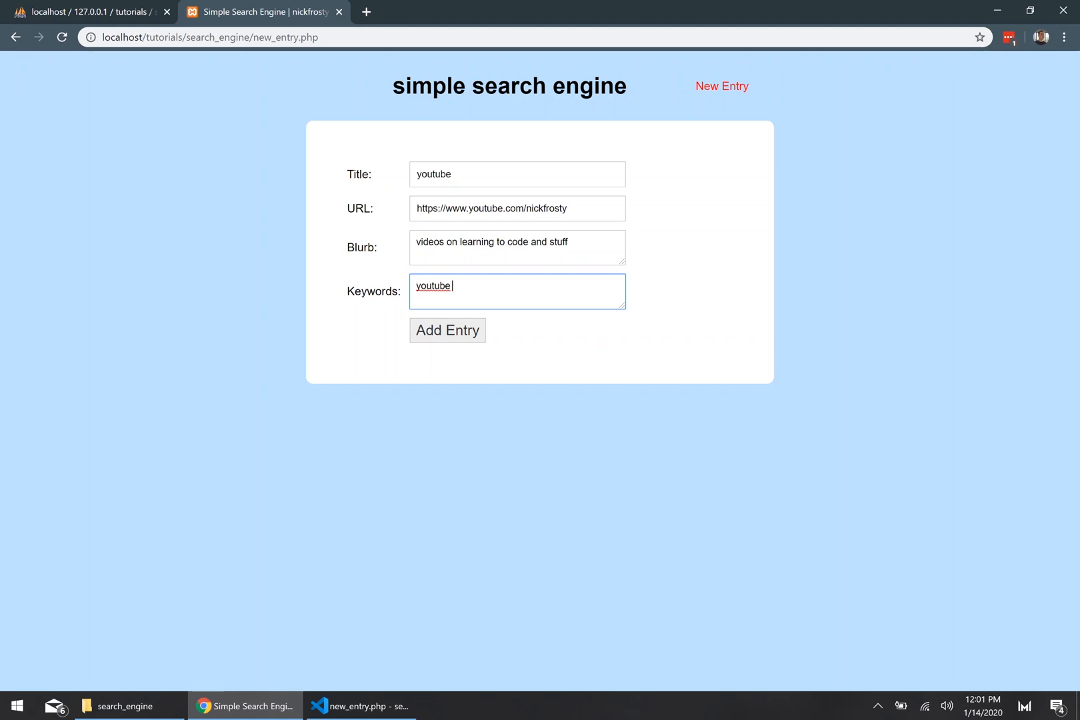
{"action": "type", "text": "nickfrosty videos"}
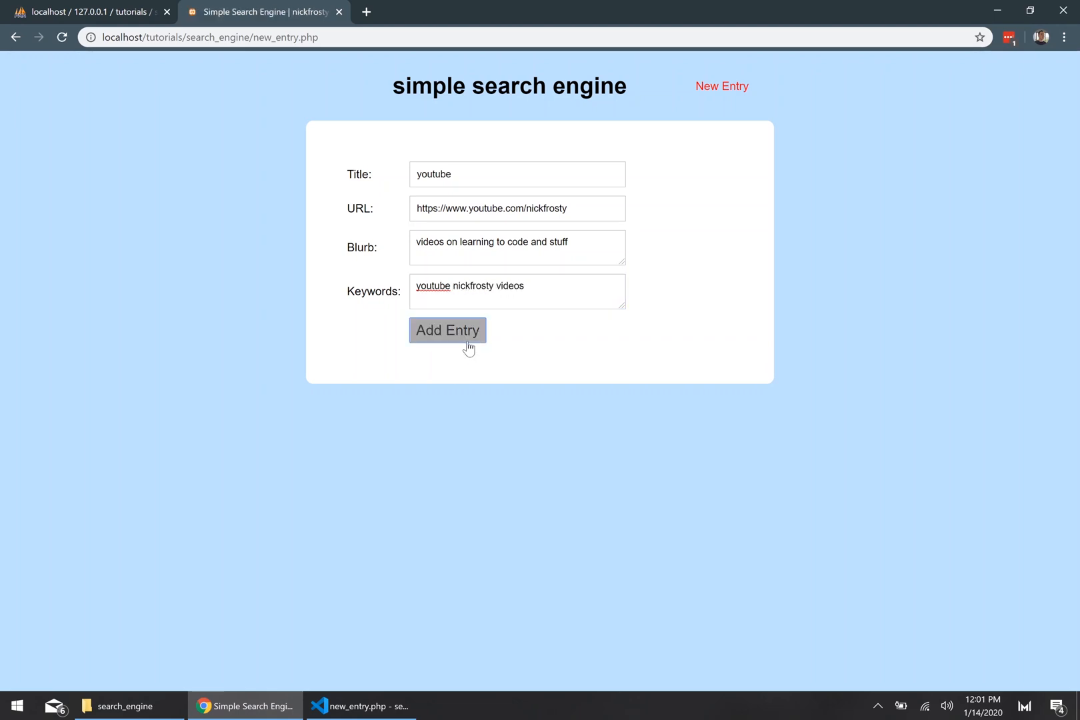
{"action": "left_click", "coordinate": [447, 330]}
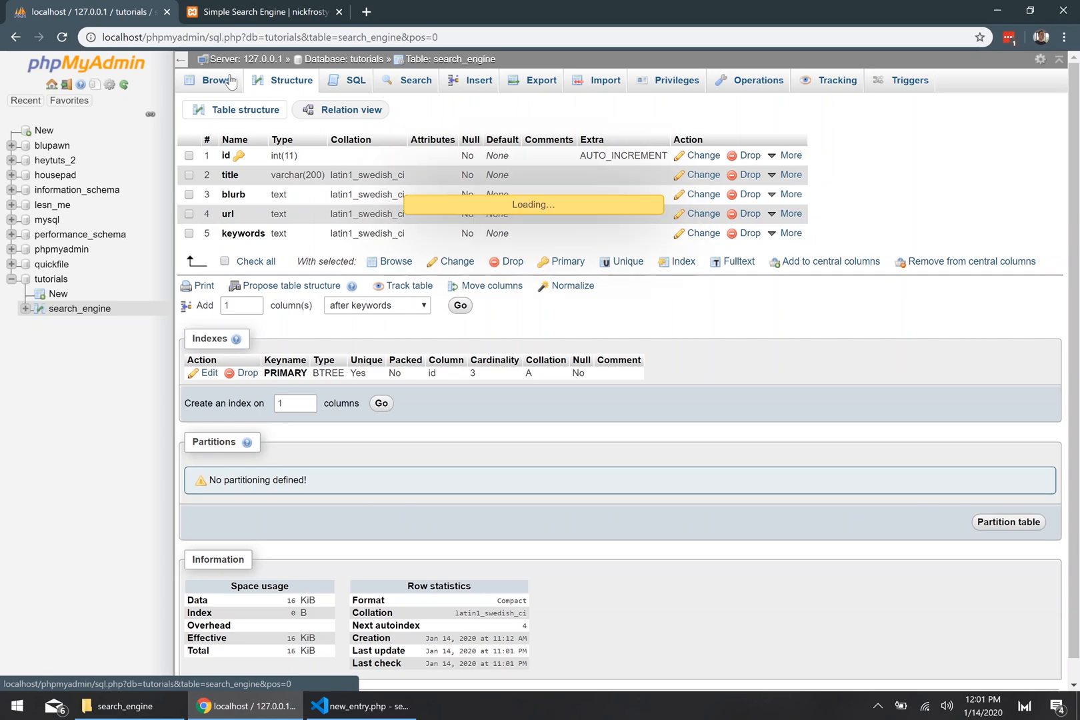
Step: Confirm search_engine lacks a youtube row, then change the PHP row-count check to '> 0'
{"action": "left_click", "coordinate": [359, 705]}
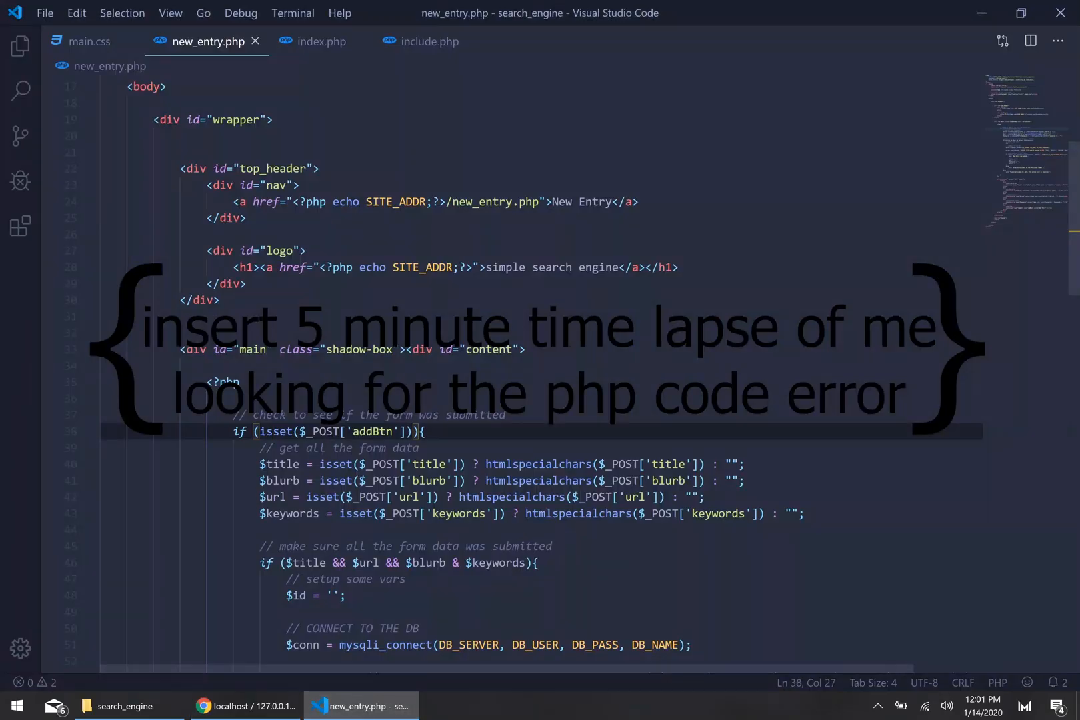
{"action": "scroll", "scroll_direction": "down", "scroll_amount": 3}
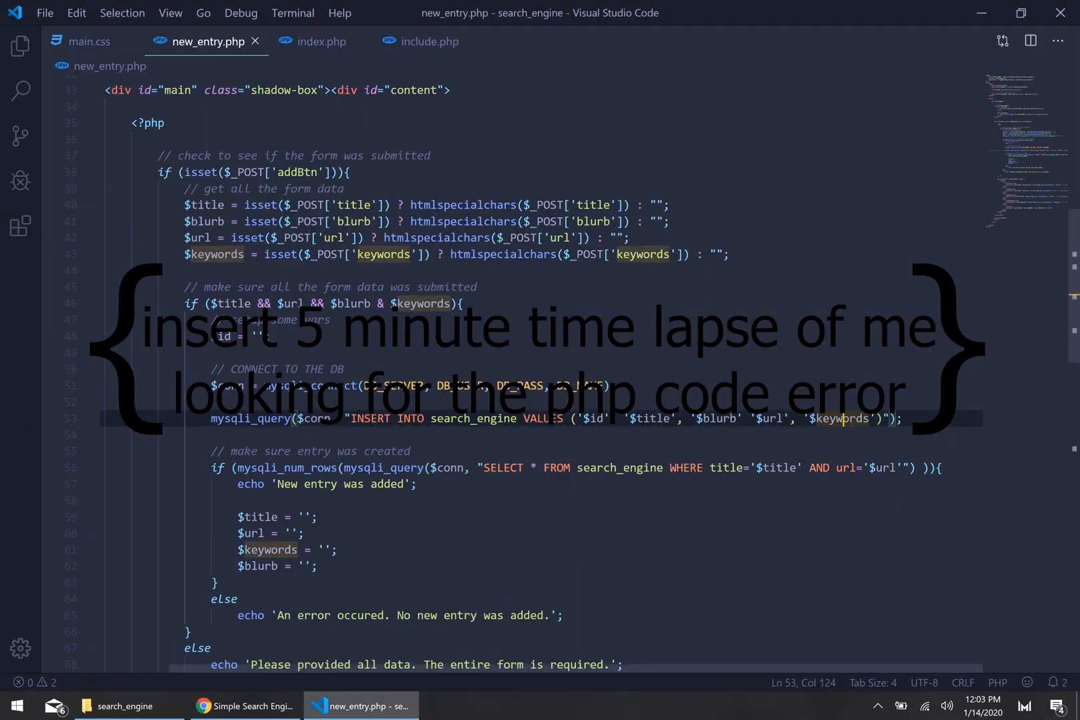
{"action": "type", "text": "> 0"}
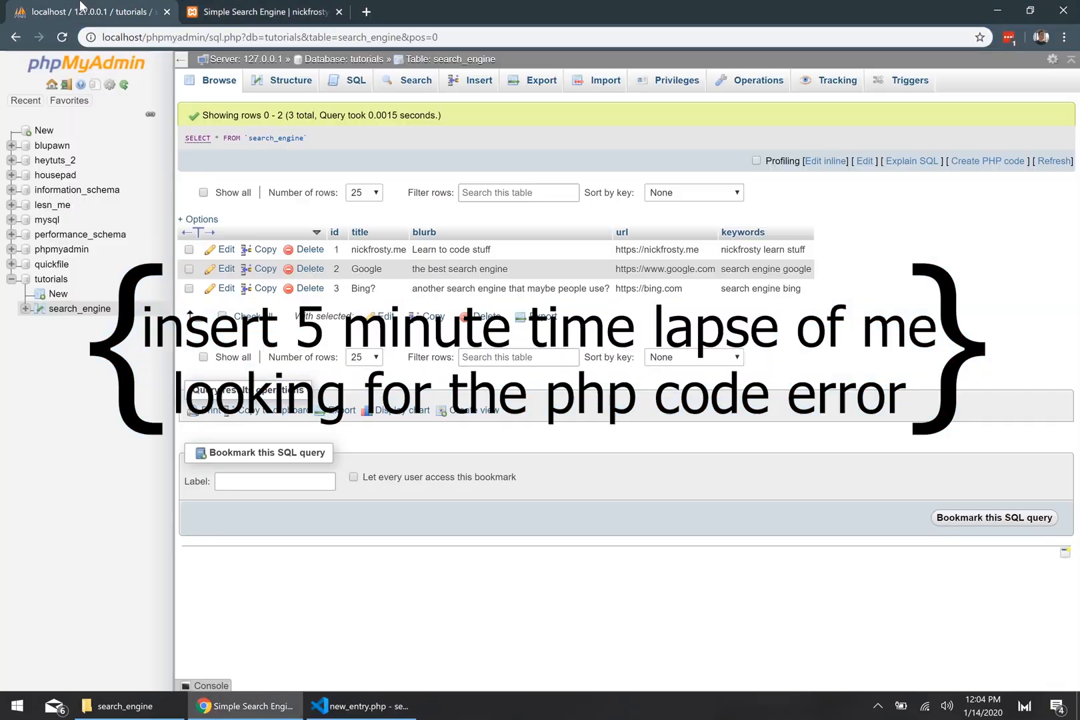
{"action": "left_click", "coordinate": [361, 706]}
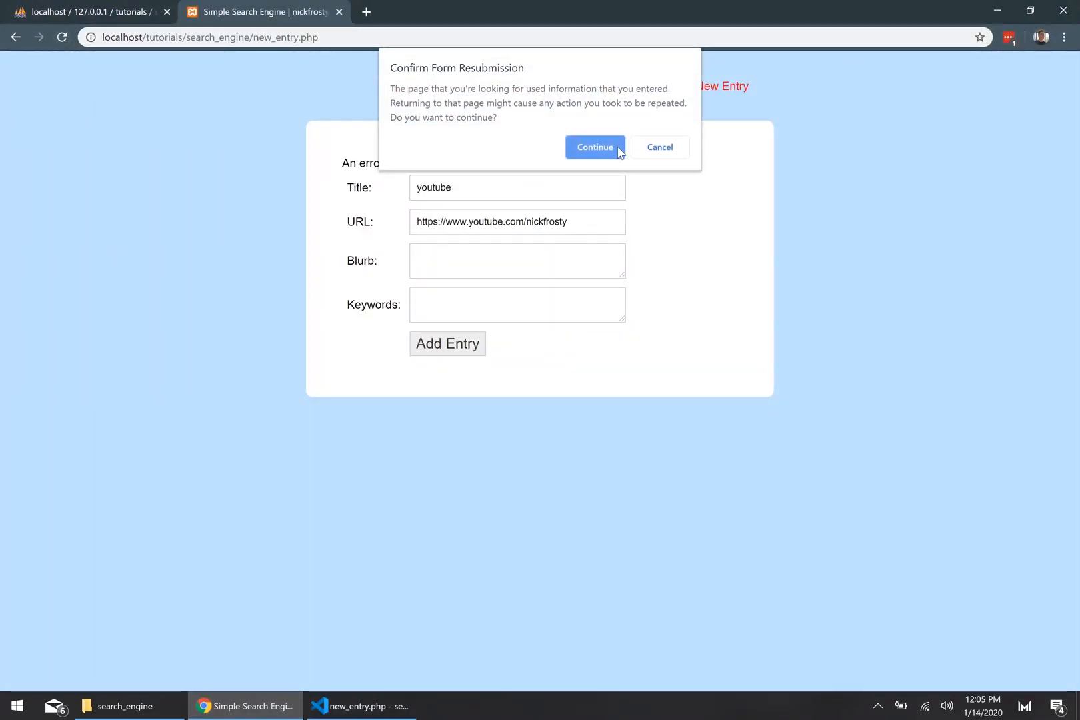
Step: Resend the youtube form data and confirm the fourth row in search_engine
{"action": "left_click", "coordinate": [595, 146]}
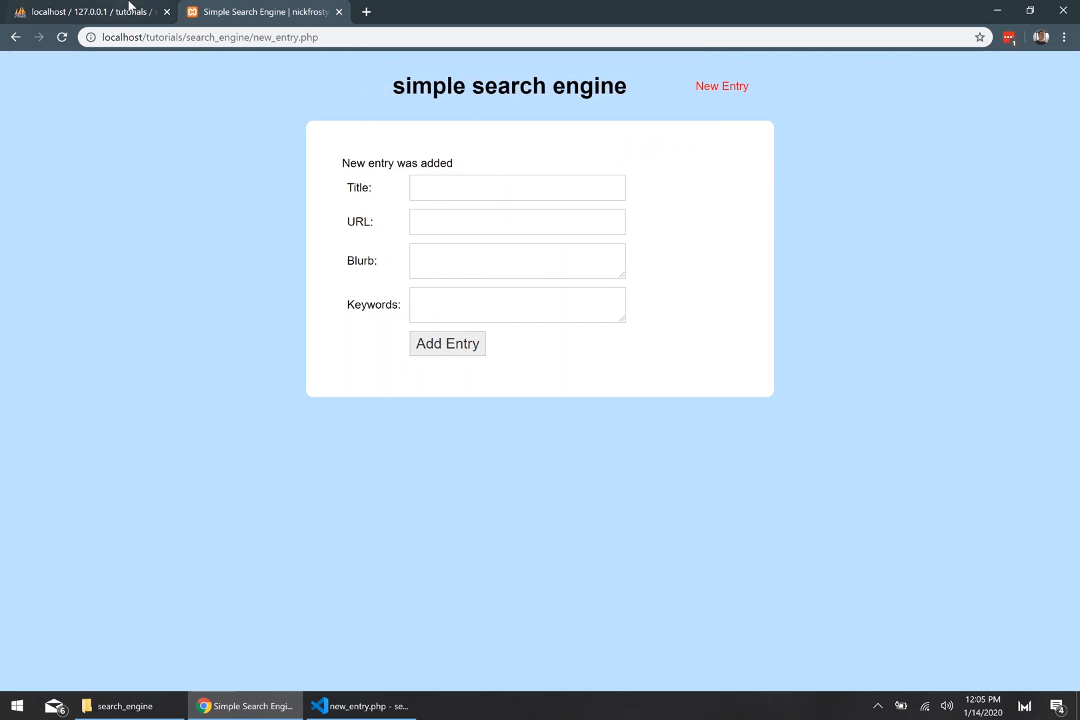
{"action": "left_click", "coordinate": [89, 12]}
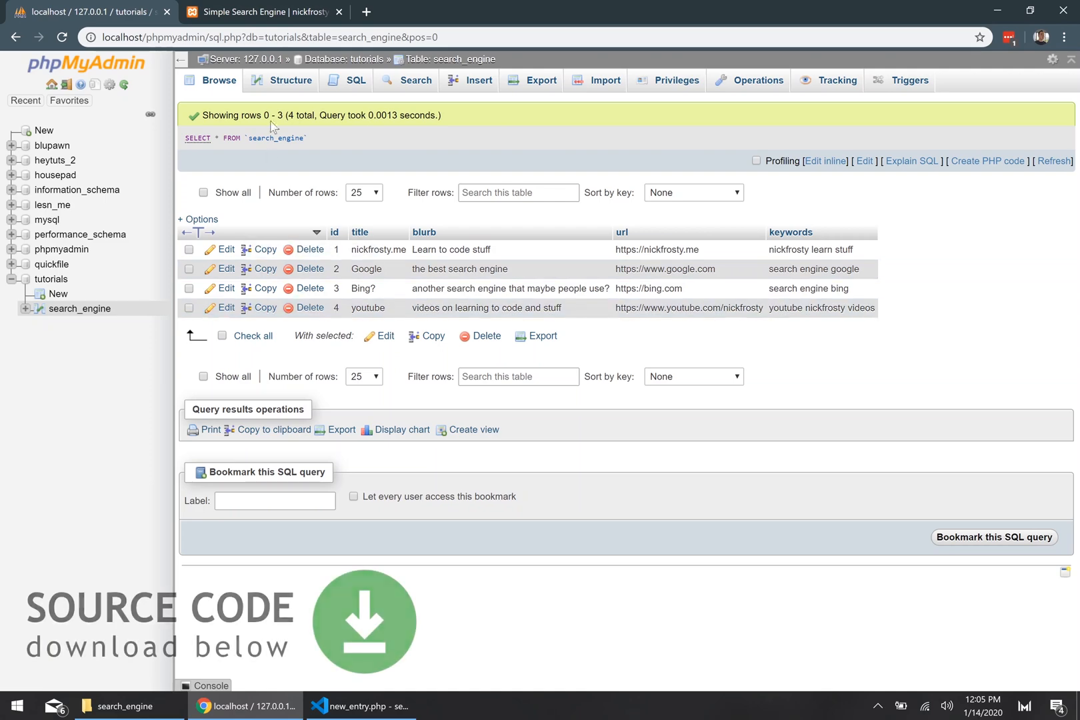
{"action": "left_click", "coordinate": [263, 12]}
{"action": "type", "text": "Ni"}
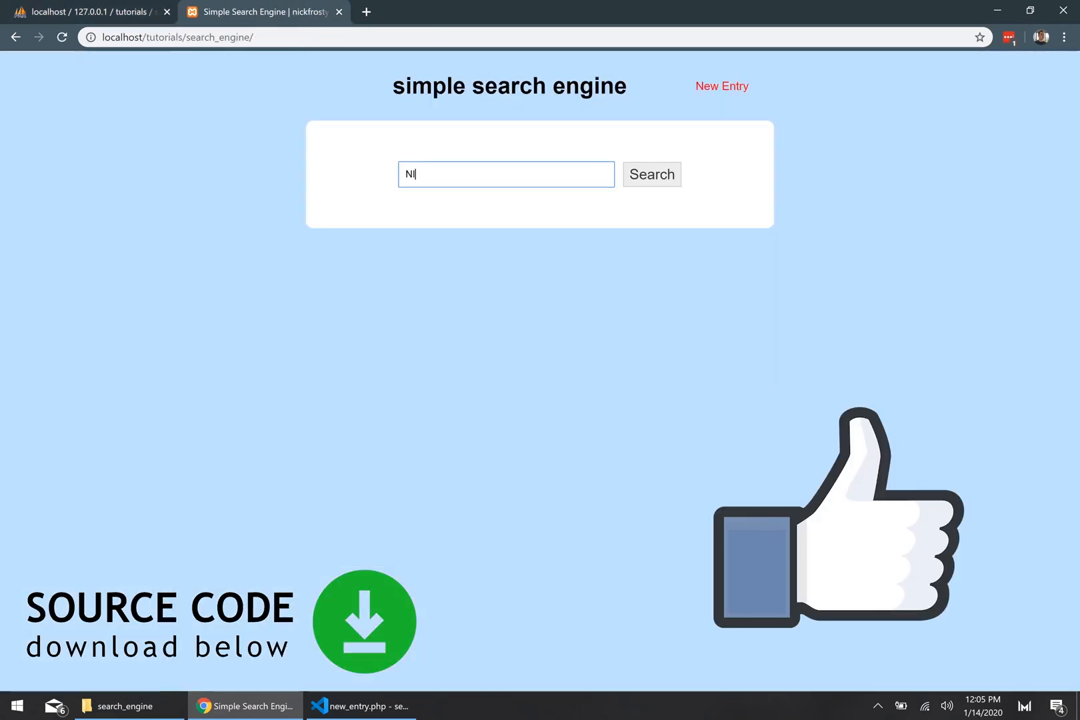
Step: Search for NICKFROSTY, returning nickfrosty.me and the new youtube entry
{"action": "left_click", "coordinate": [651, 174]}
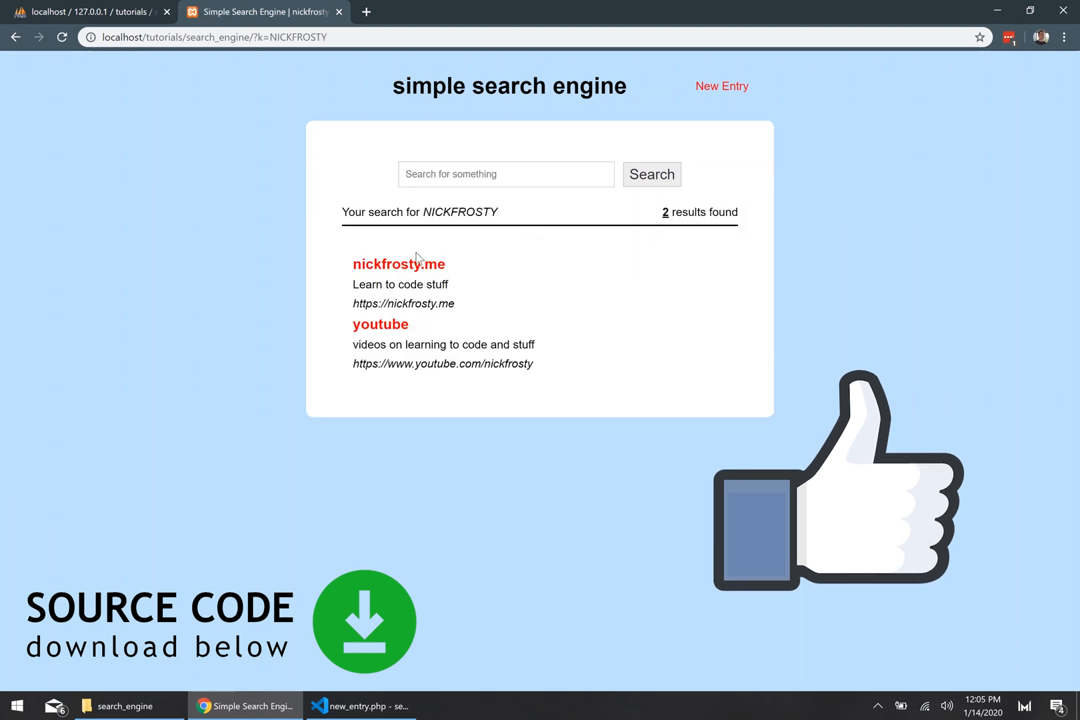
{"action": "mouse_move", "coordinate": [395, 331]}
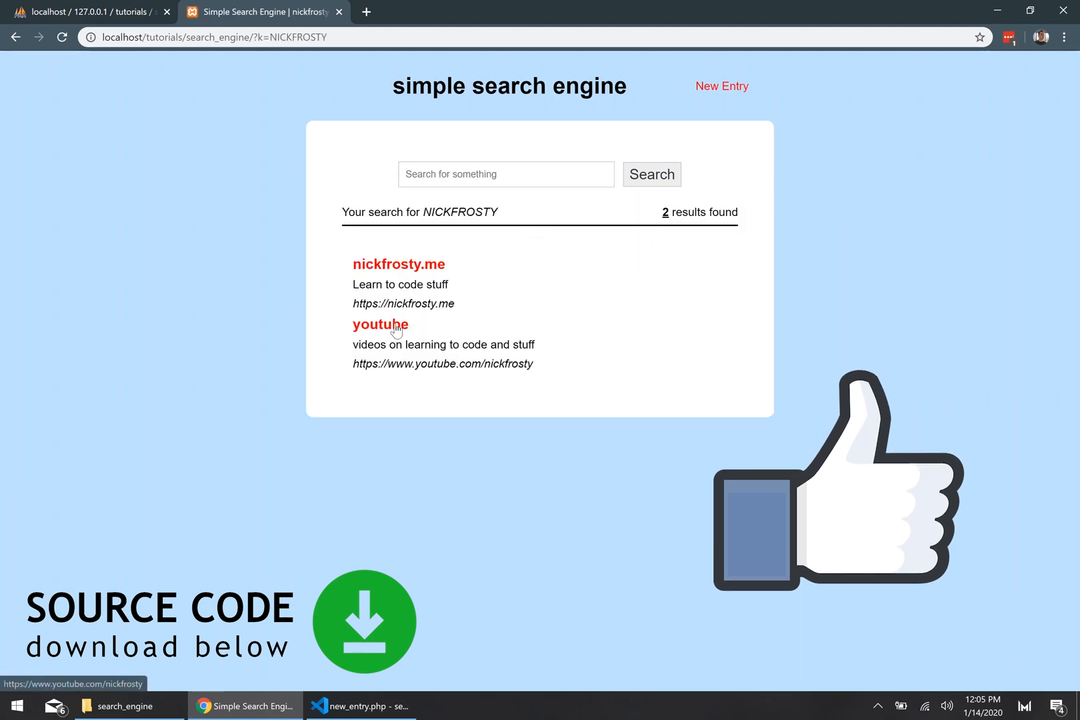
{"action": "mouse_move", "coordinate": [695, 282]}
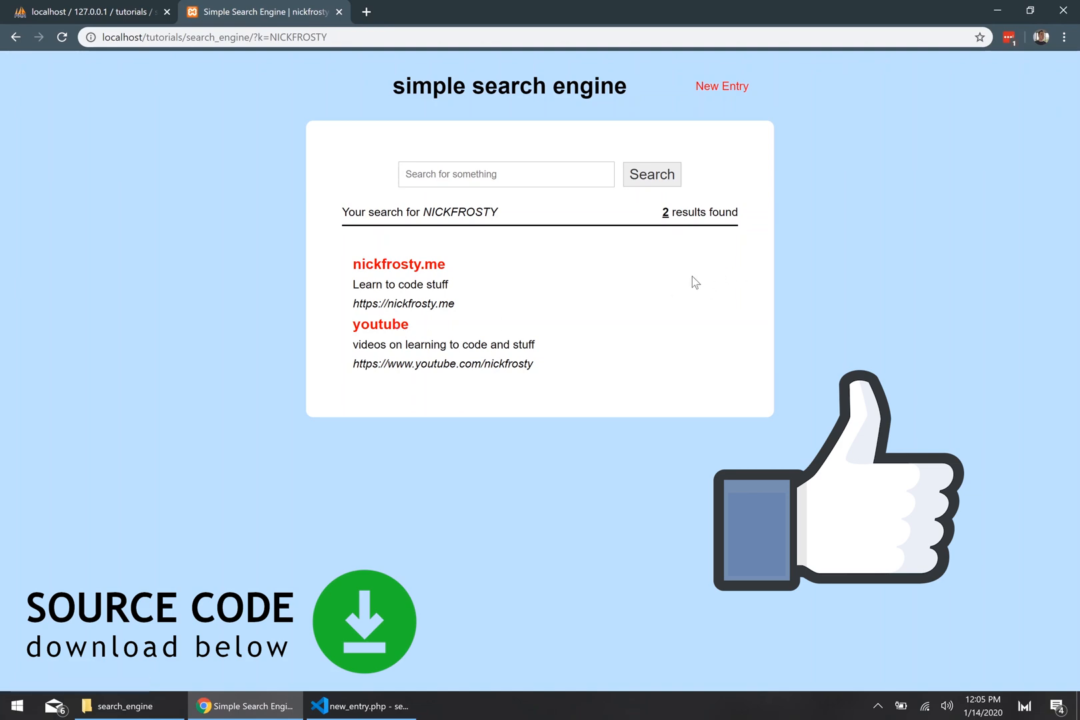